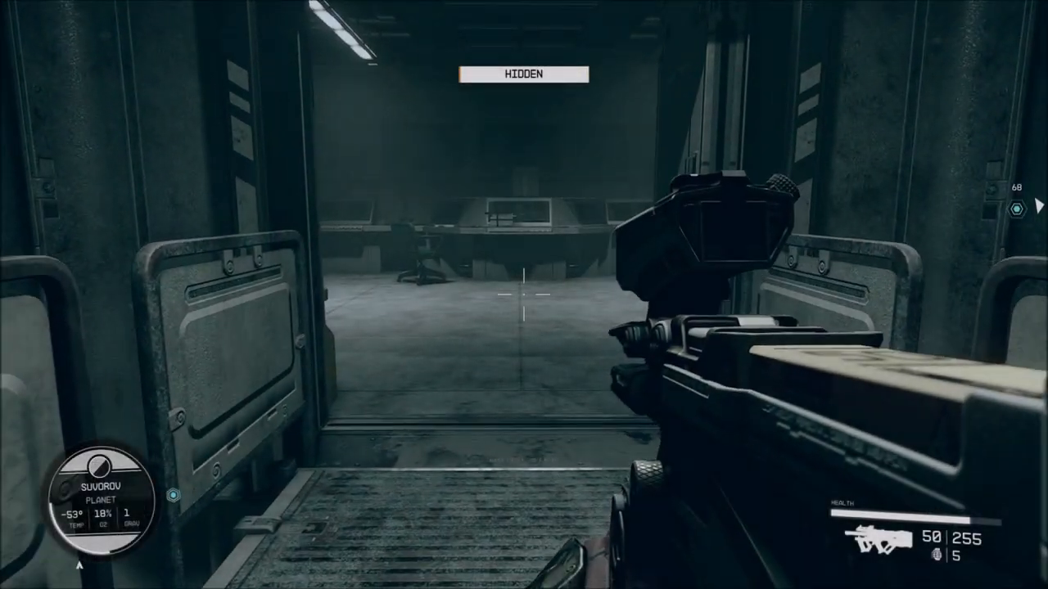
Step: Search the first bunk rooms, listening to and exiting the guard's audio log
key("f")
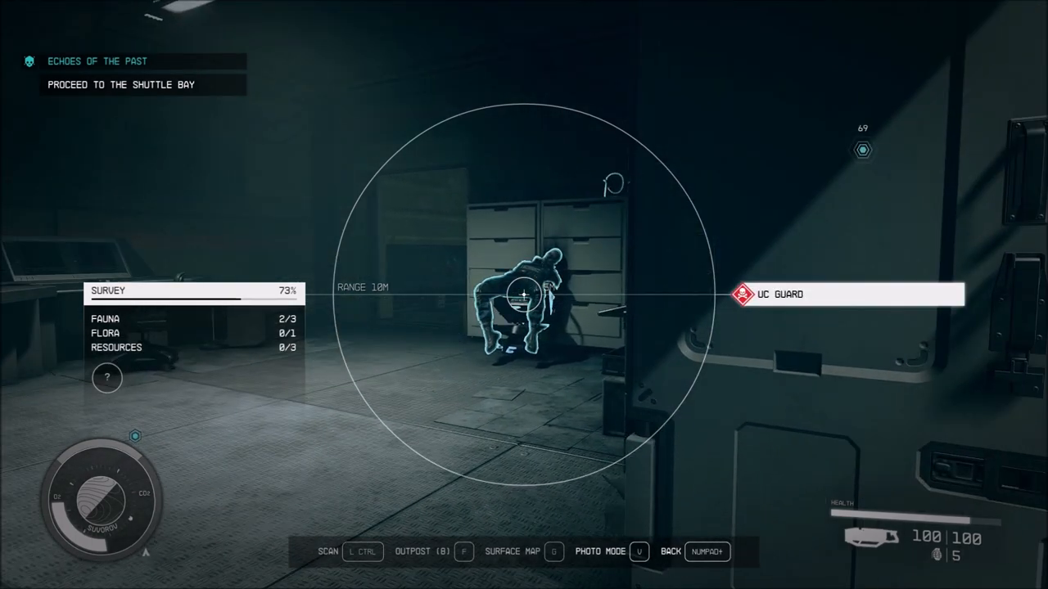
mouse_move(524, 295)
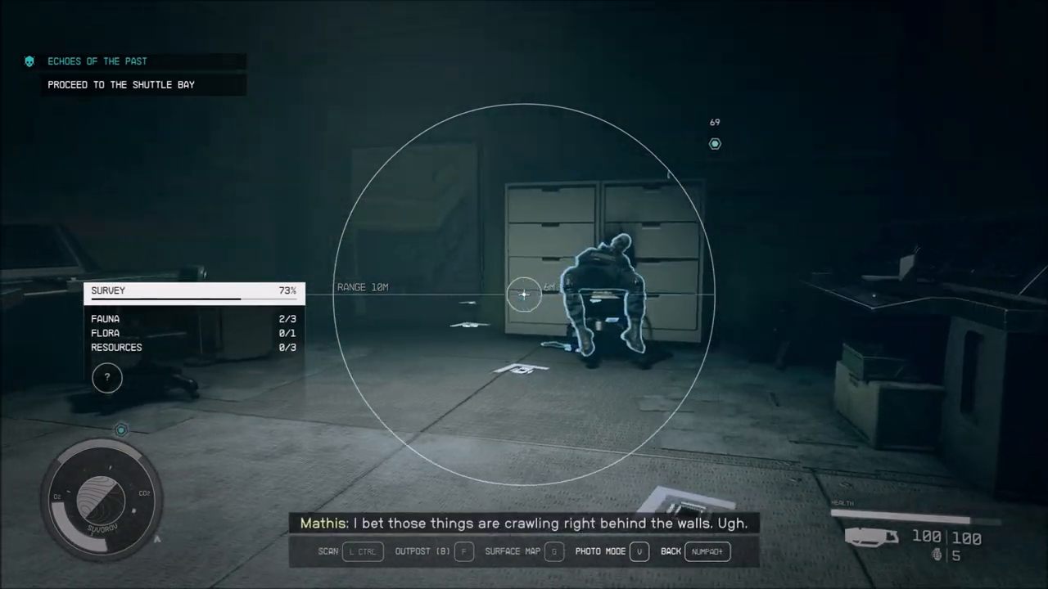
mouse_move(524, 294)
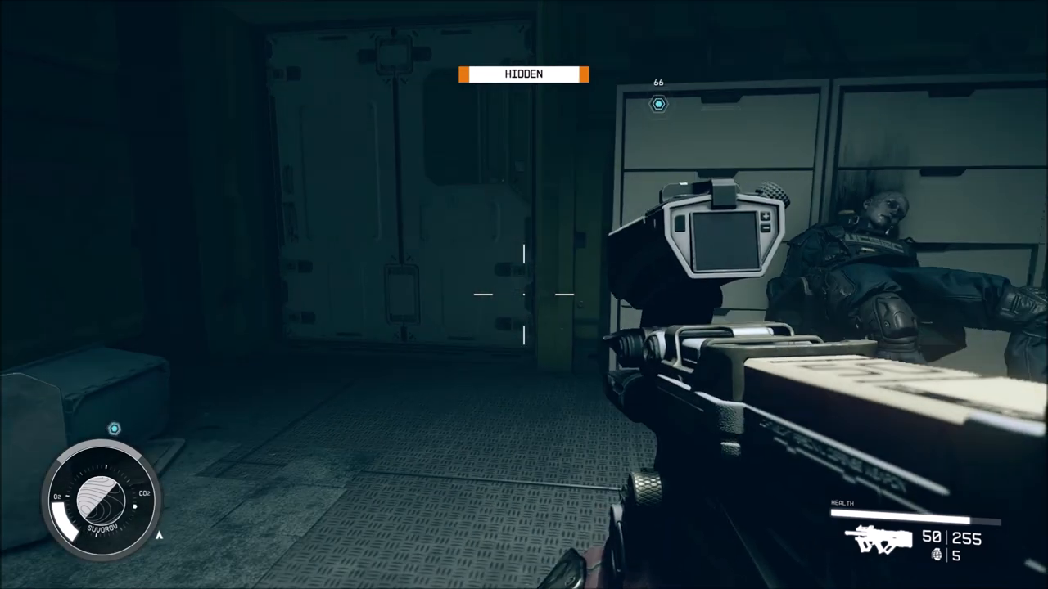
mouse_move(524, 294)
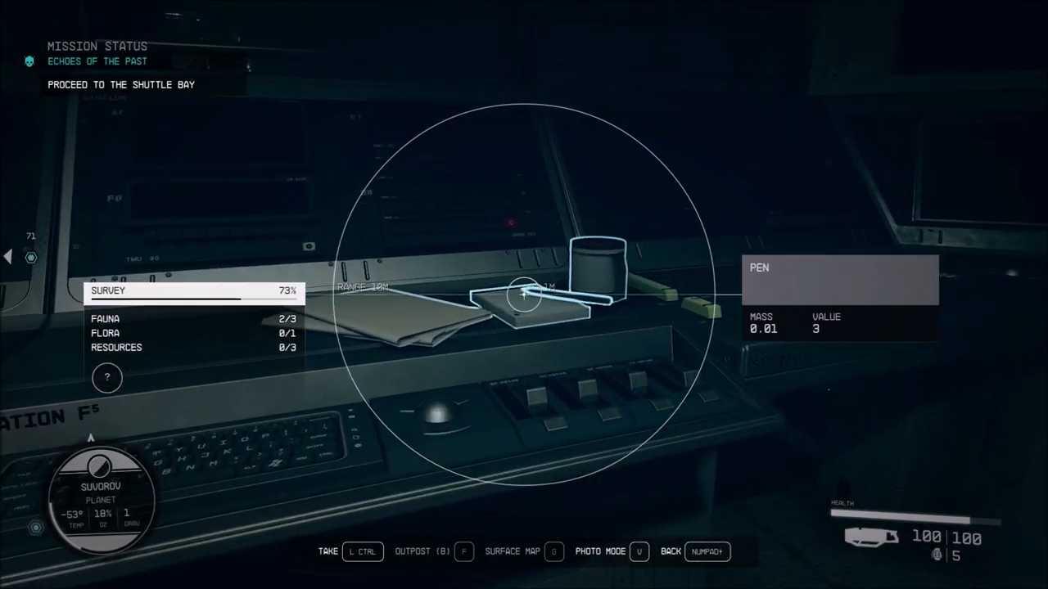
mouse_move(524, 295)
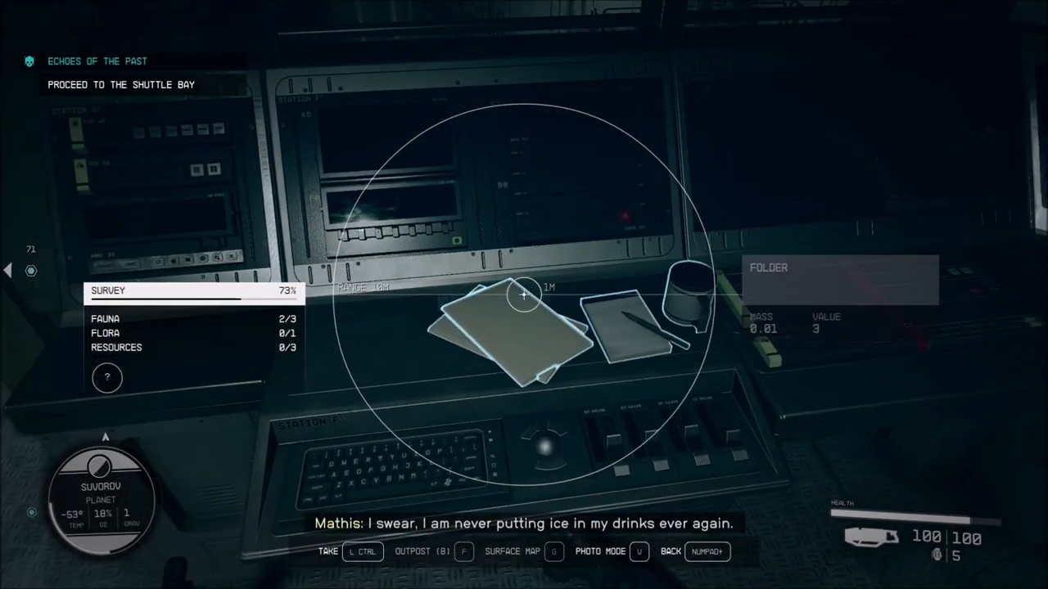
mouse_move(524, 295)
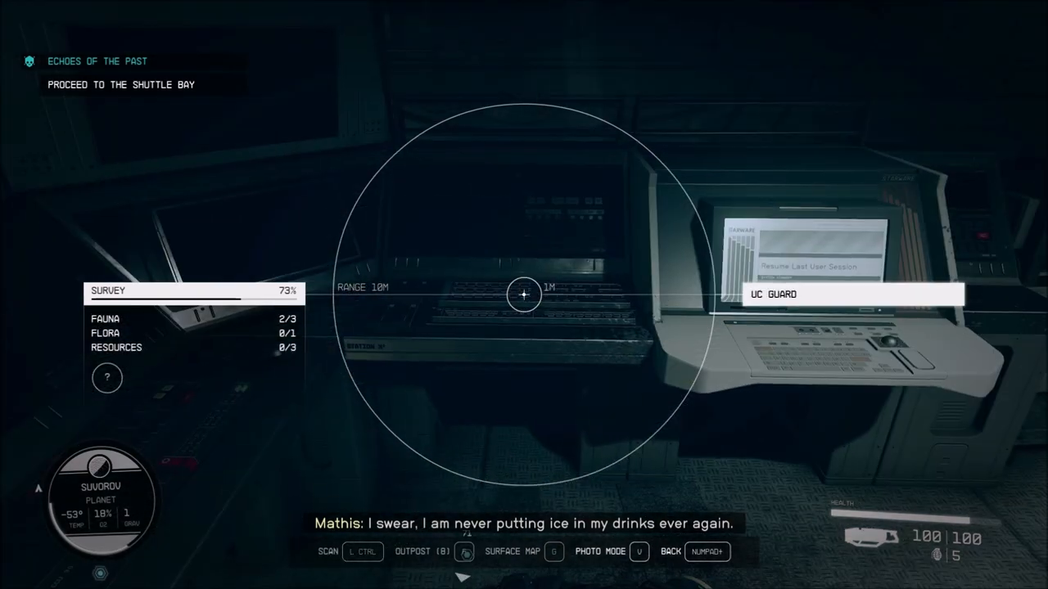
mouse_move(524, 295)
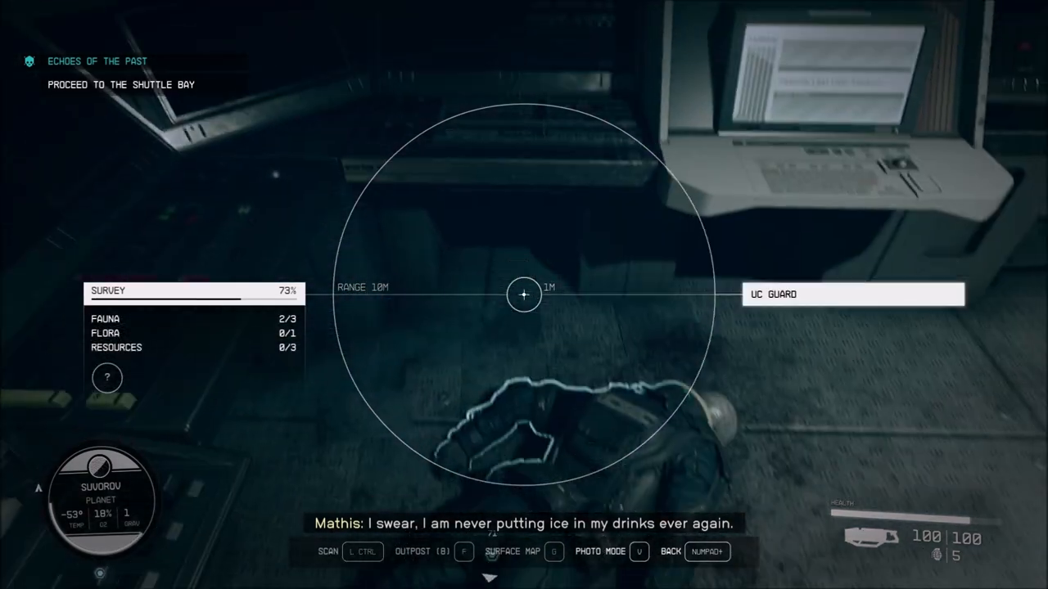
mouse_move(524, 295)
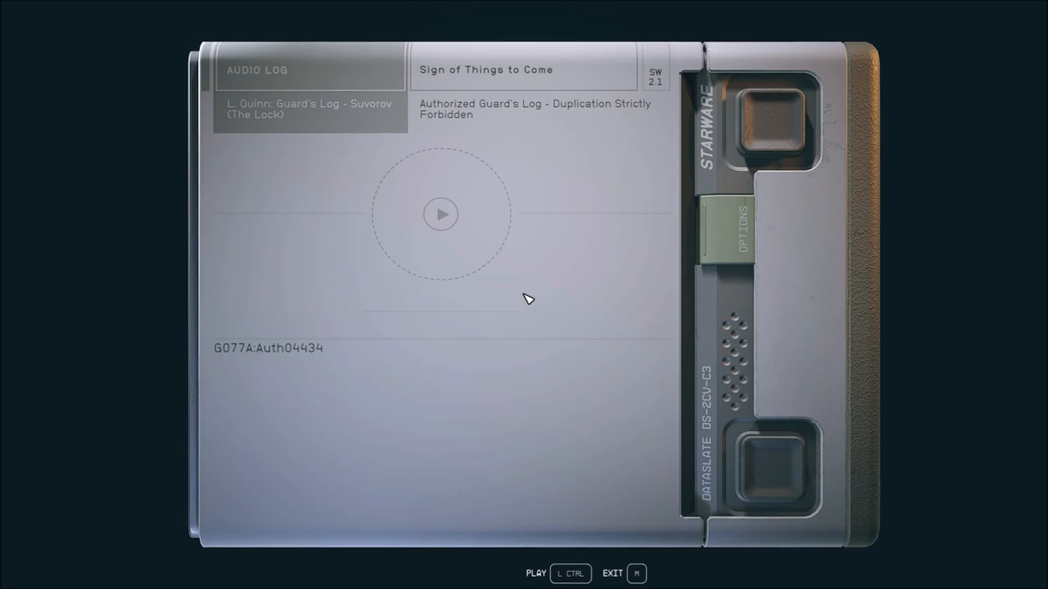
key("m")
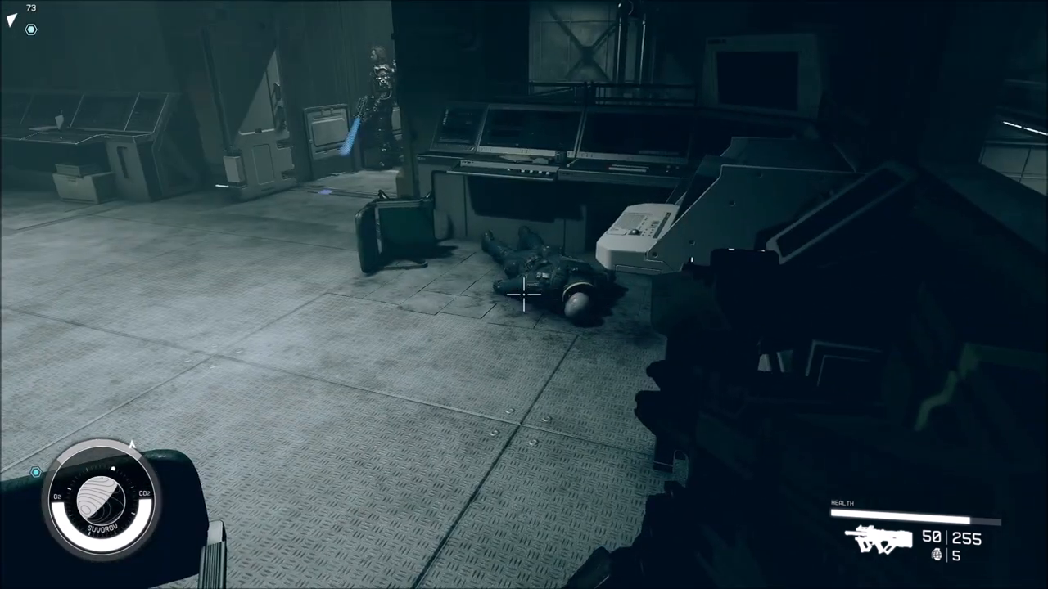
mouse_move(524, 294)
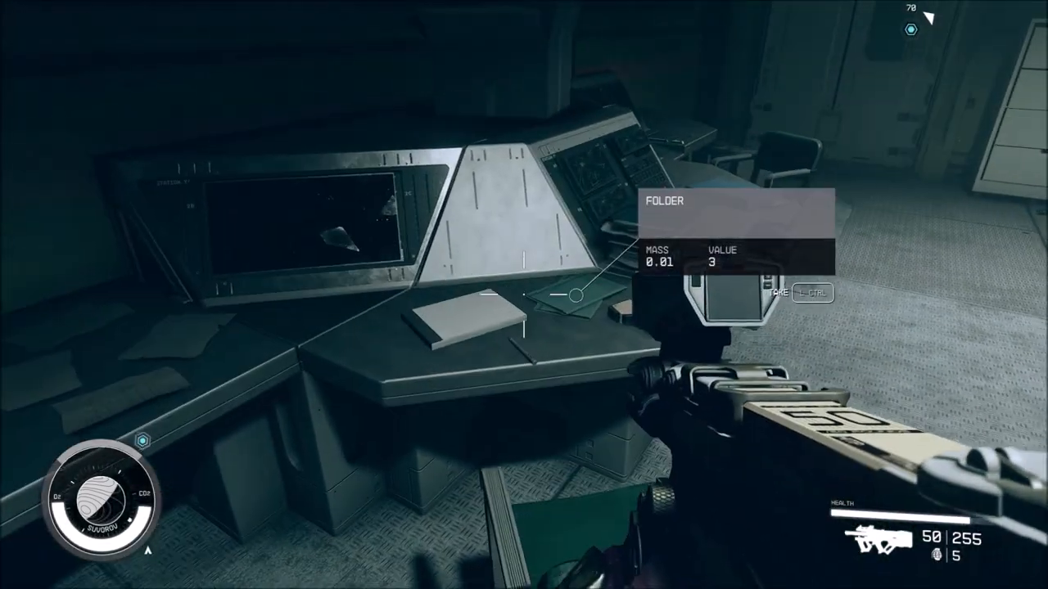
mouse_move(524, 287)
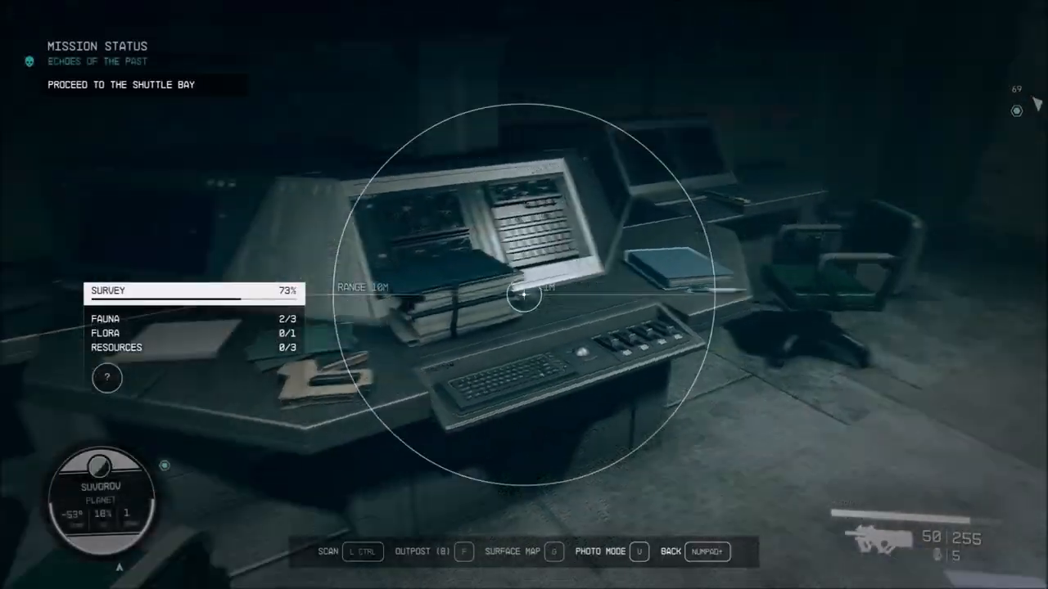
mouse_move(524, 294)
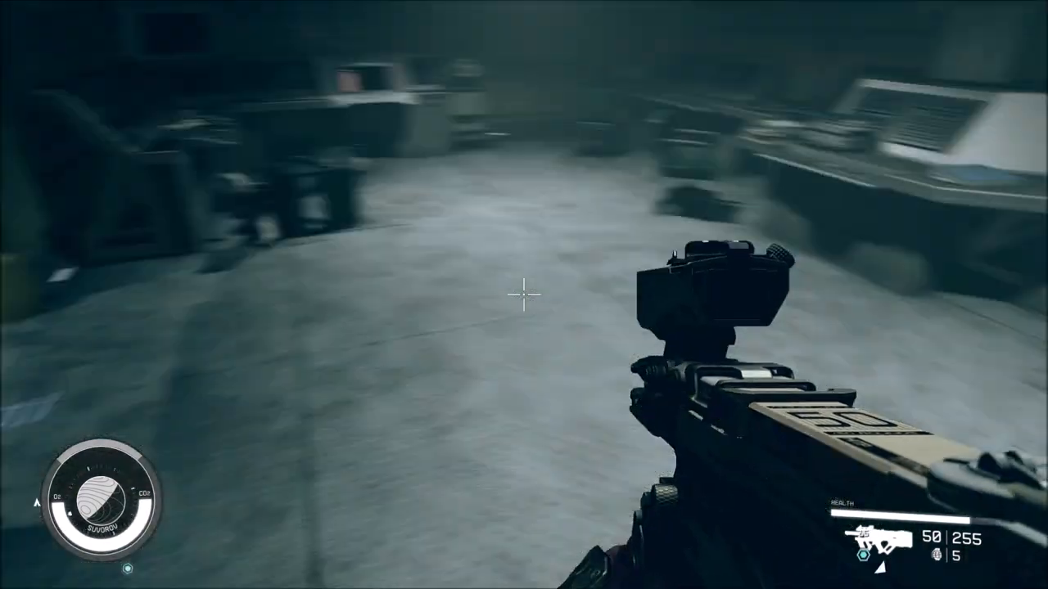
key("f")
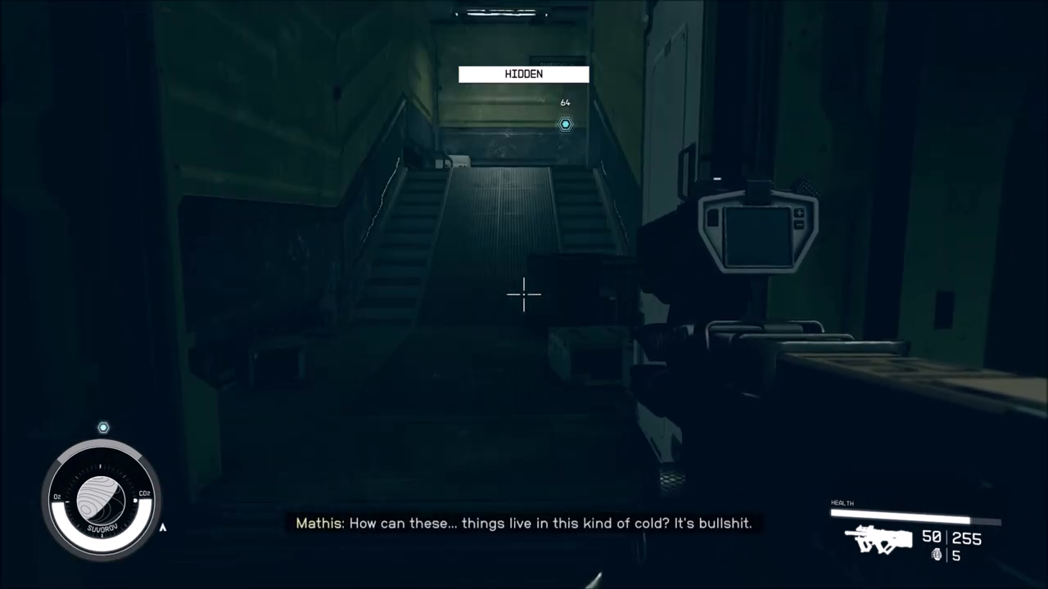
mouse_move(524, 295)
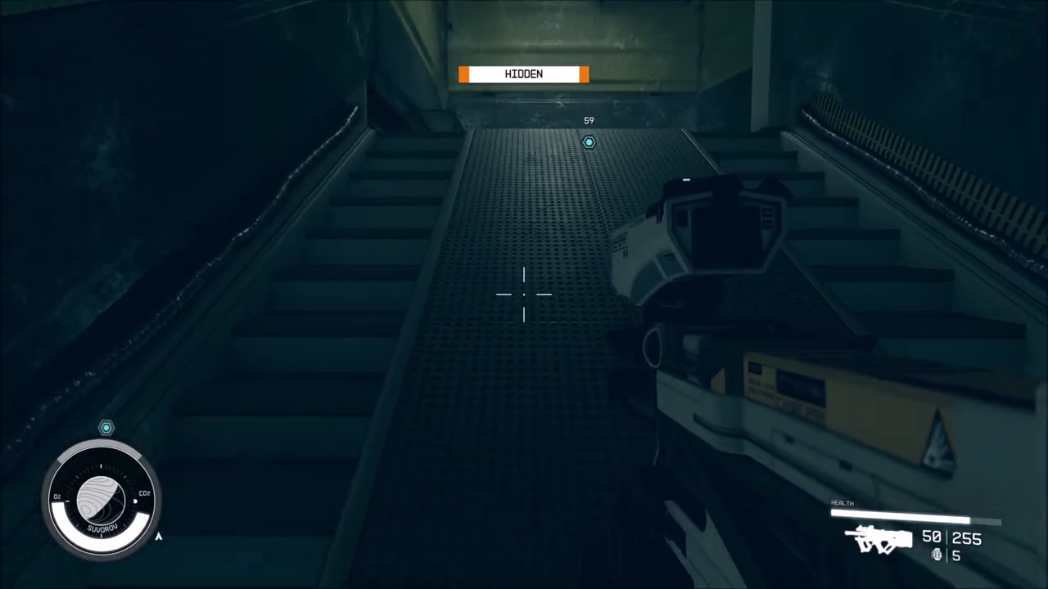
mouse_move(524, 295)
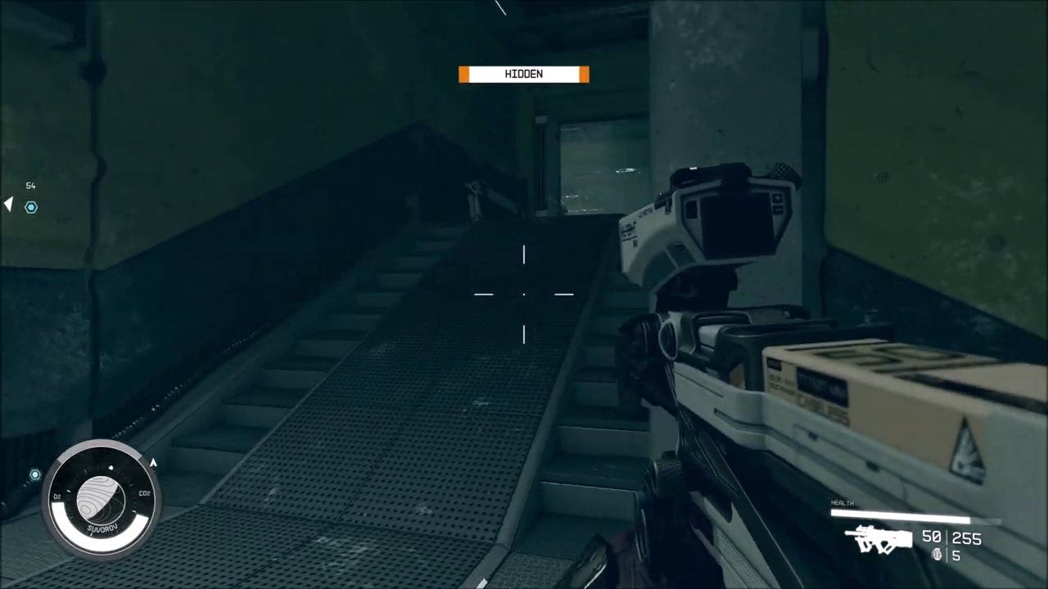
mouse_move(524, 295)
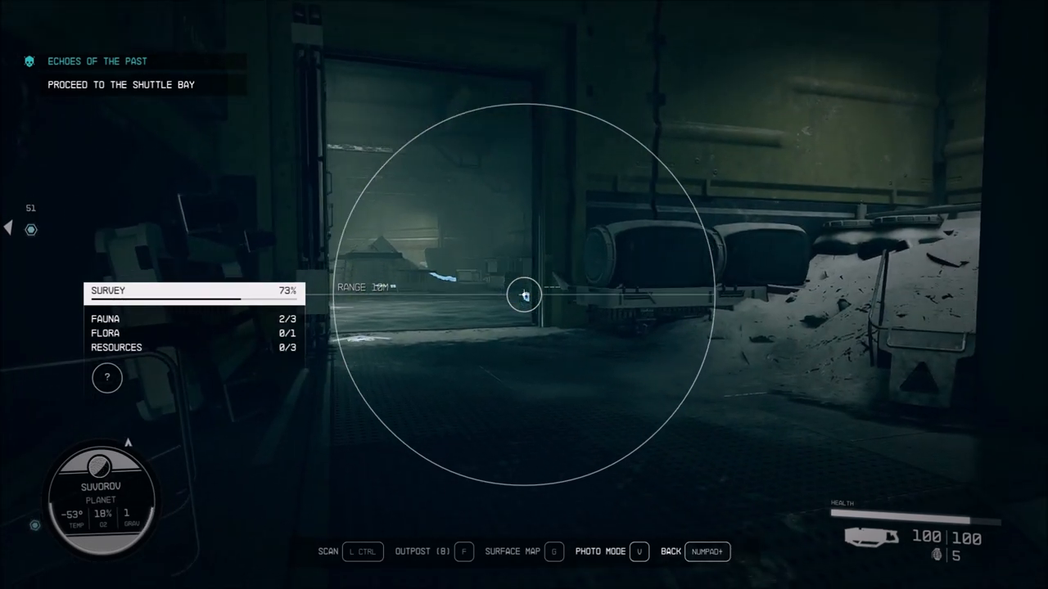
mouse_move(524, 295)
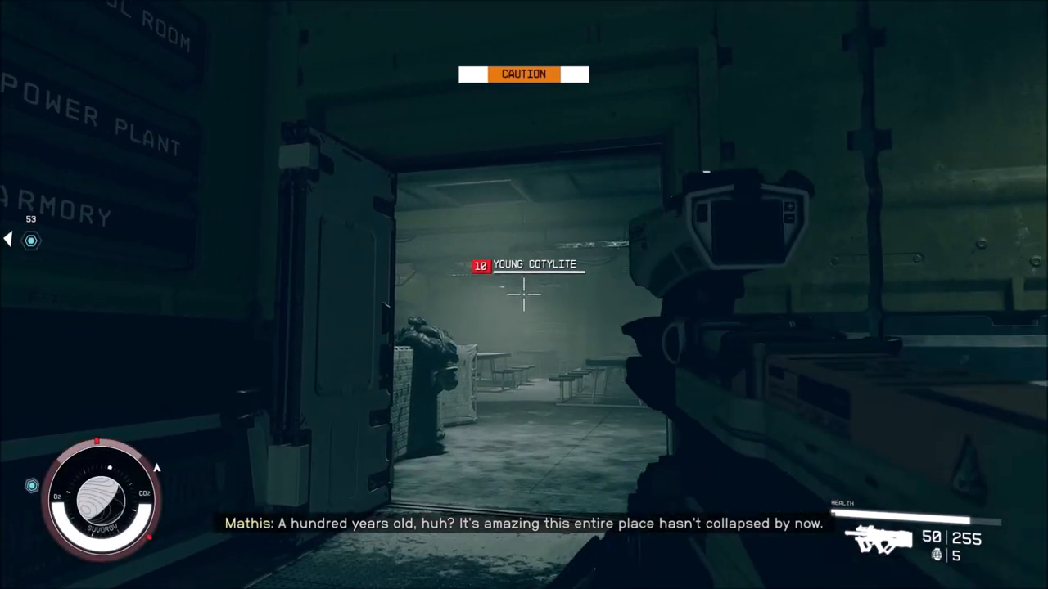
Step: Kill the Young Cotylite in the corridor, aiming down sights and shooting it
right_click(524, 294)
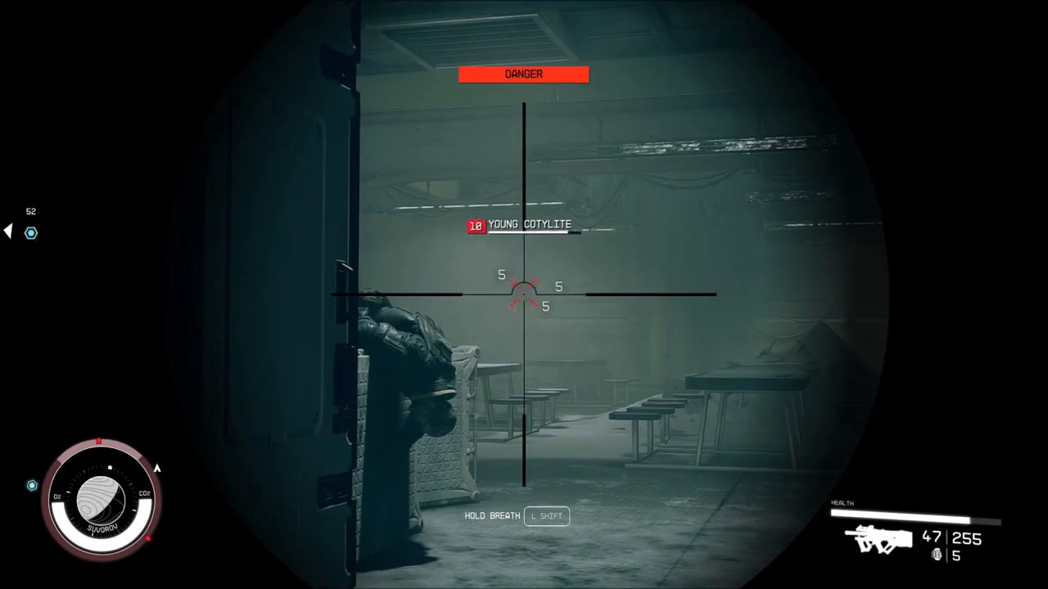
left_click(524, 295)
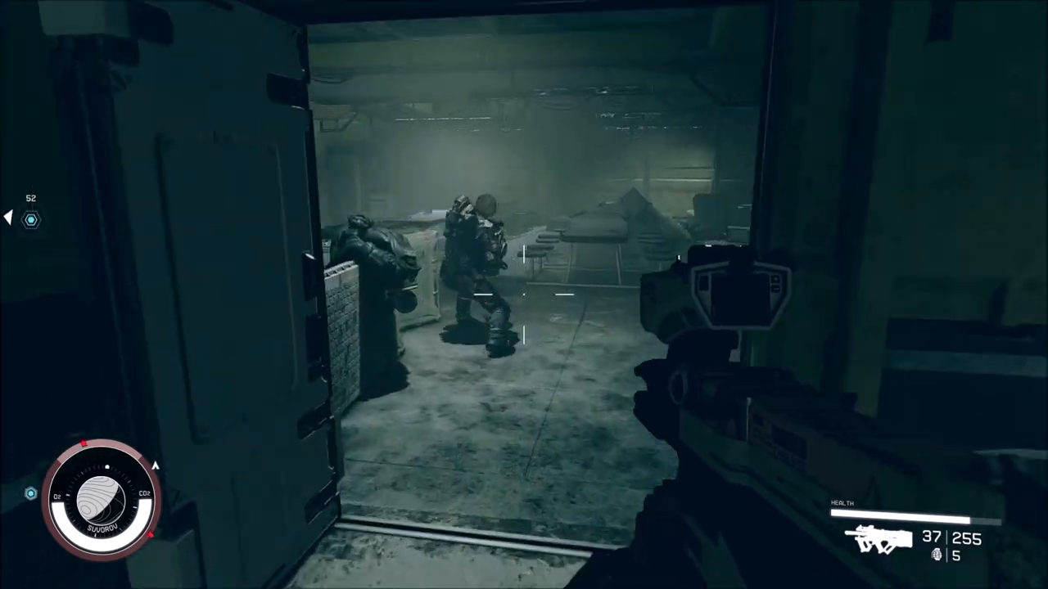
right_click(524, 295)
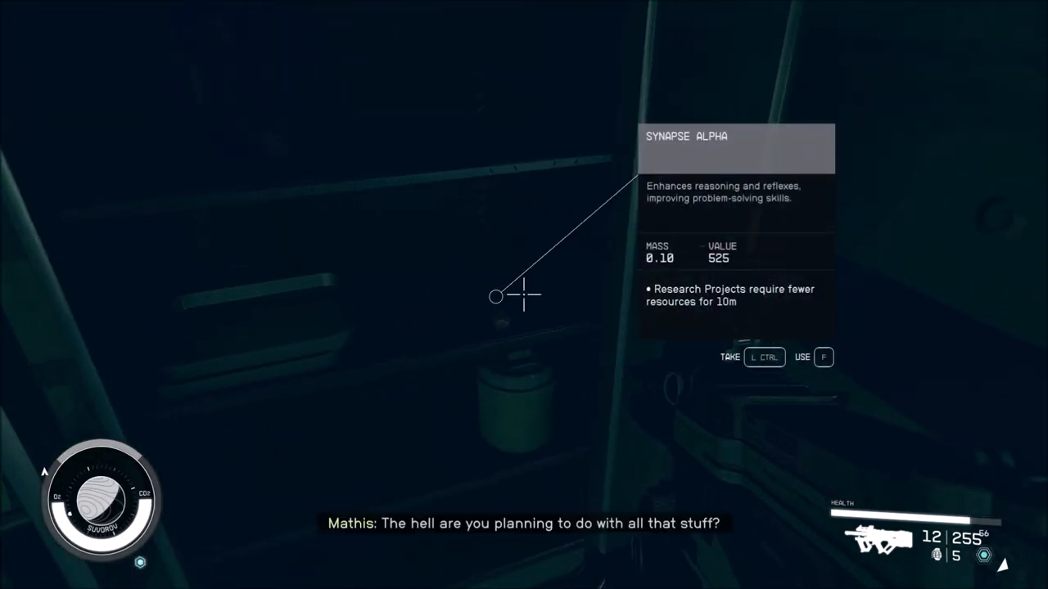
mouse_move(524, 295)
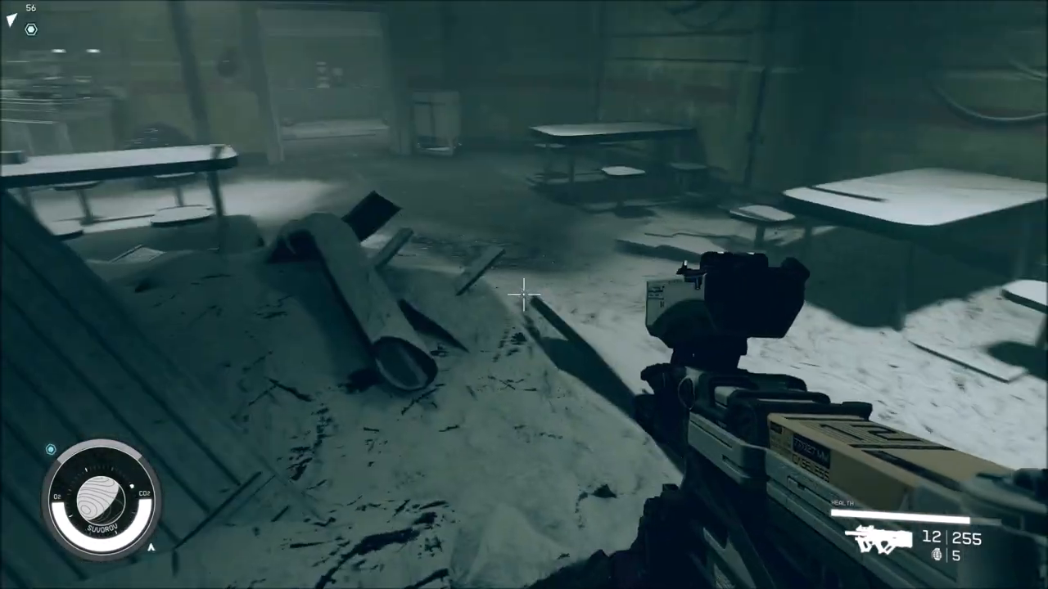
key("f")
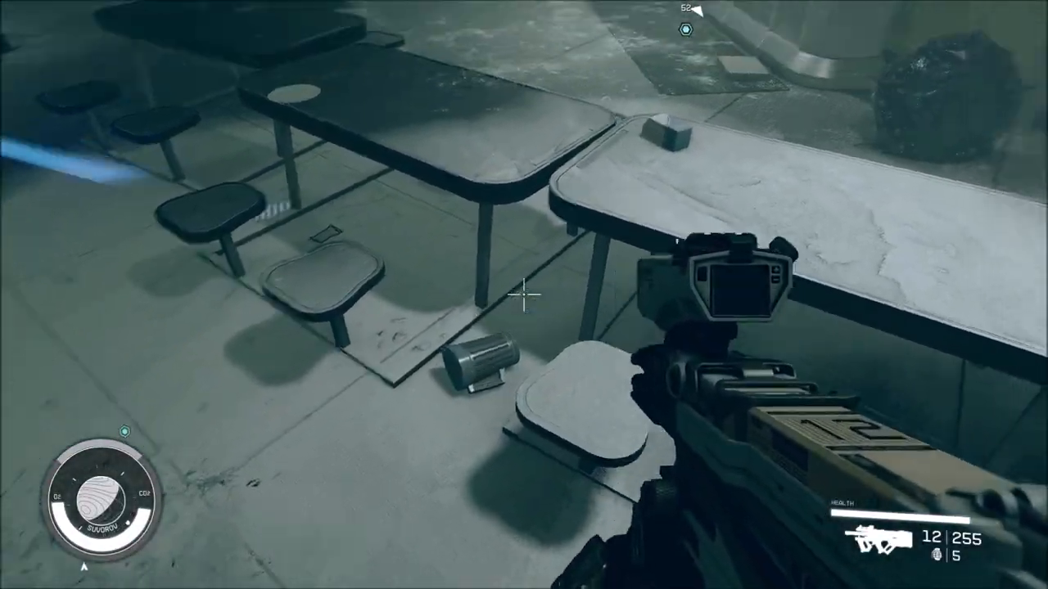
mouse_move(527, 311)
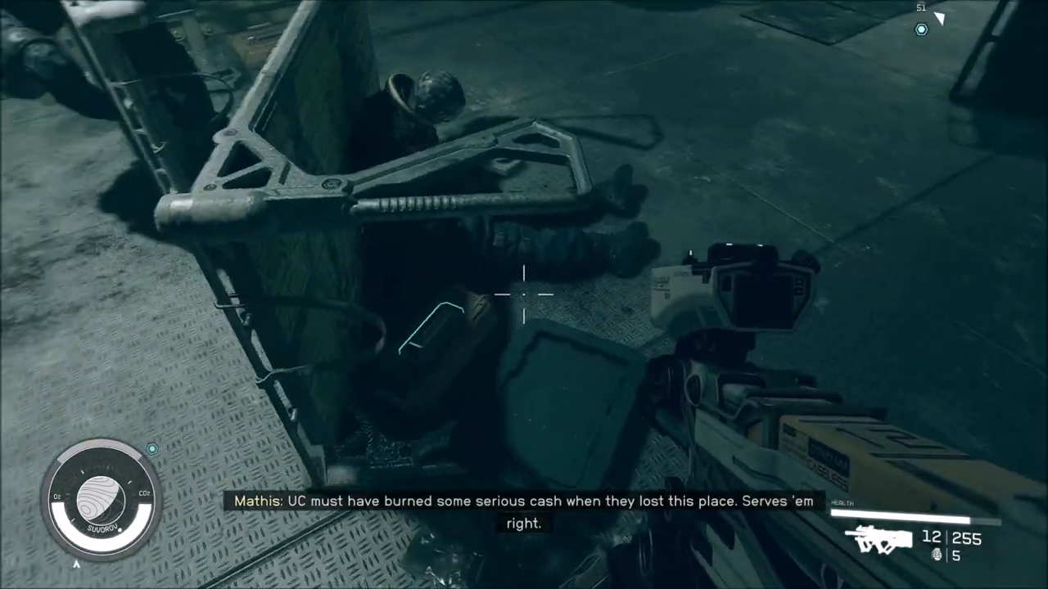
mouse_move(524, 294)
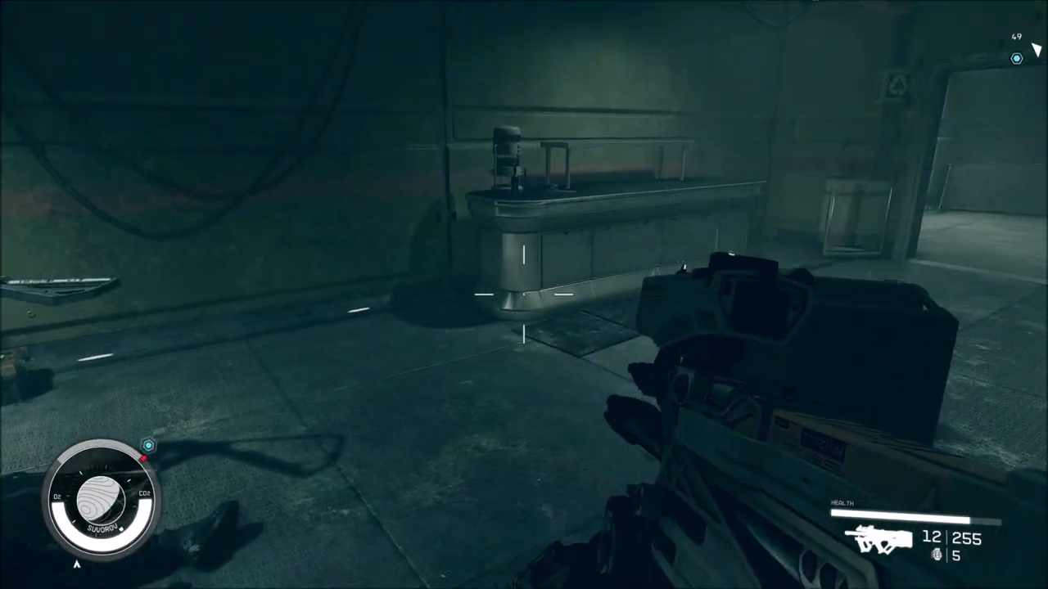
mouse_move(524, 295)
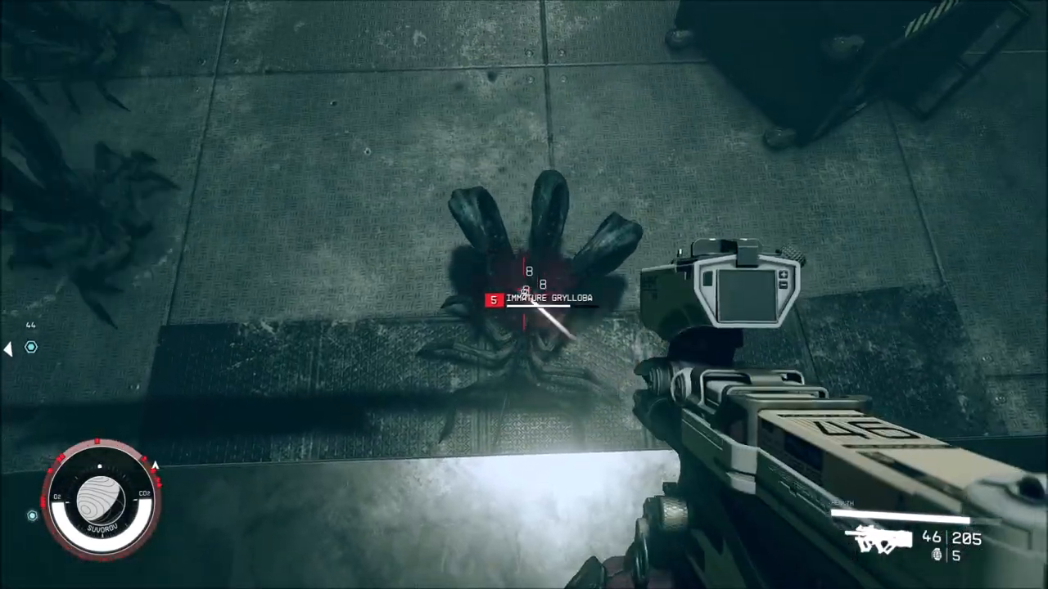
Step: Shoot down the swarm of immature Grylloba piled on the floor
left_click(524, 294)
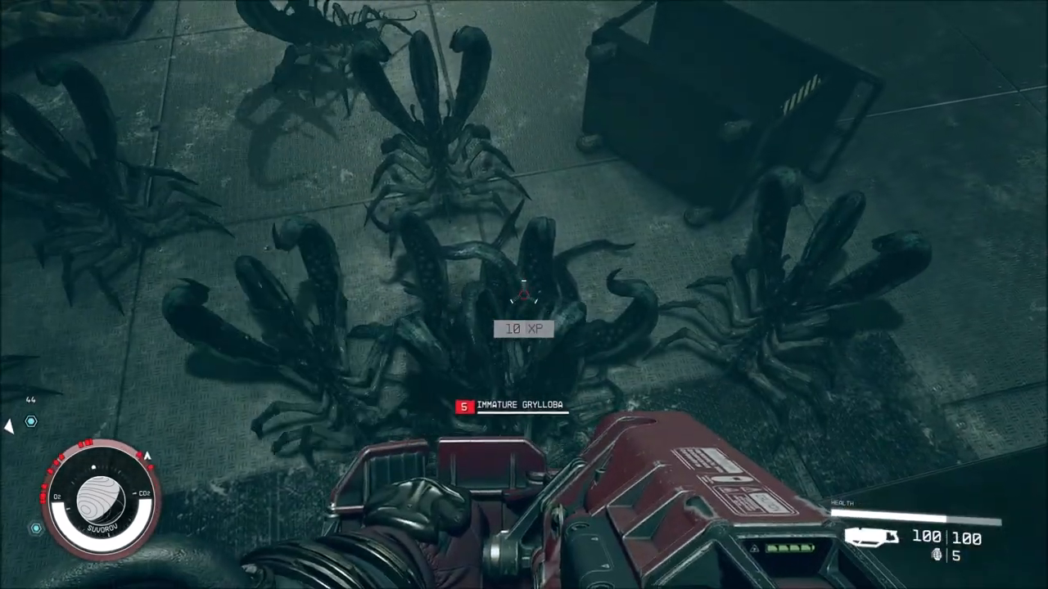
left_click(524, 295)
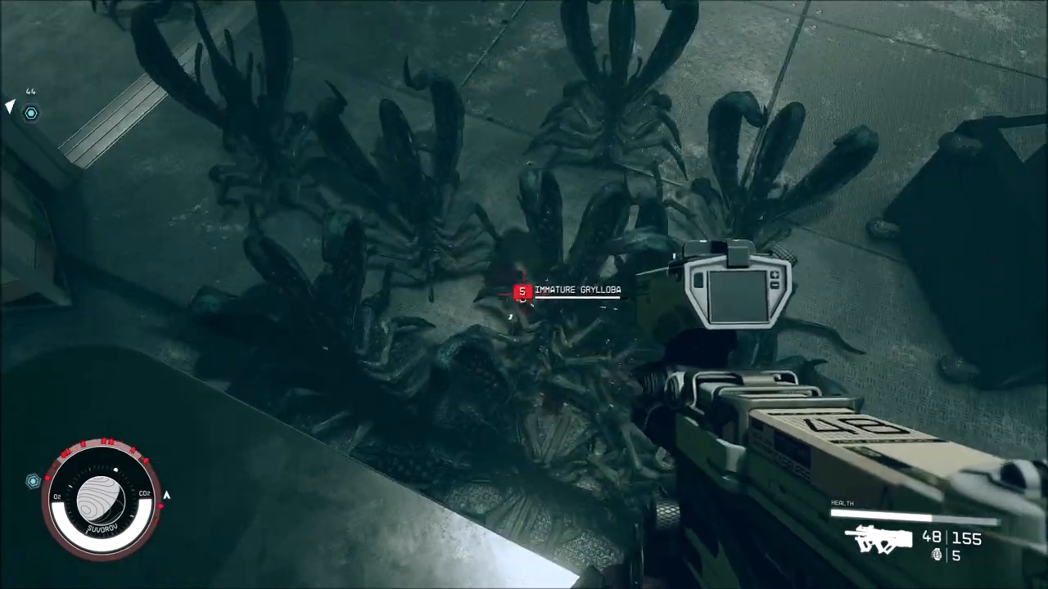
left_click(523, 294)
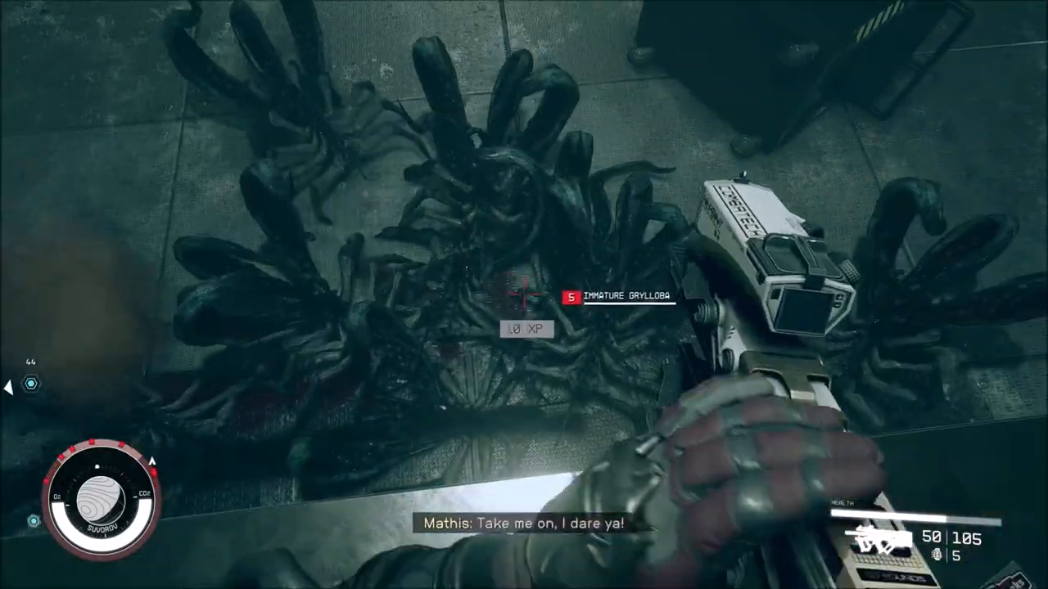
left_click(524, 295)
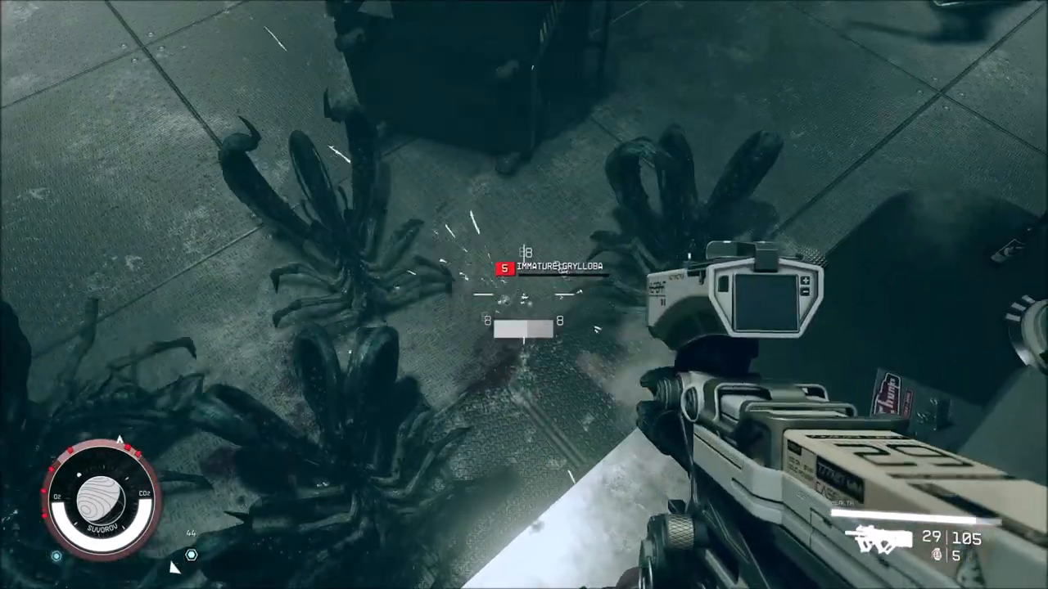
left_click(524, 295)
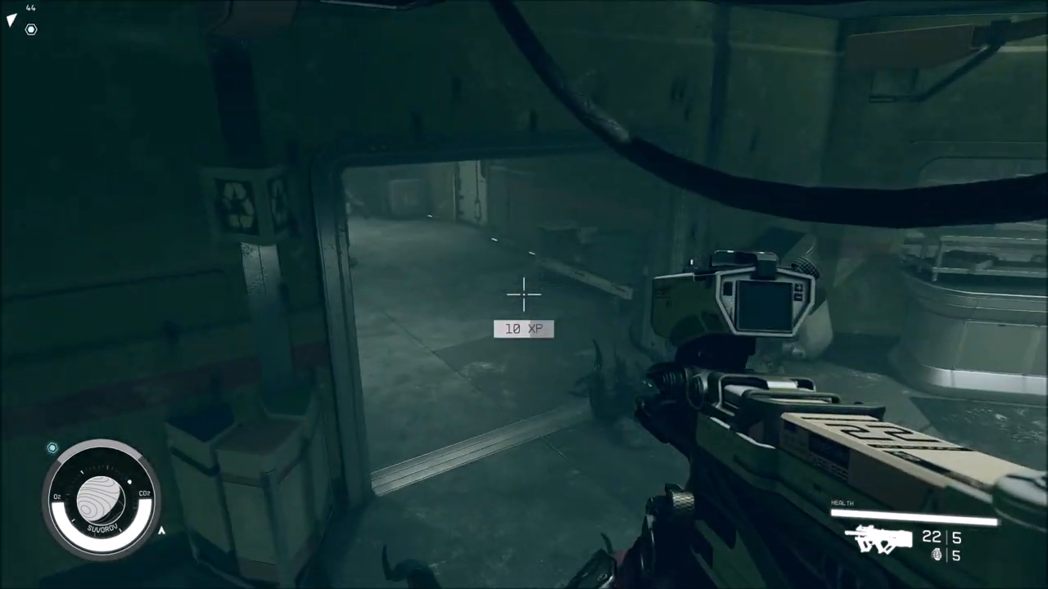
mouse_move(524, 295)
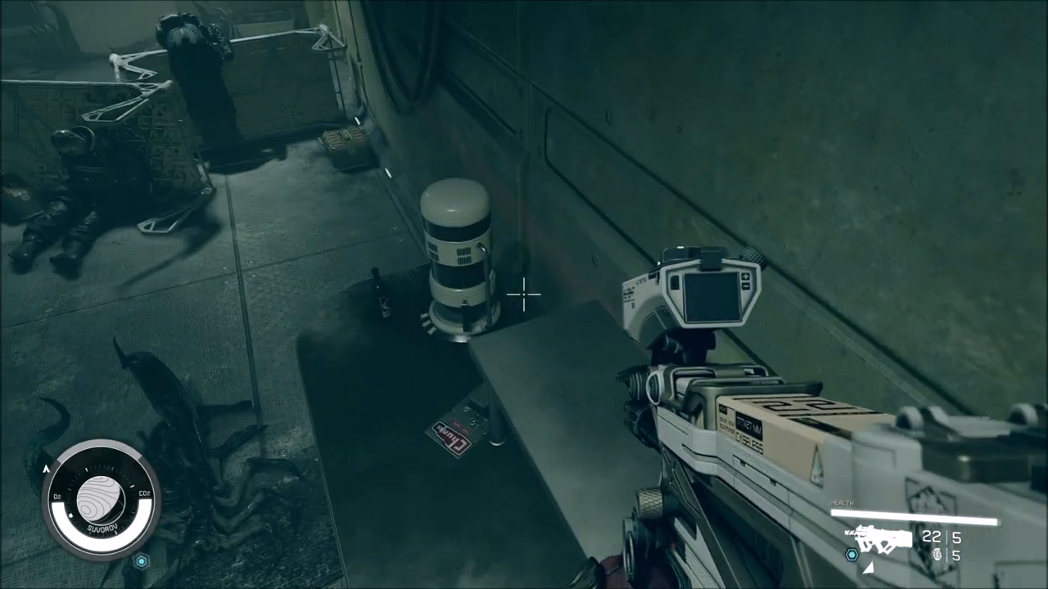
mouse_move(524, 295)
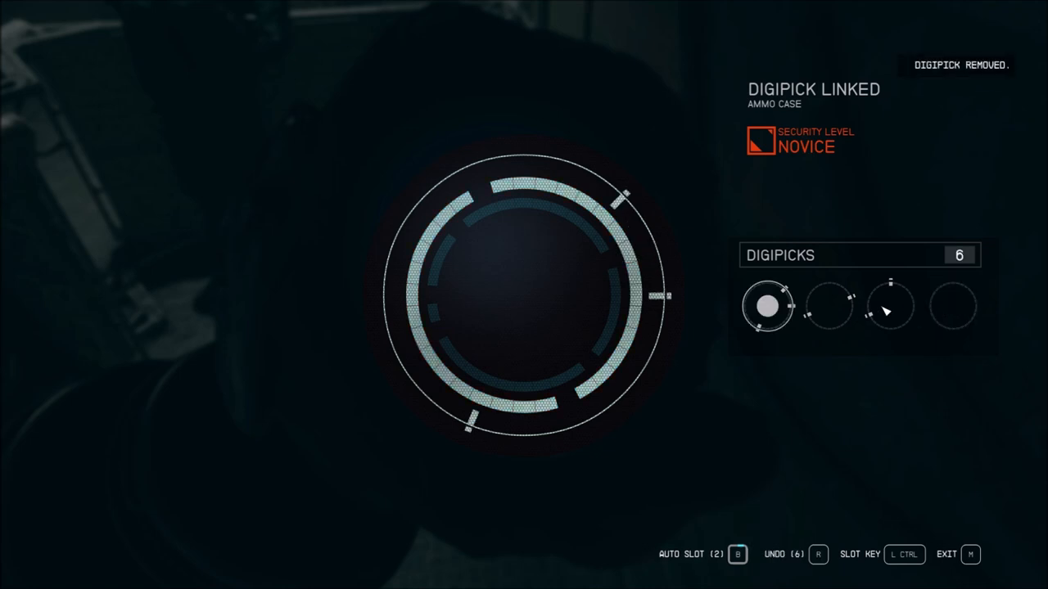
Step: Pick the ammo case lock with digipicks and loot it
left_click(830, 307)
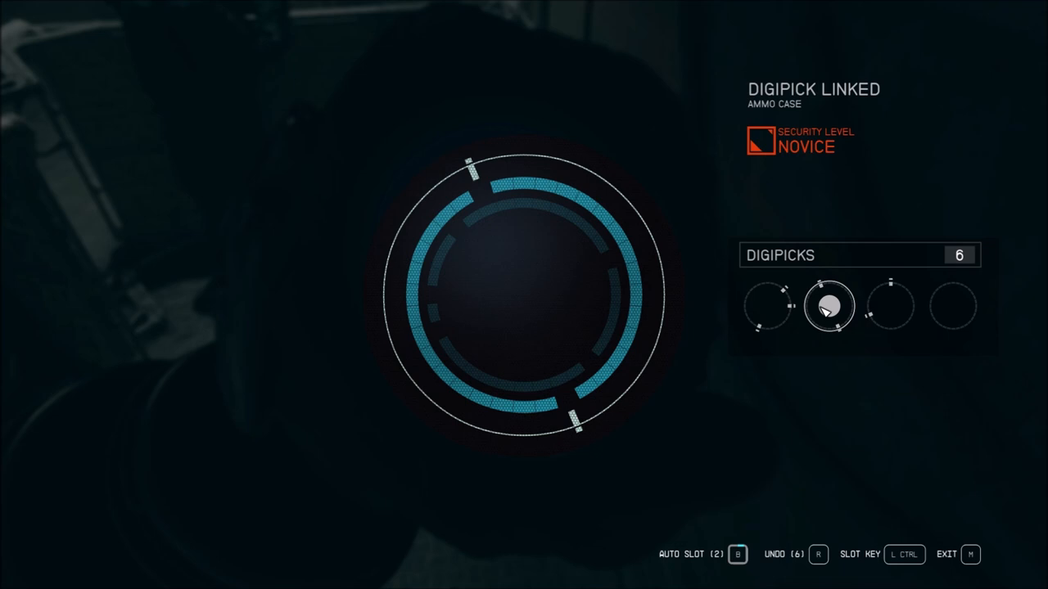
left_click(766, 306)
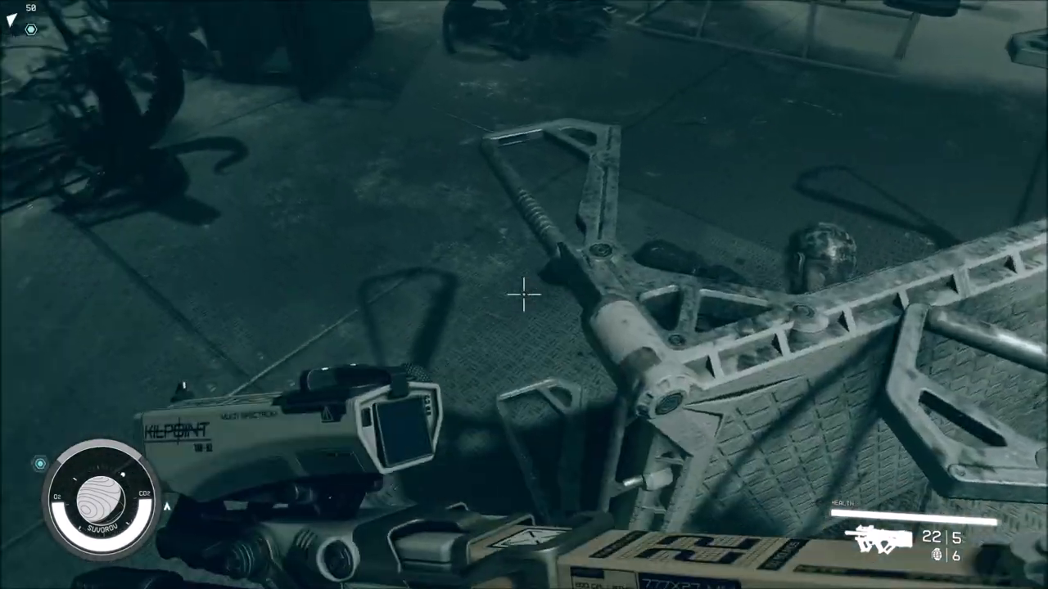
mouse_move(524, 295)
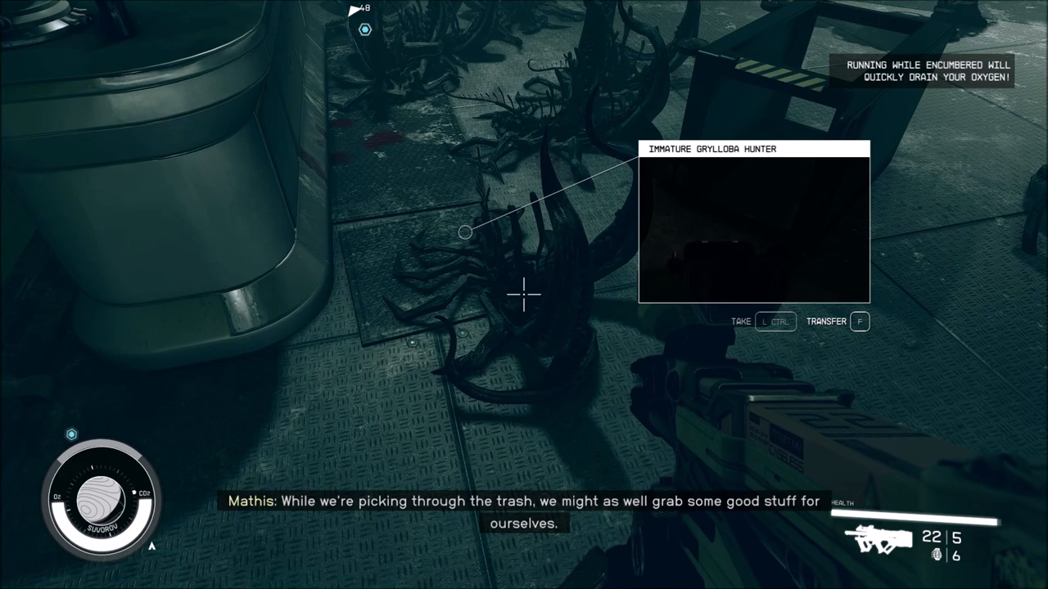
mouse_move(524, 295)
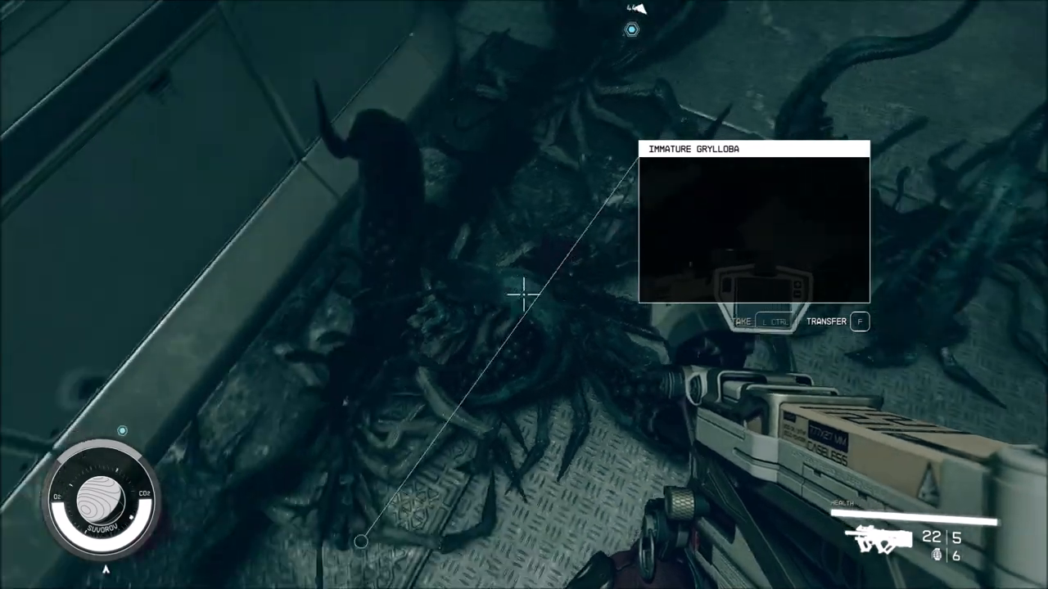
mouse_move(524, 294)
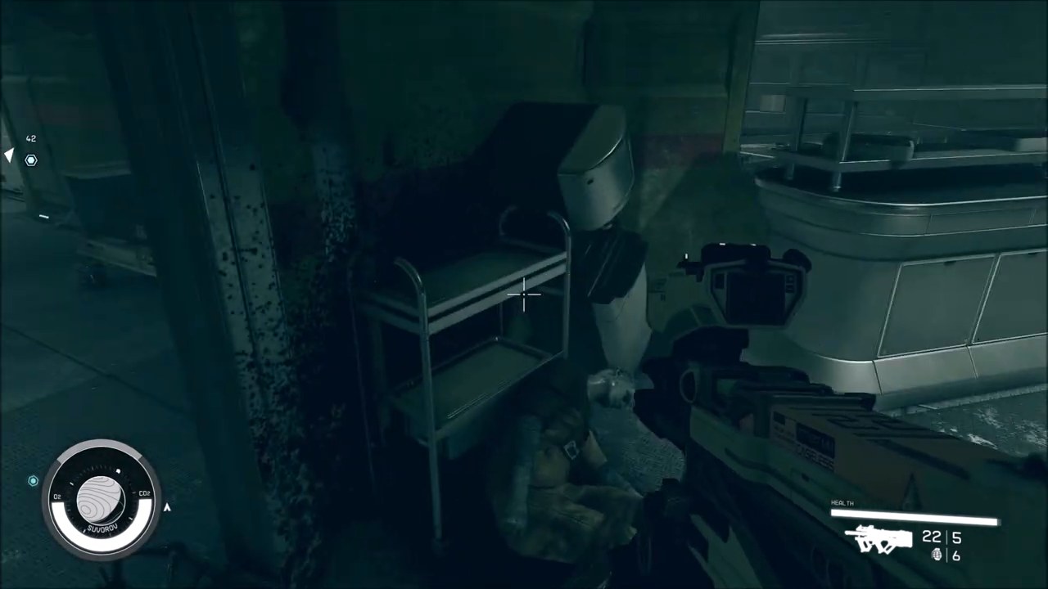
mouse_move(524, 294)
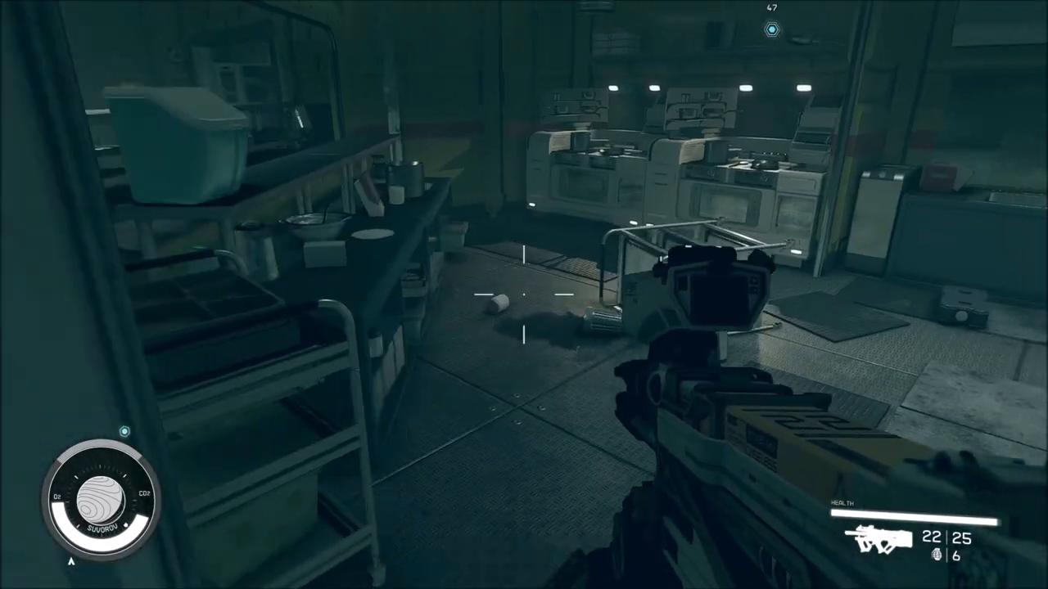
key("f")
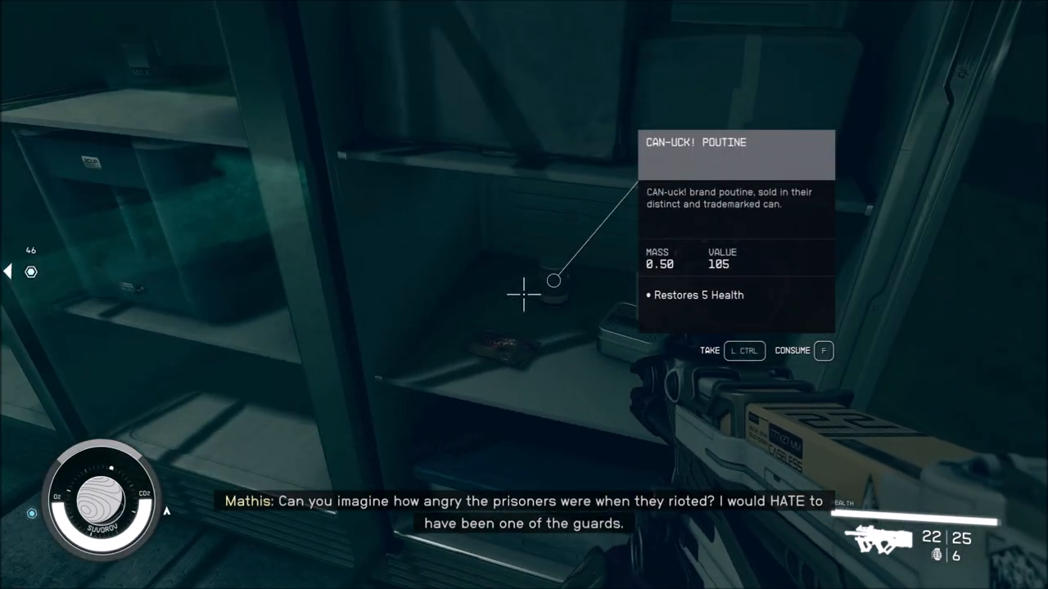
mouse_move(524, 311)
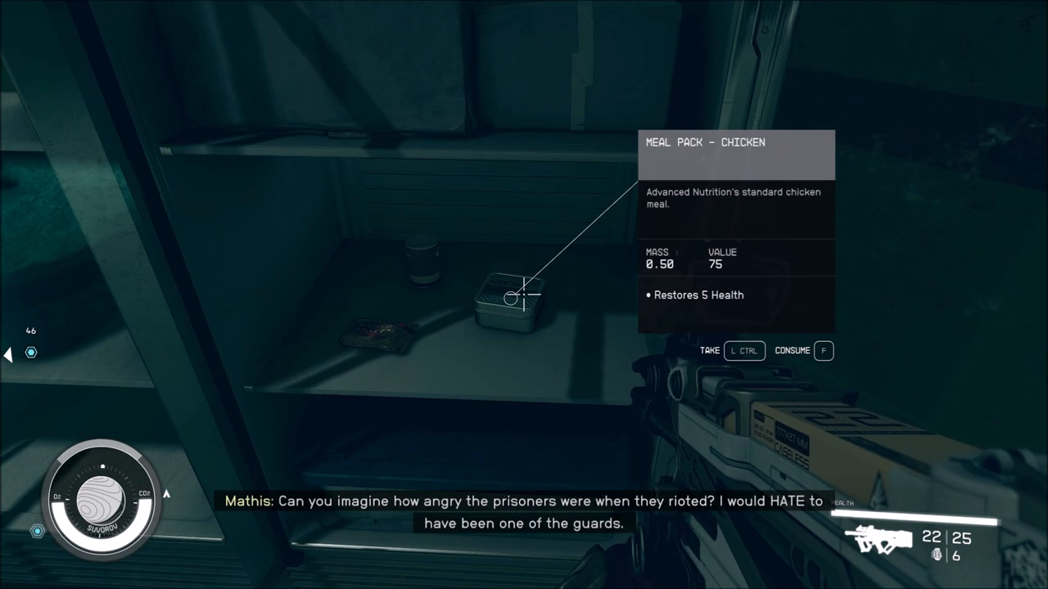
mouse_move(524, 294)
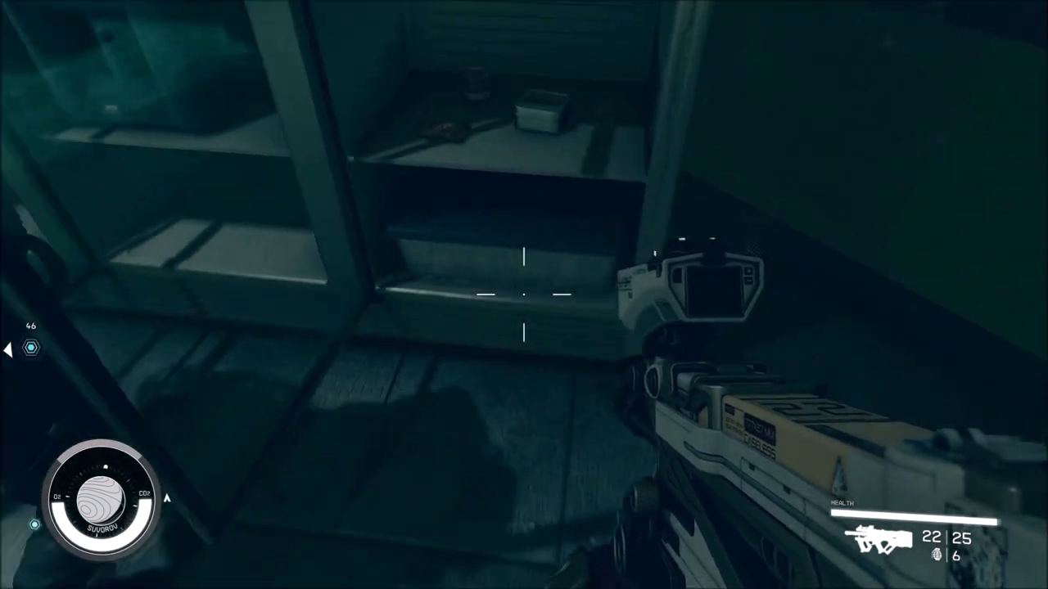
mouse_move(524, 294)
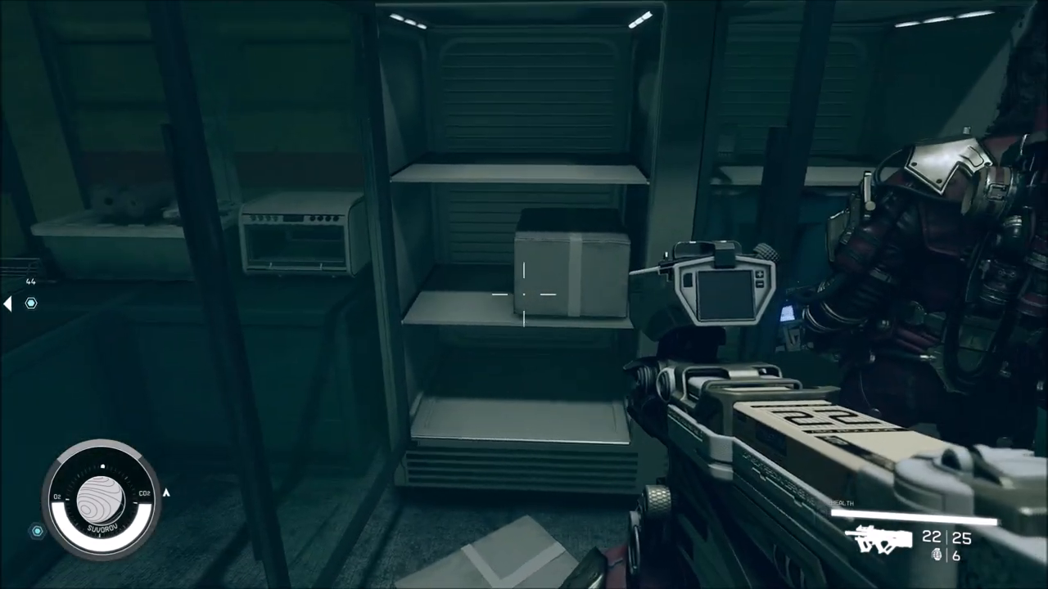
mouse_move(524, 295)
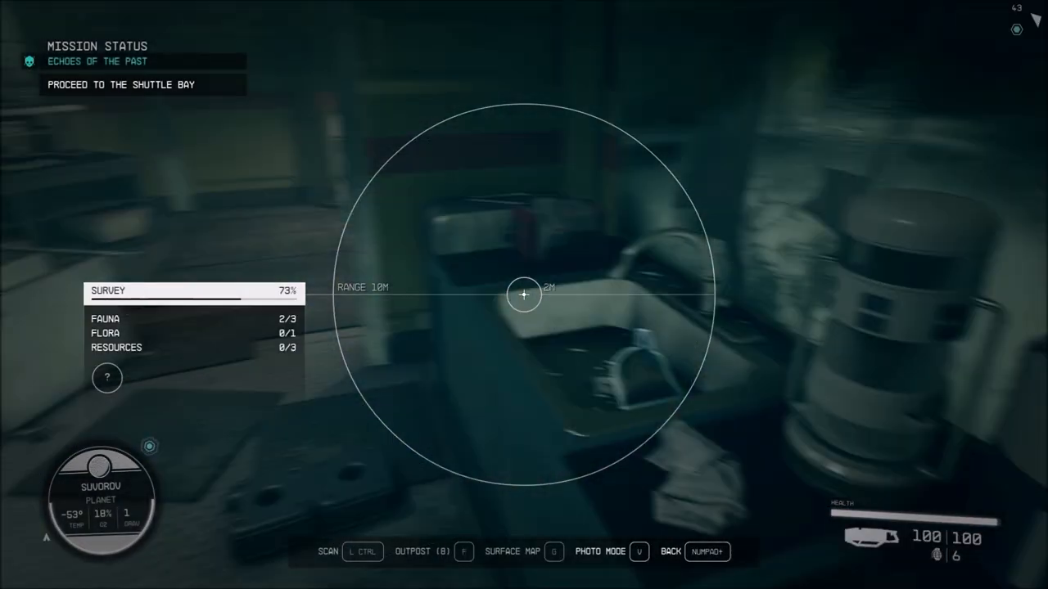
mouse_move(524, 295)
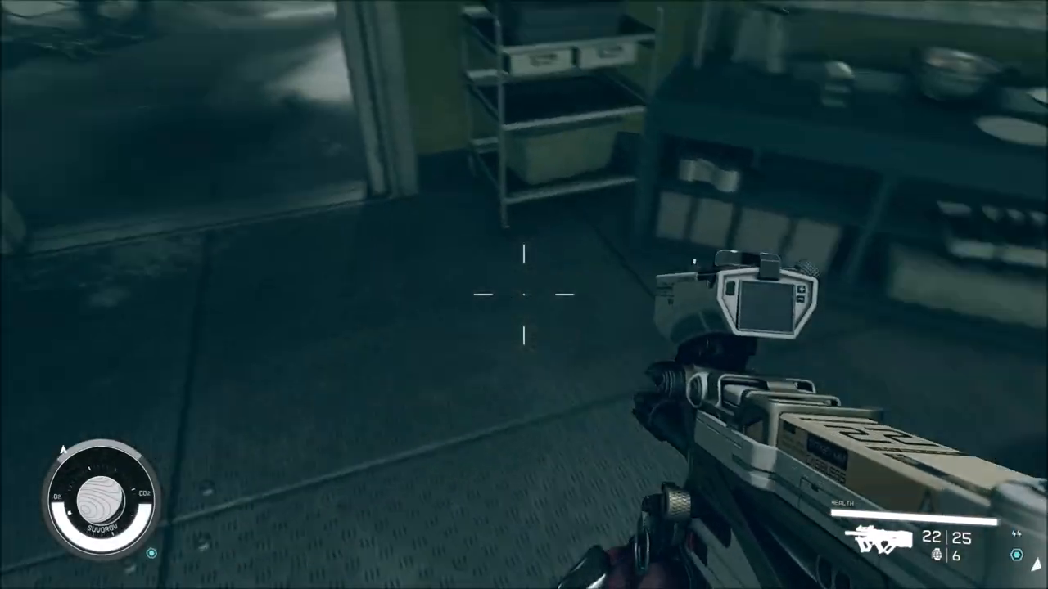
mouse_move(524, 295)
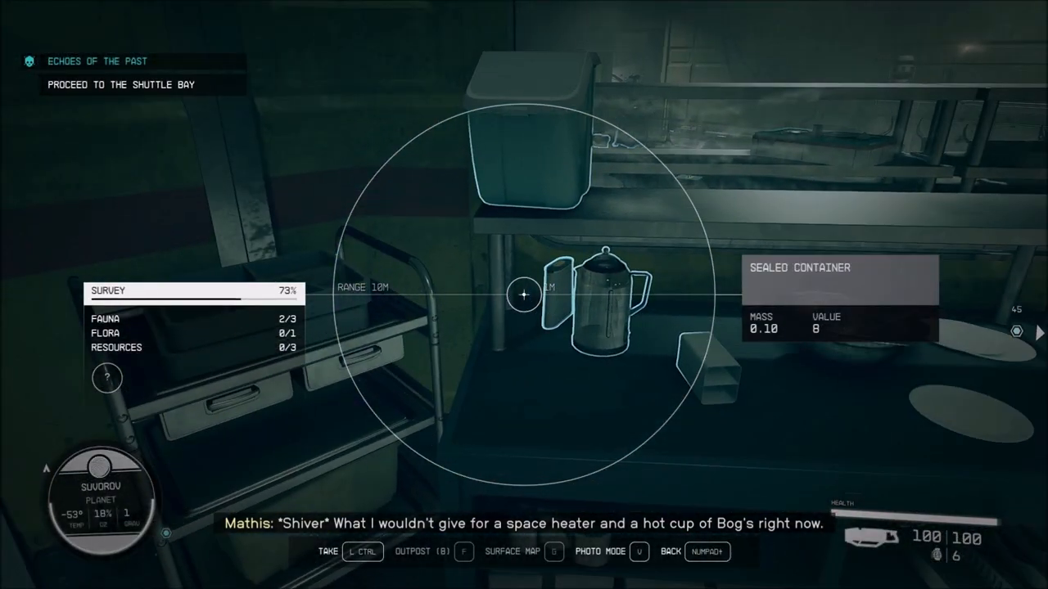
mouse_move(524, 295)
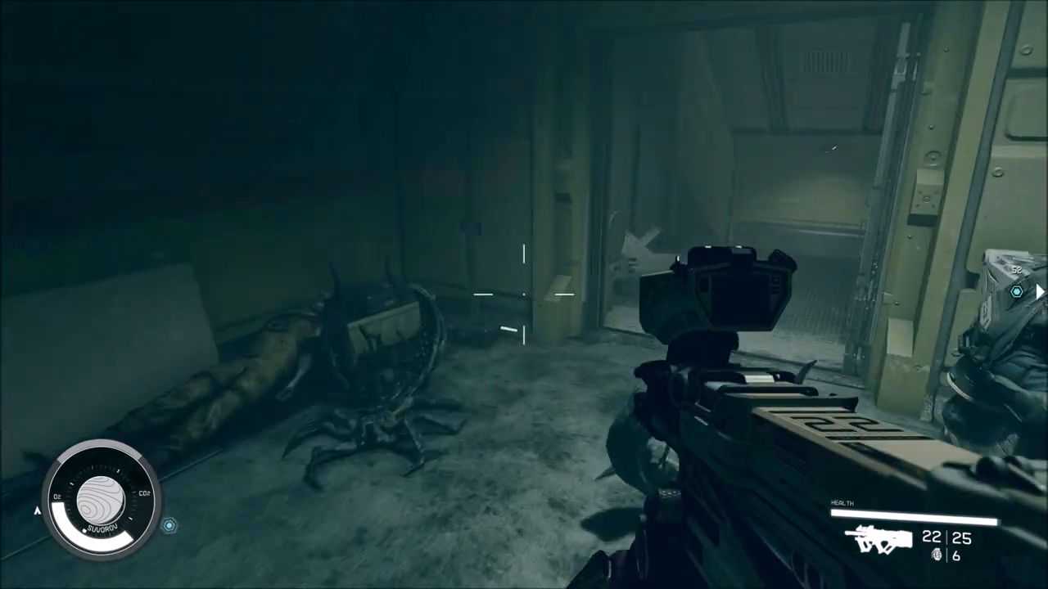
mouse_move(524, 295)
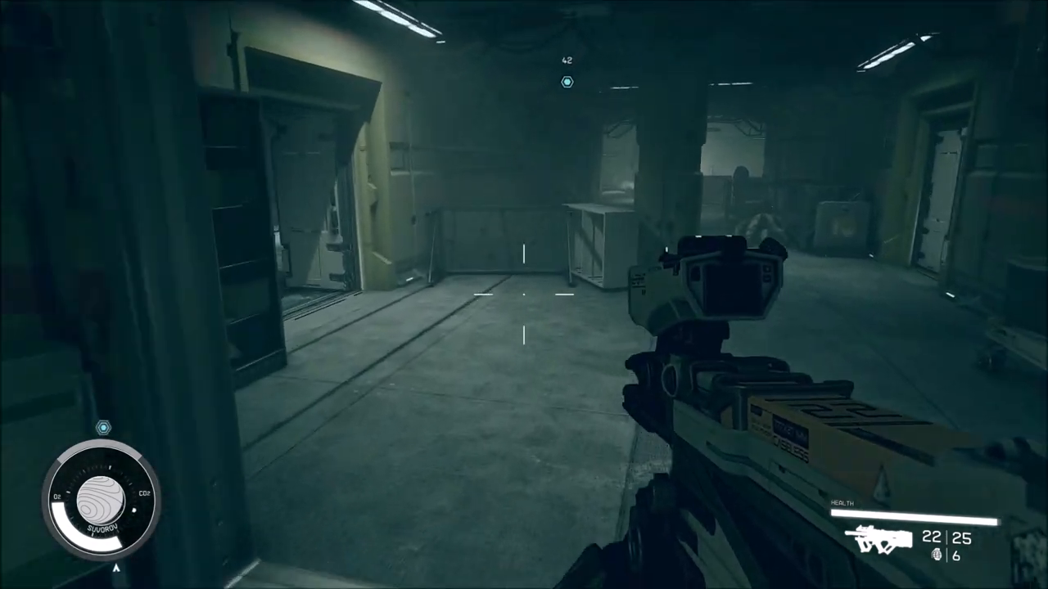
mouse_move(524, 295)
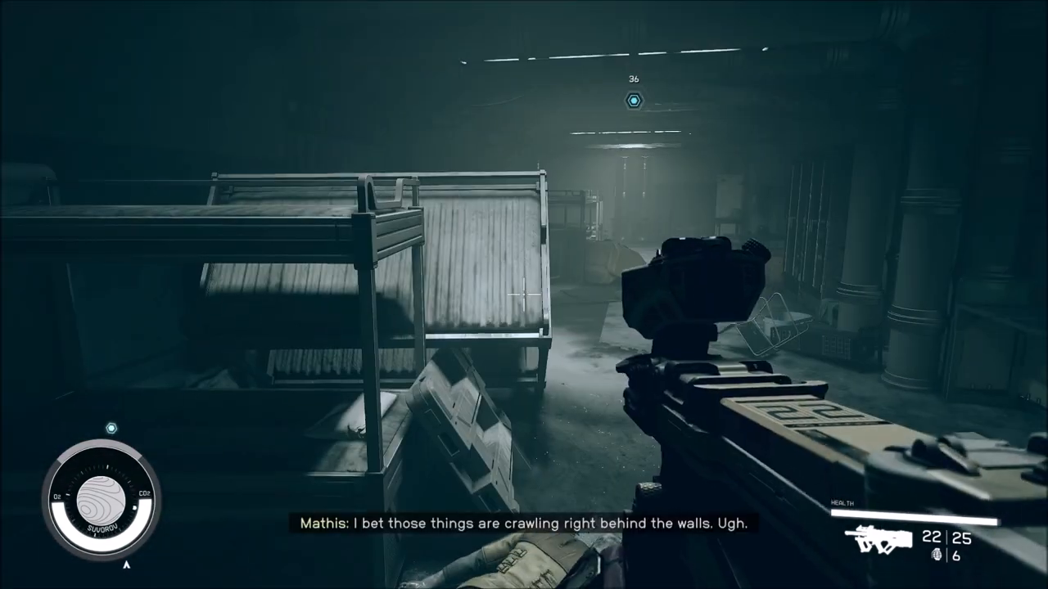
mouse_move(524, 295)
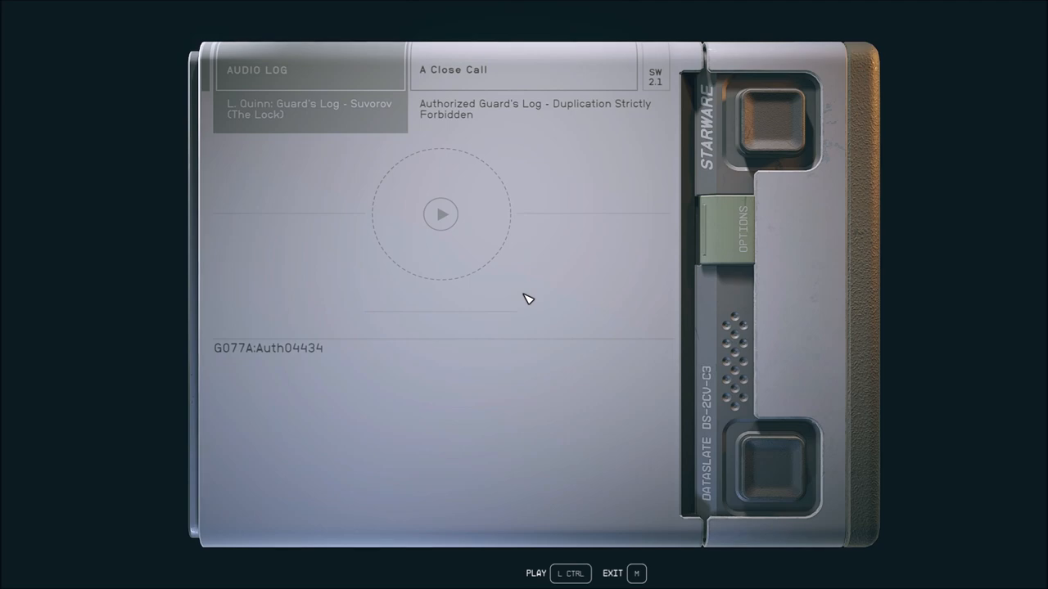
Step: Continue through the debris-filled corridors to the expert-locked door and start its lock
key("m")
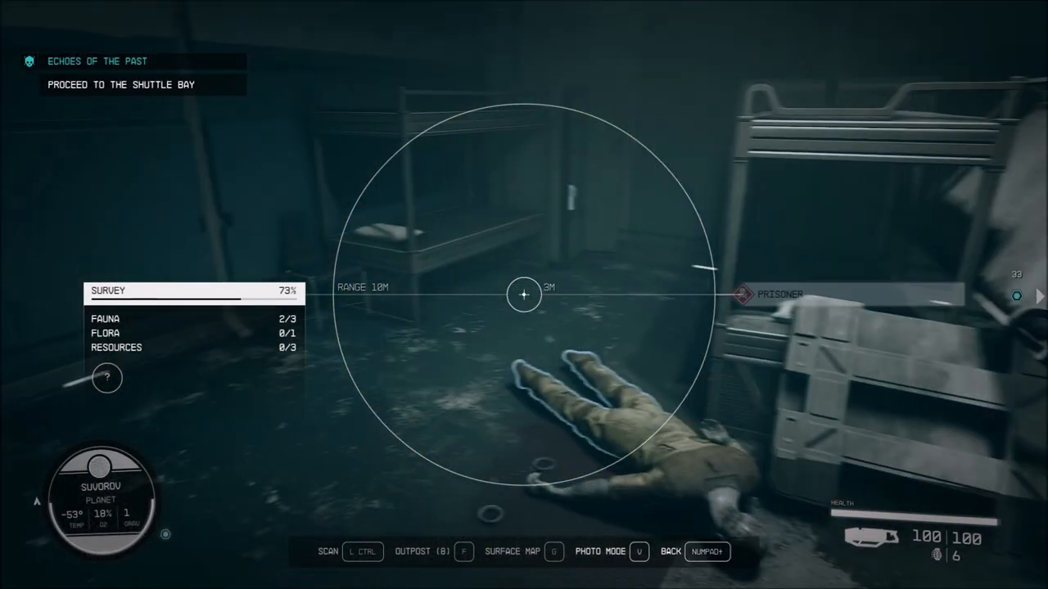
mouse_move(524, 294)
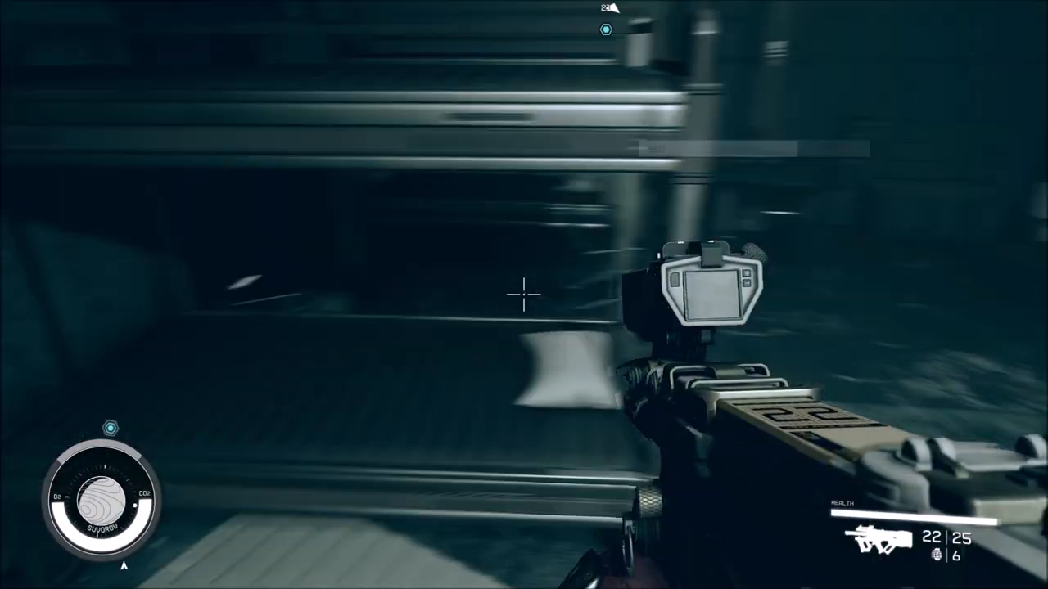
key("f")
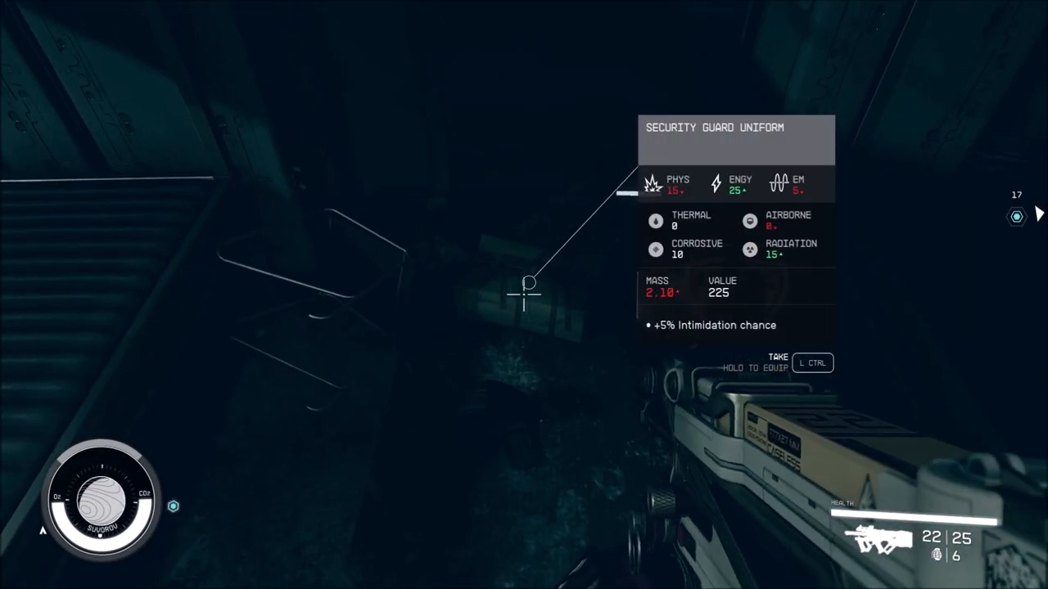
mouse_move(524, 294)
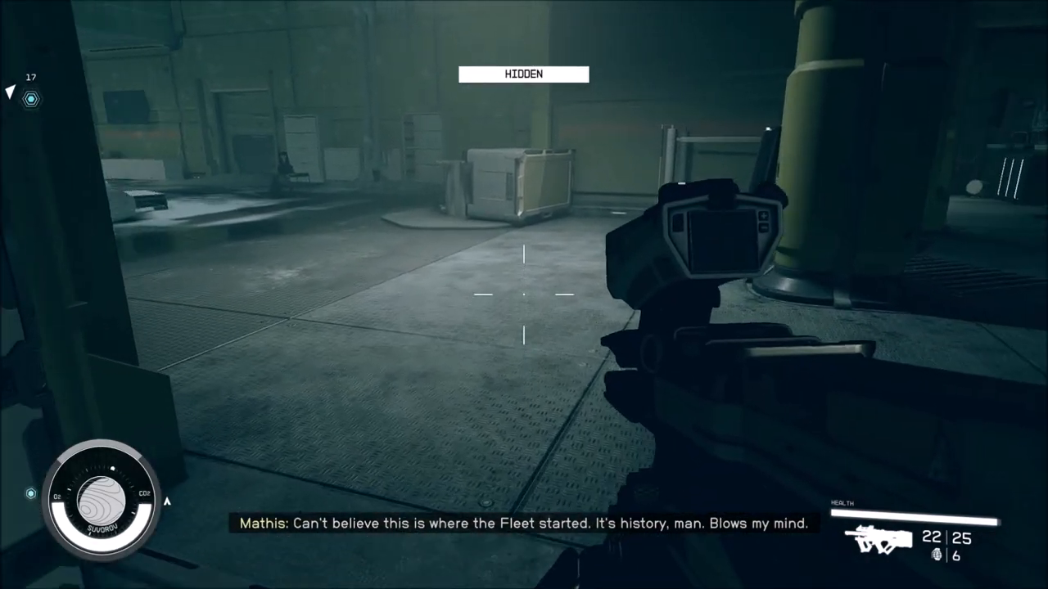
mouse_move(524, 295)
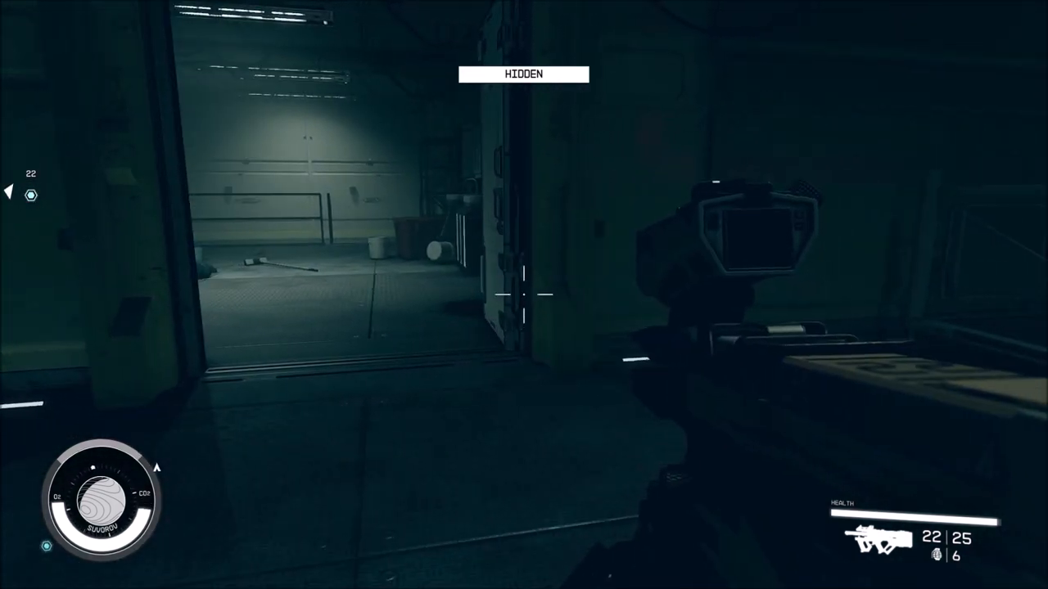
mouse_move(524, 295)
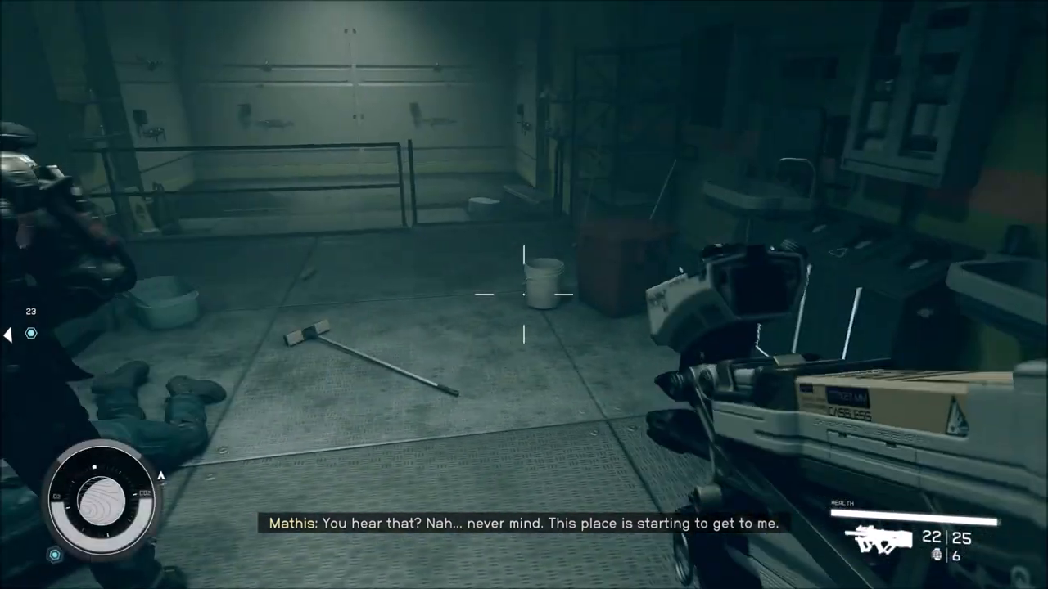
mouse_move(524, 295)
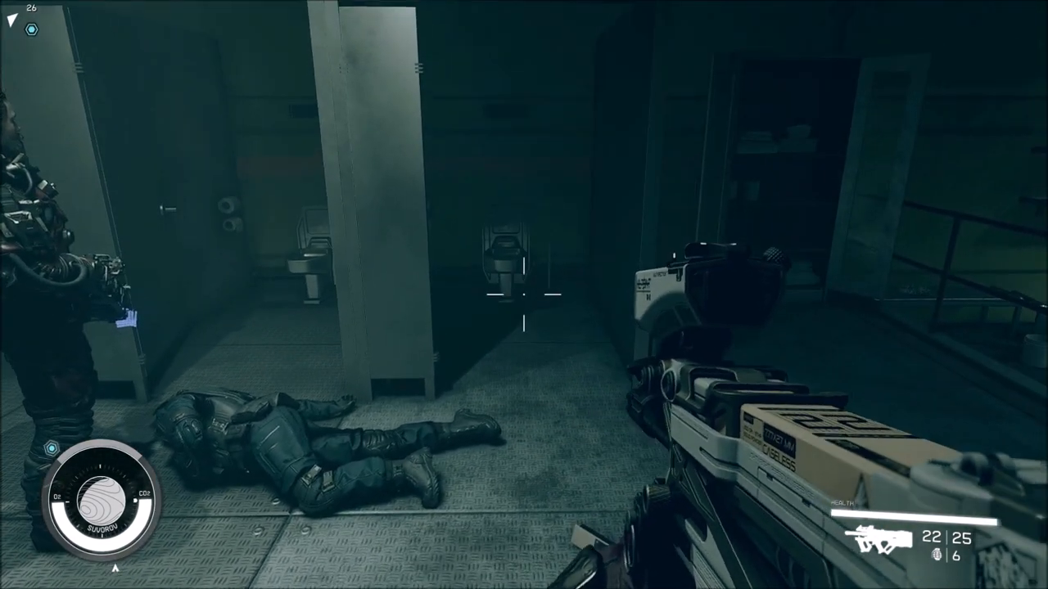
key("f")
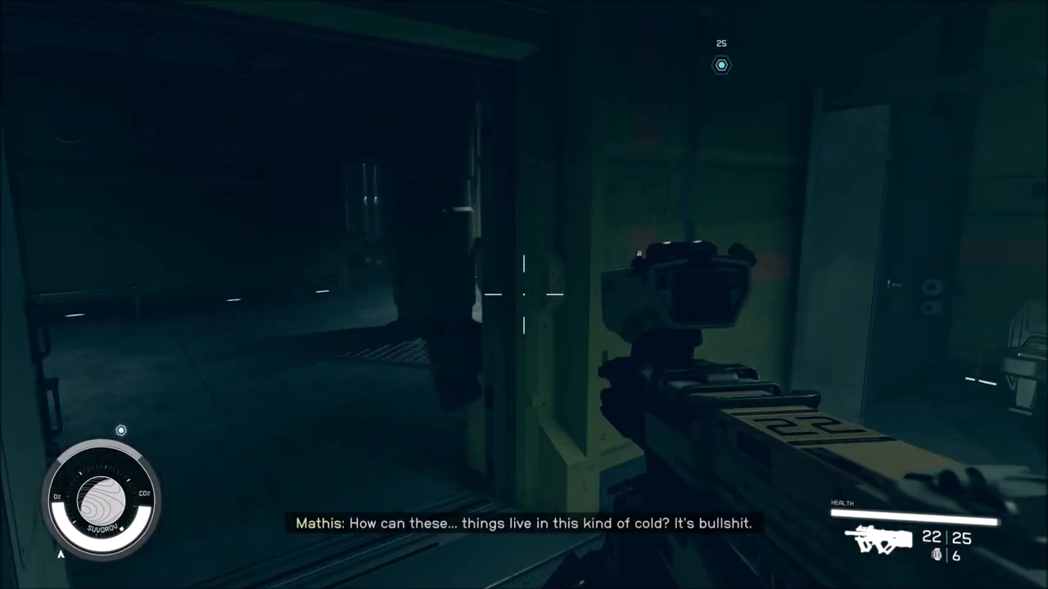
mouse_move(524, 294)
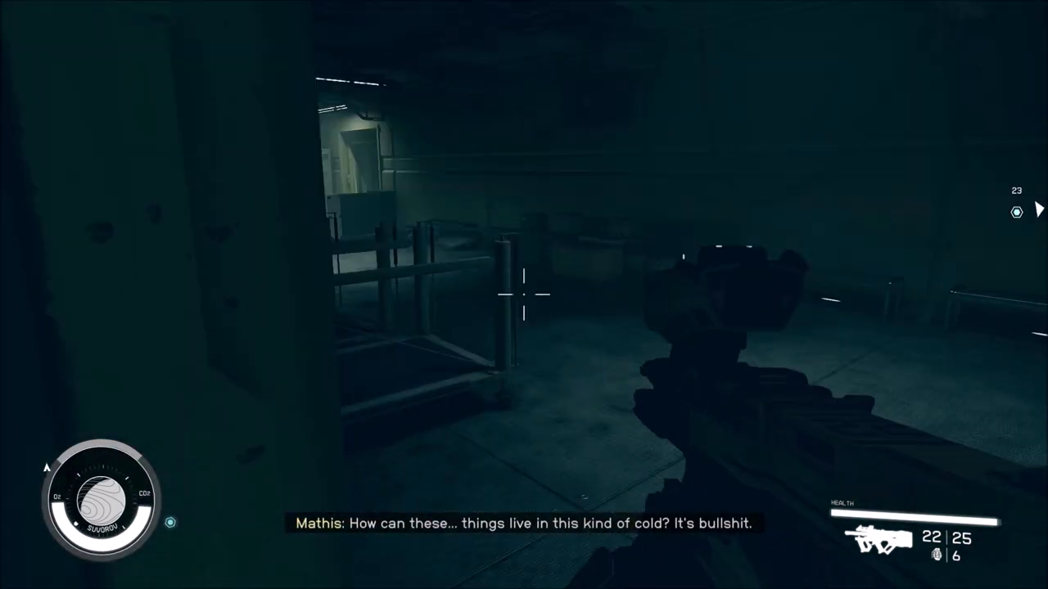
mouse_move(524, 295)
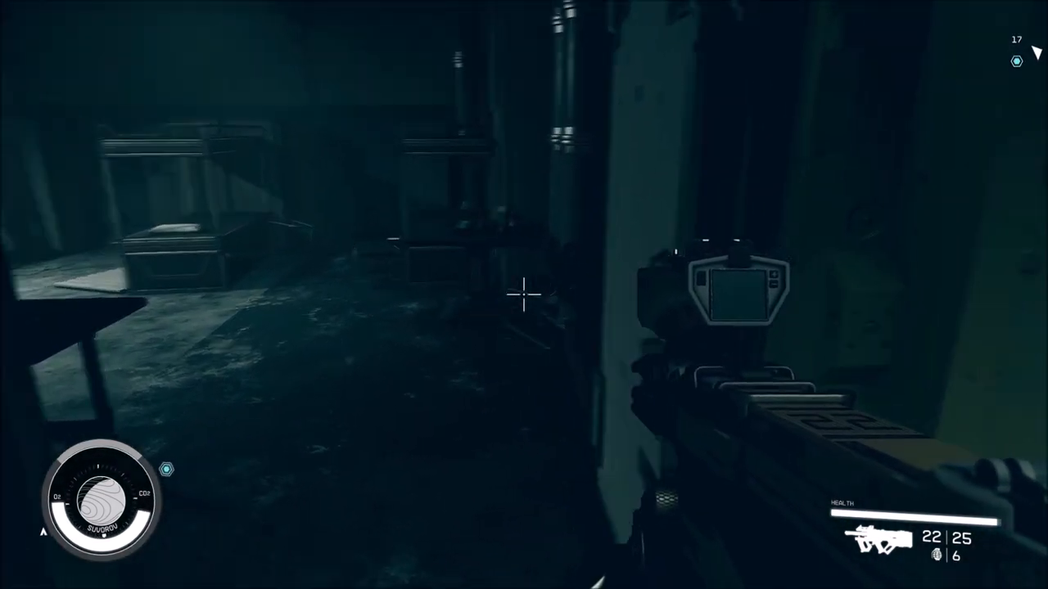
mouse_move(524, 295)
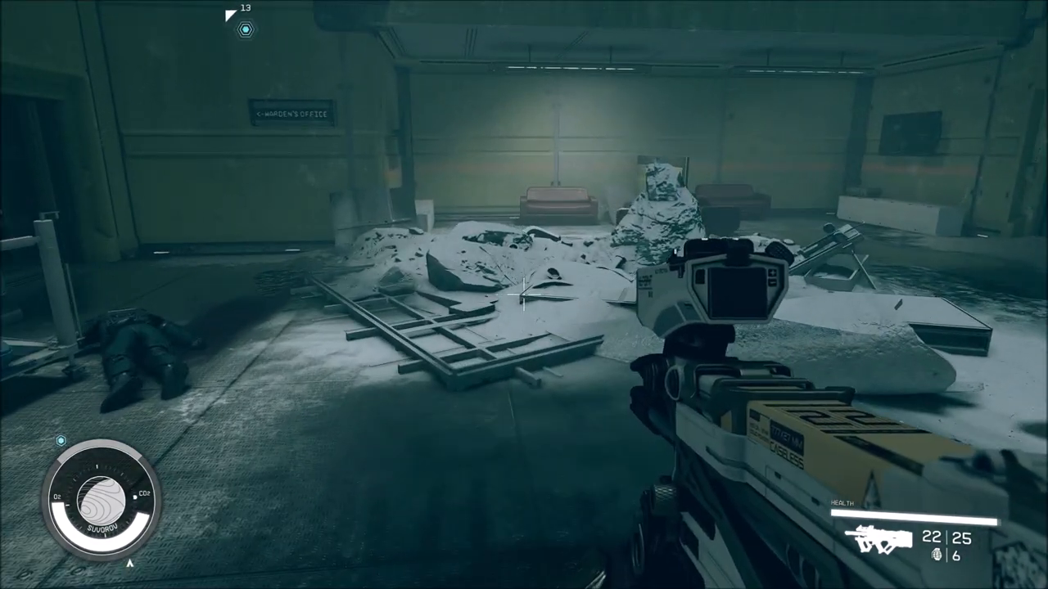
mouse_move(524, 295)
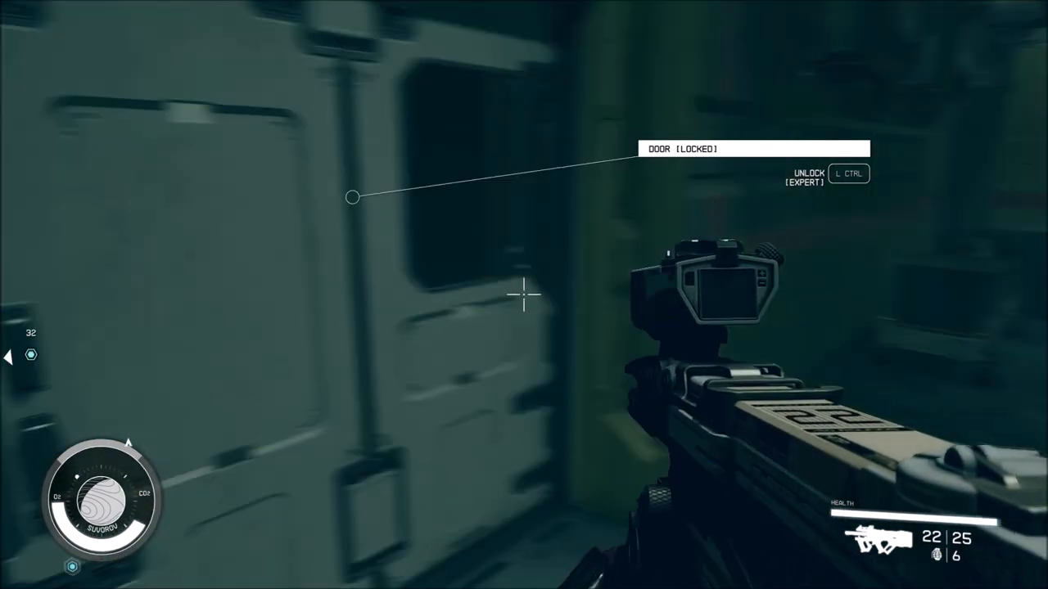
mouse_move(524, 295)
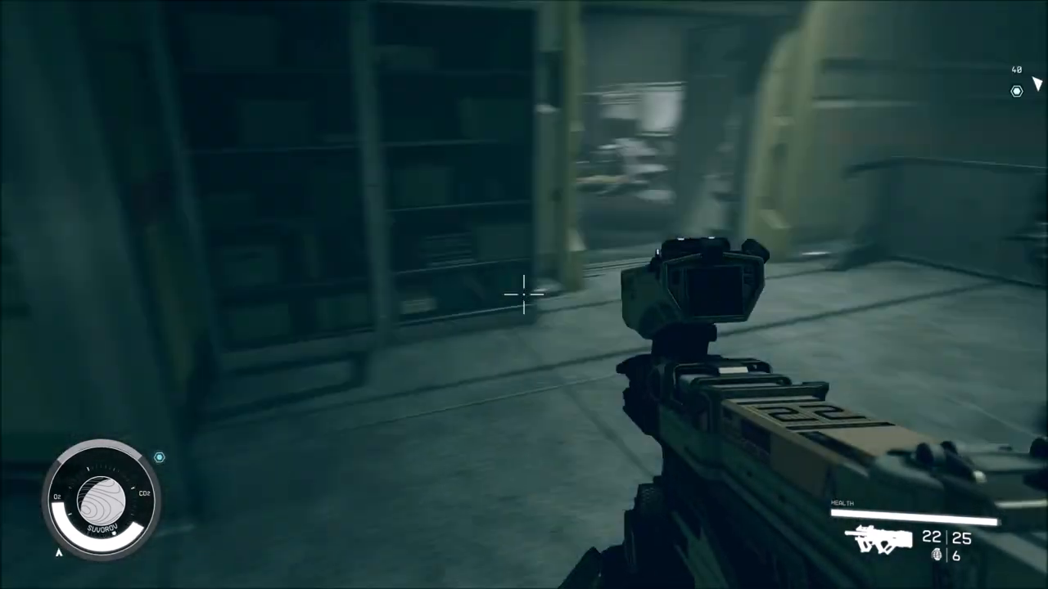
mouse_move(523, 295)
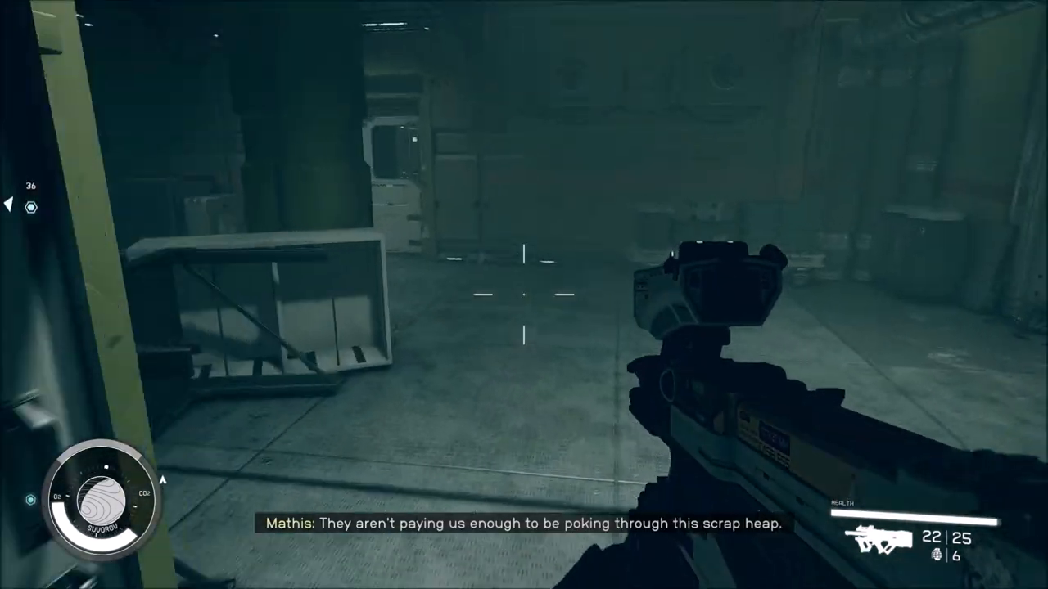
mouse_move(524, 295)
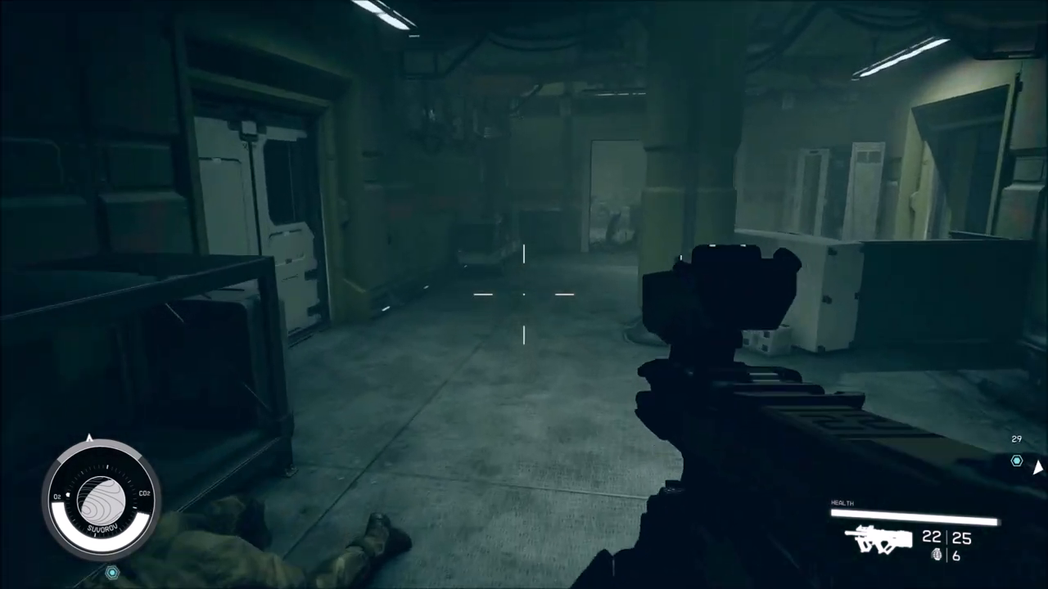
mouse_move(524, 295)
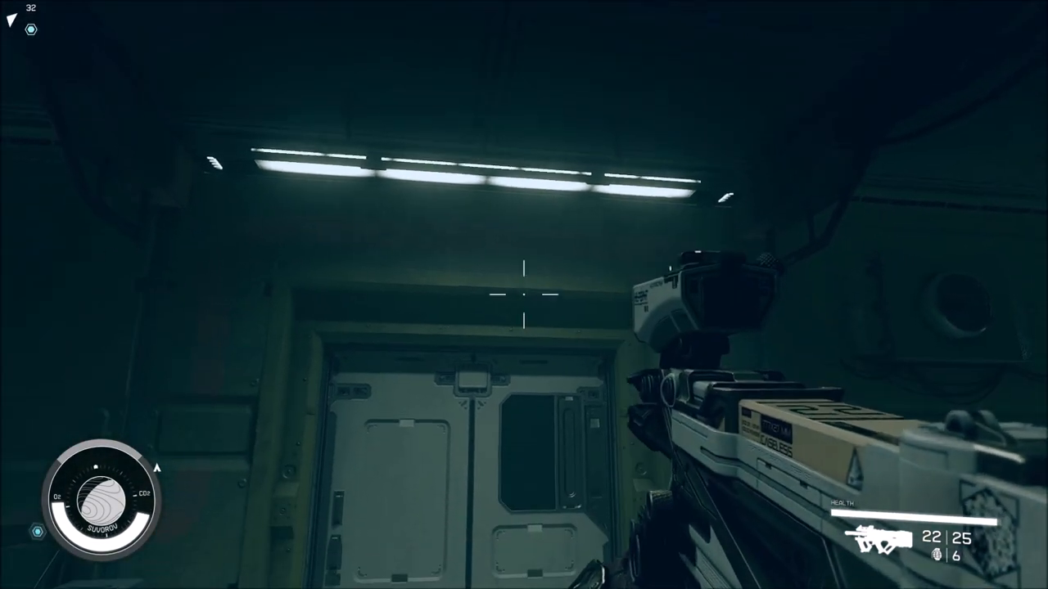
mouse_move(524, 294)
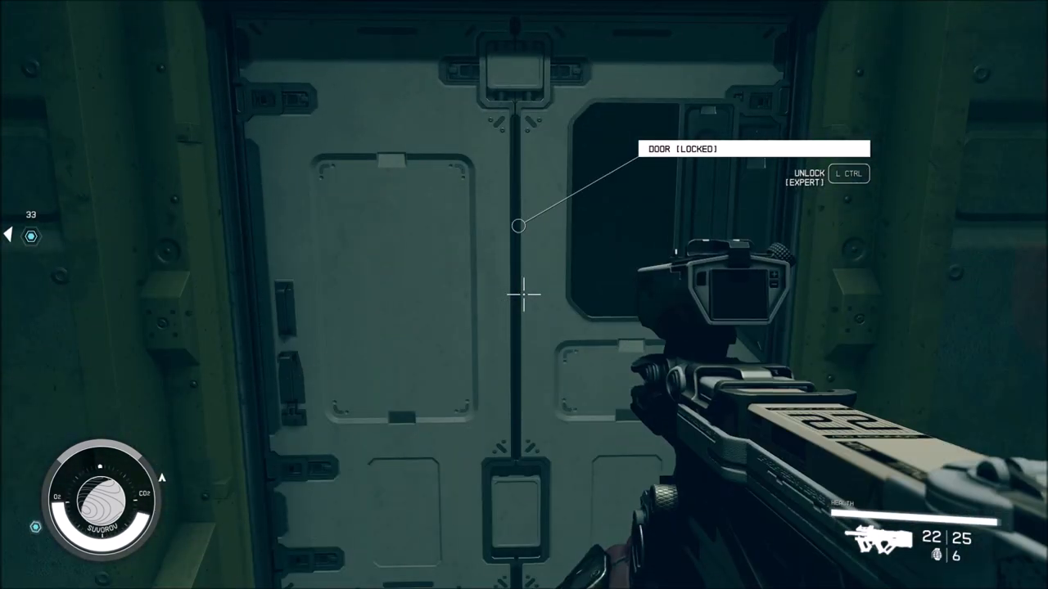
mouse_move(524, 295)
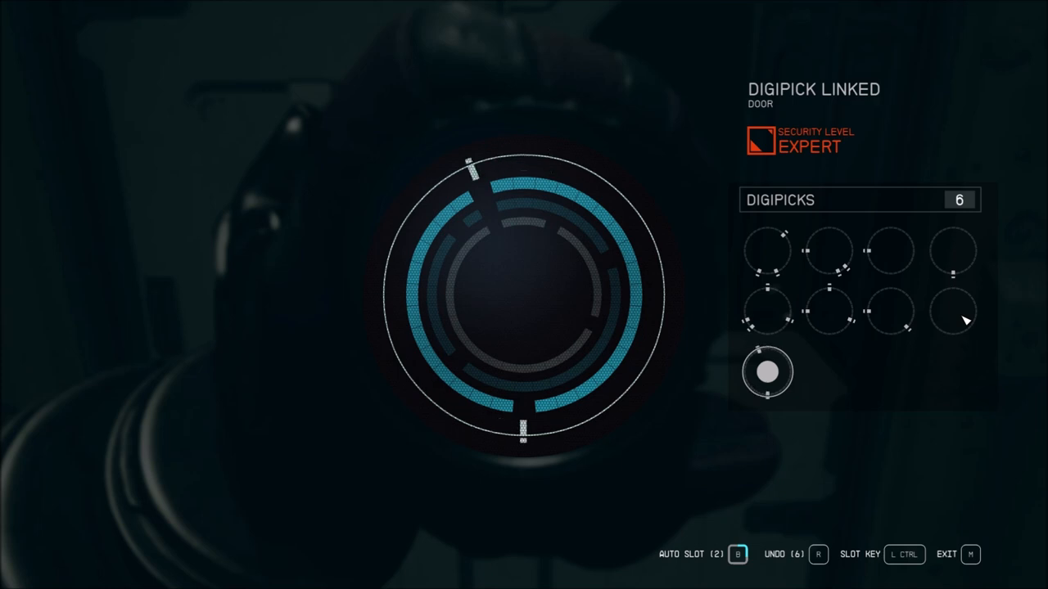
left_click(768, 372)
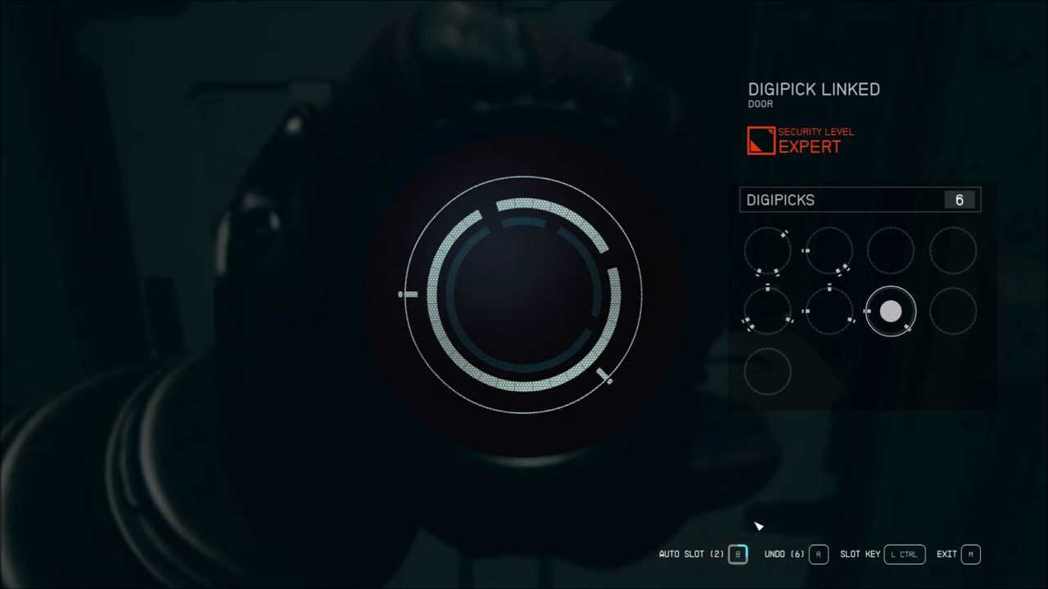
mouse_move(740, 555)
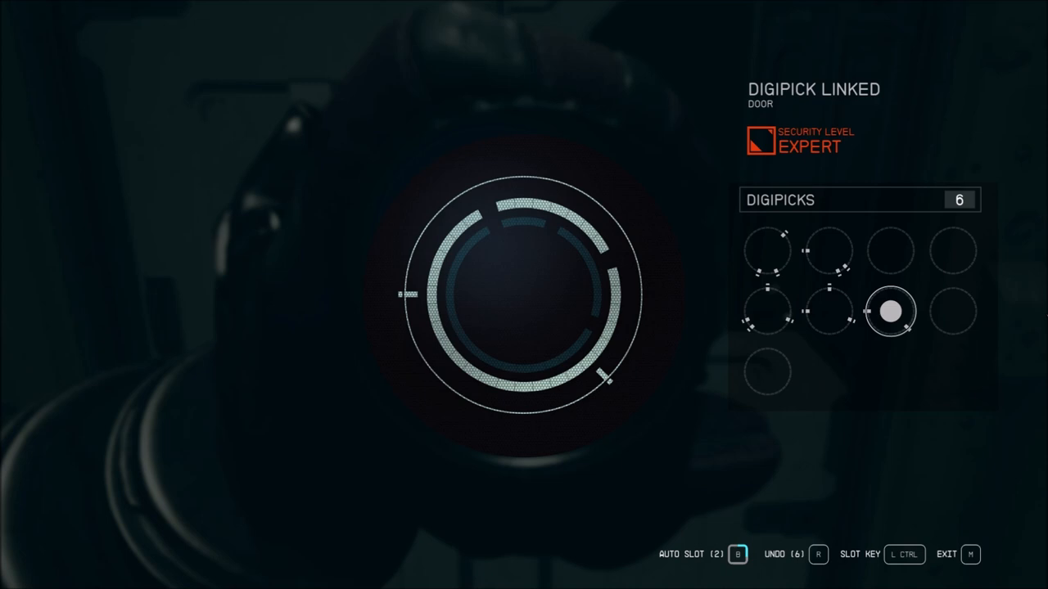
key("m")
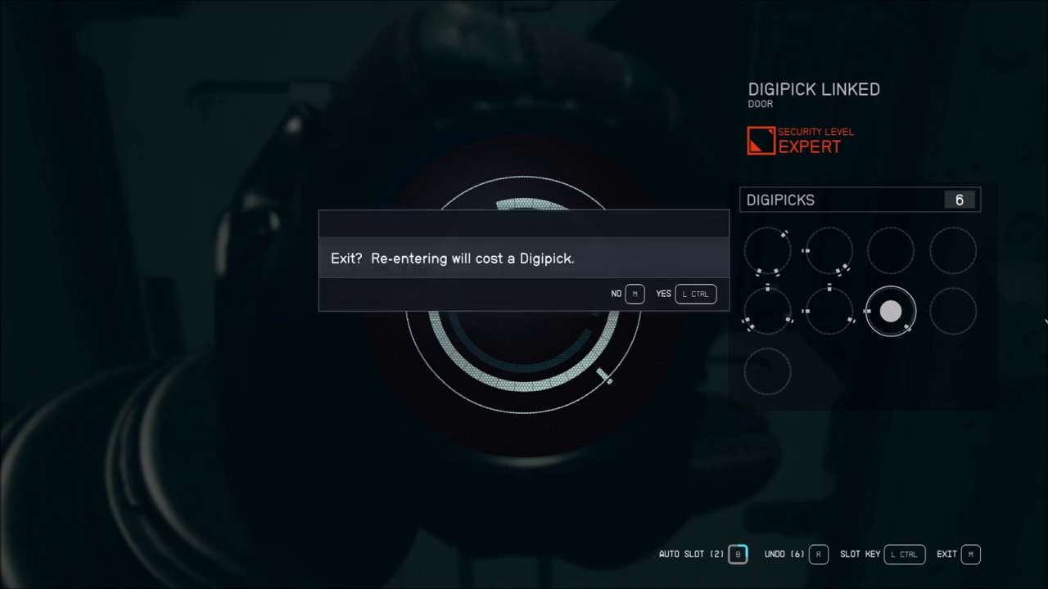
mouse_move(688, 297)
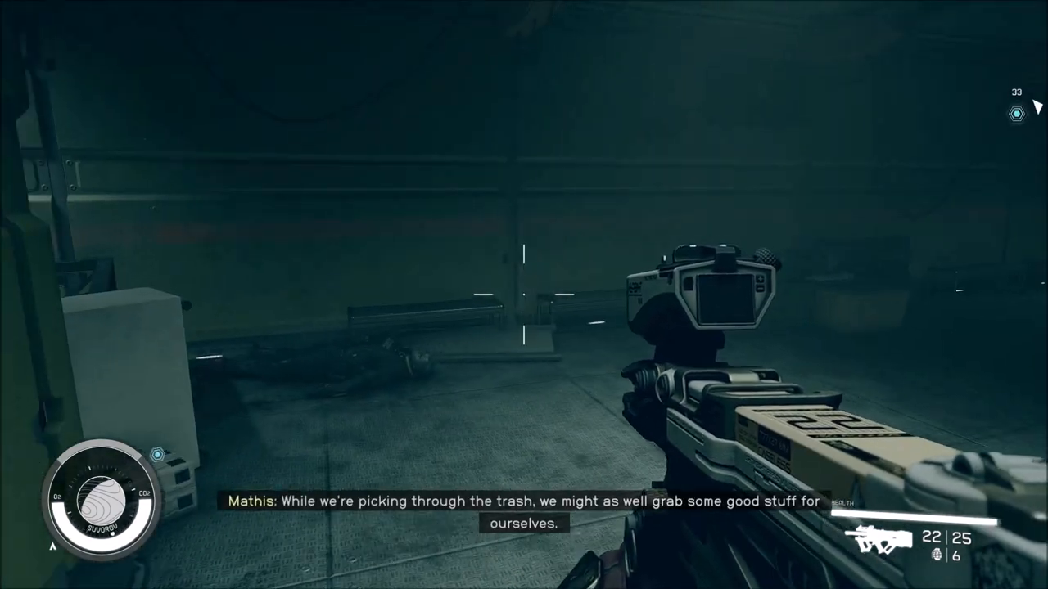
Step: Bring up the skills screen to rank up Security for lockpicking
key("i")
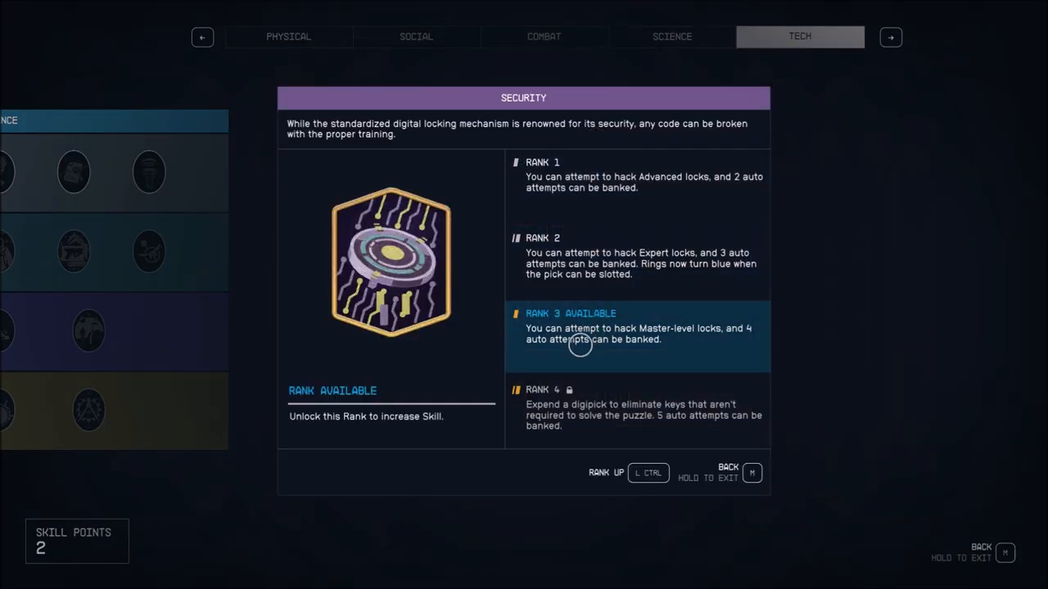
mouse_move(556, 327)
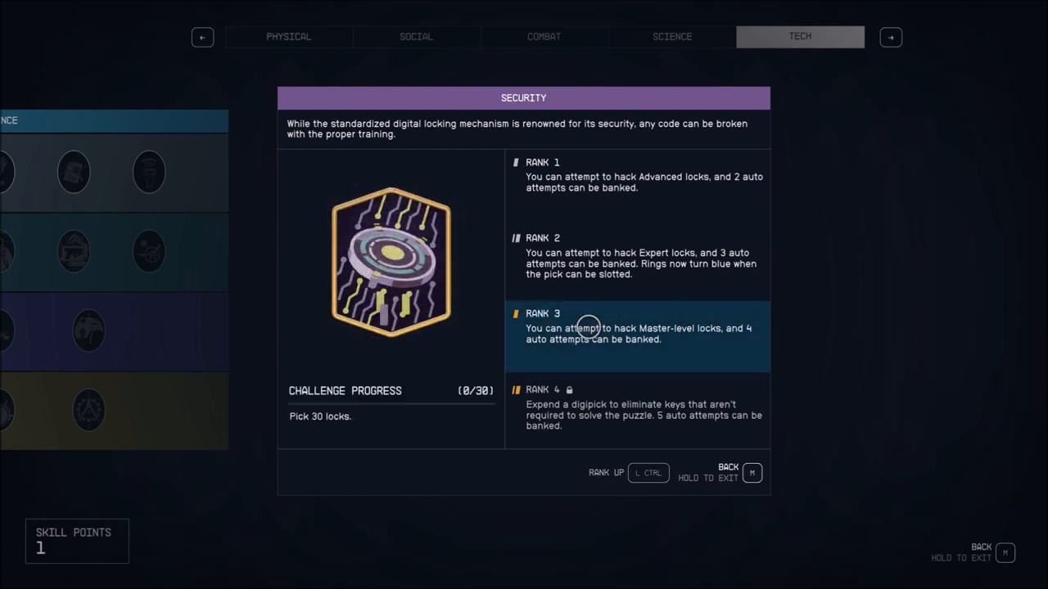
mouse_move(573, 334)
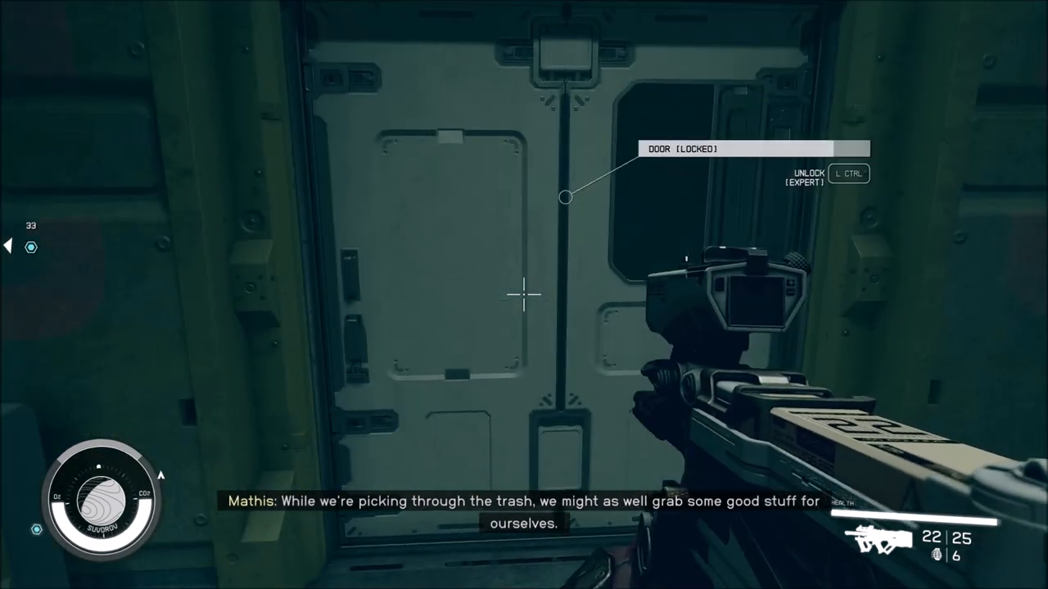
mouse_move(524, 295)
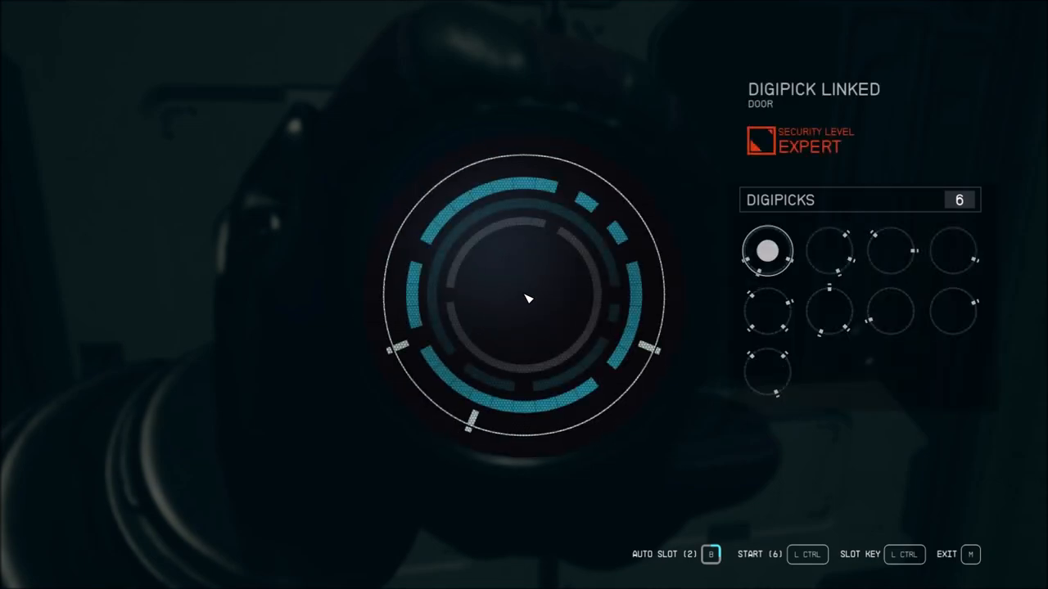
mouse_move(860, 238)
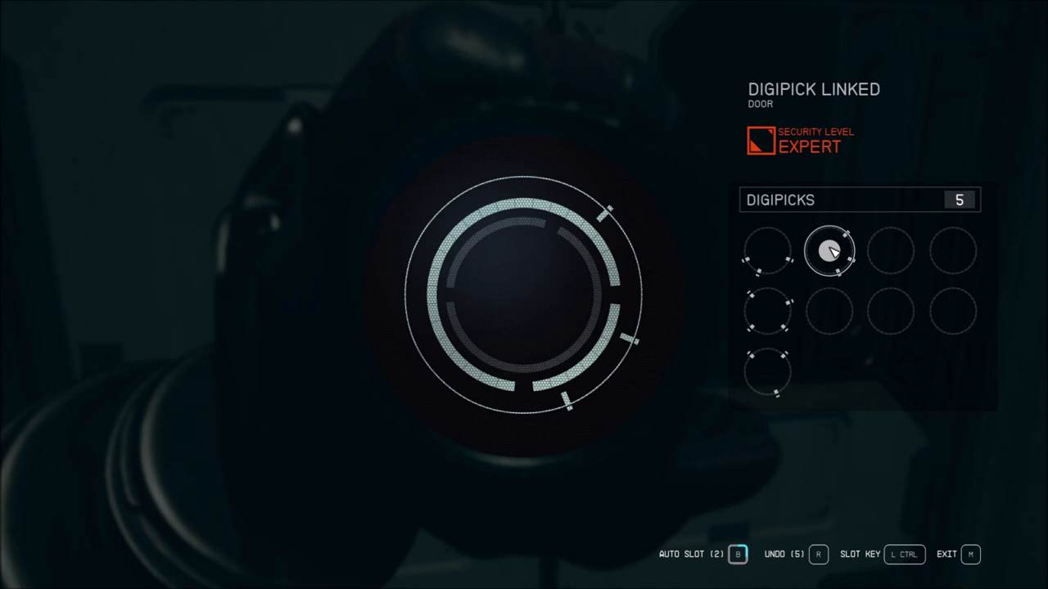
Step: Slot digipicks into the expert door lock rings, then request to leave the attempt
key("r")
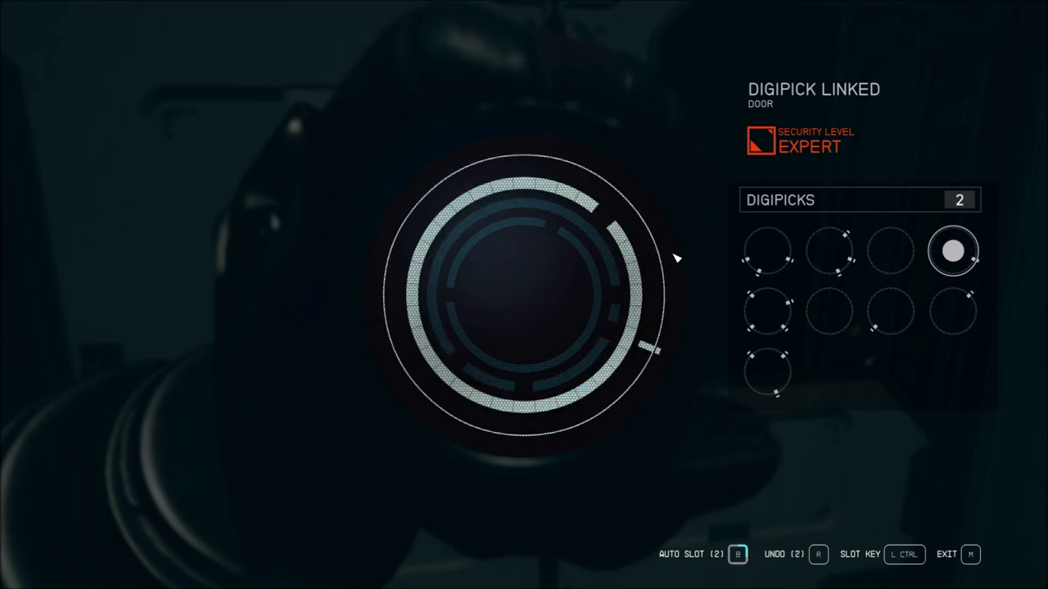
mouse_move(831, 237)
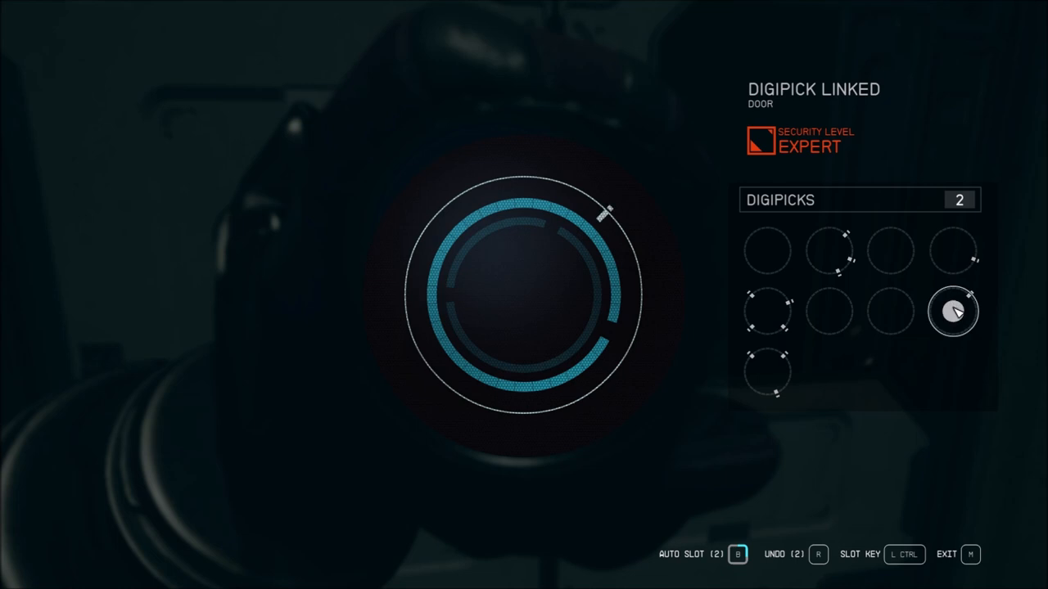
mouse_move(953, 252)
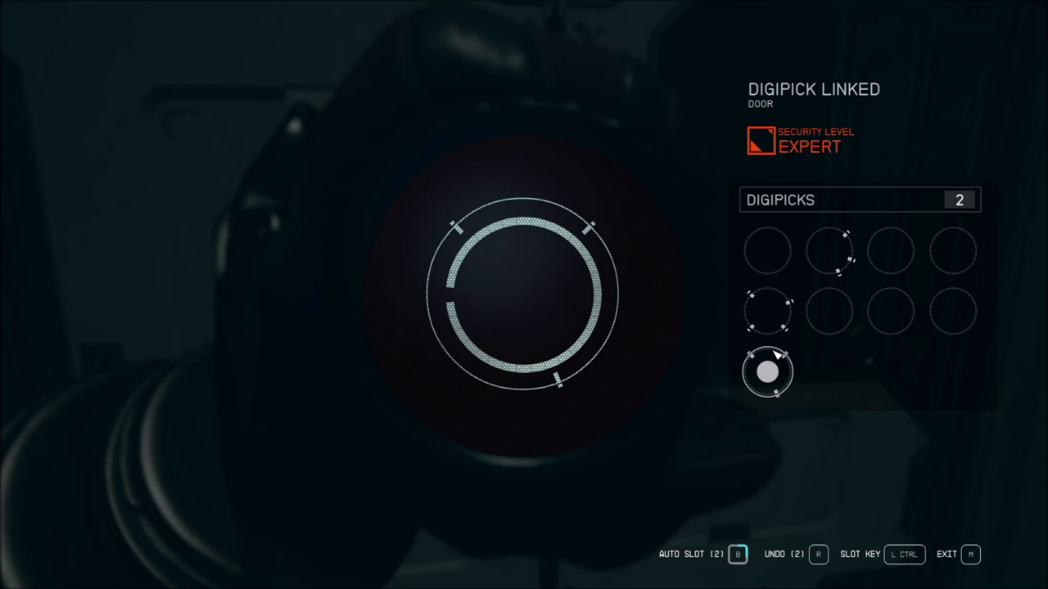
key("r")
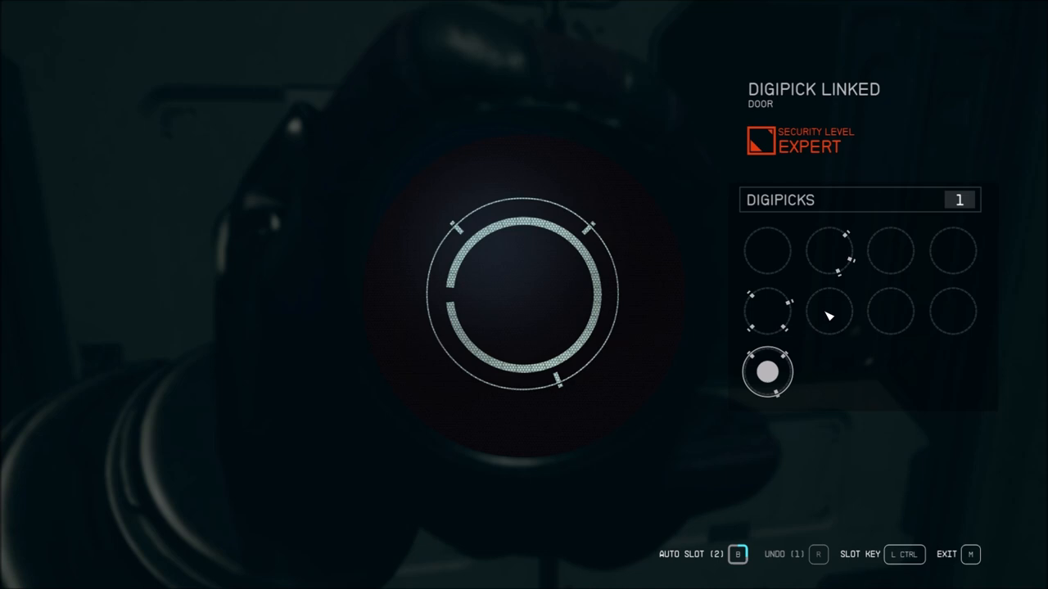
mouse_move(784, 252)
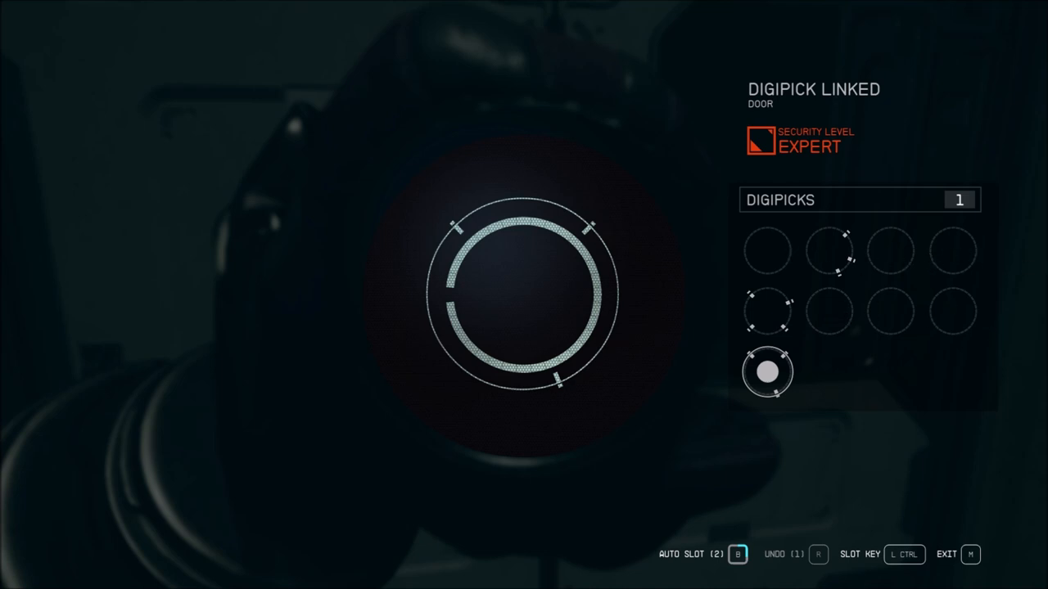
key("m")
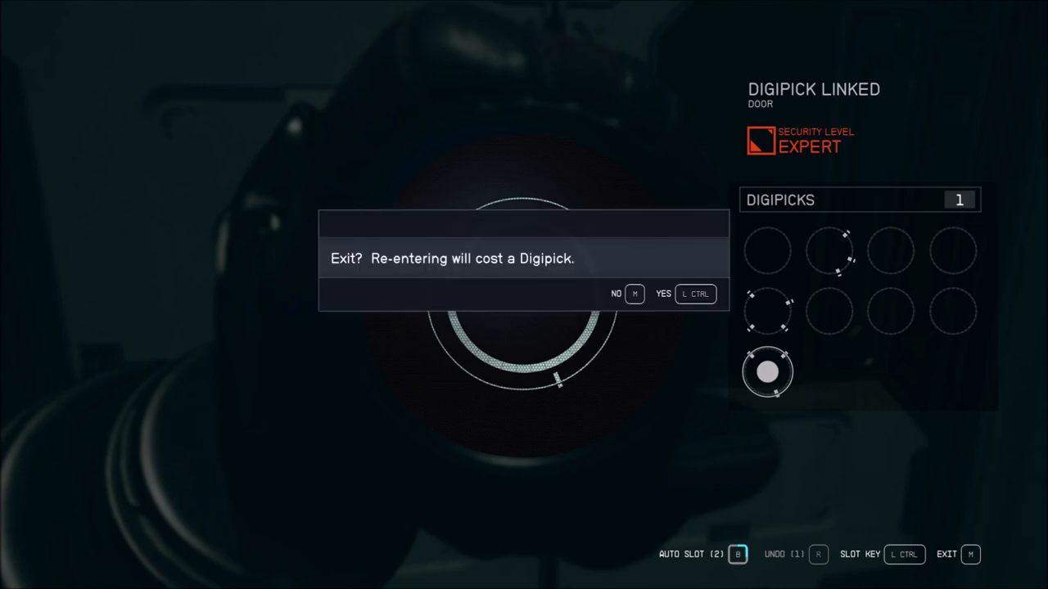
Step: Confirm abandoning the unsolved expert door lock
key("ctrl")
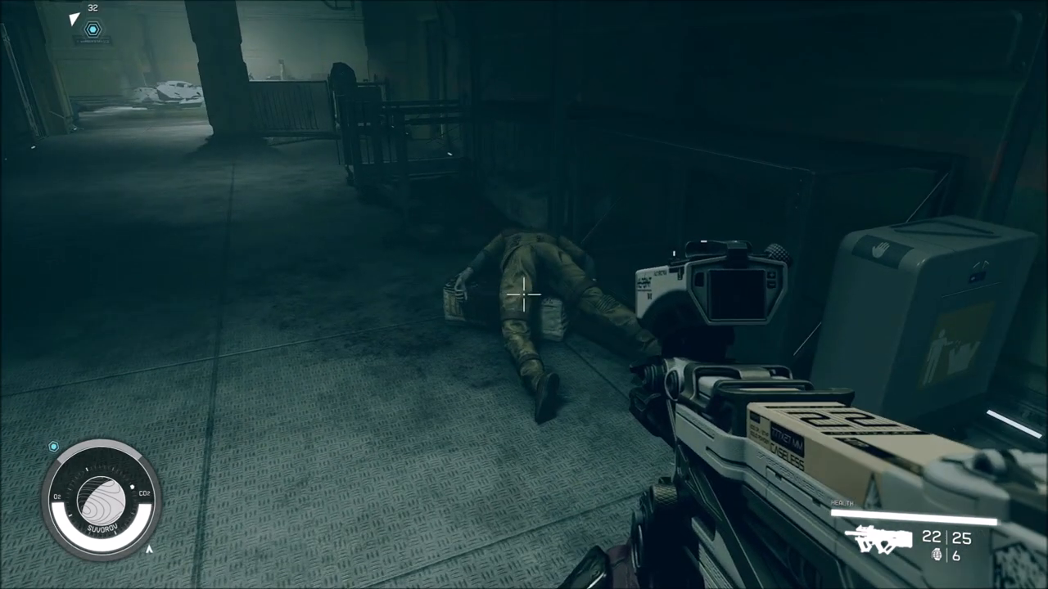
mouse_move(524, 295)
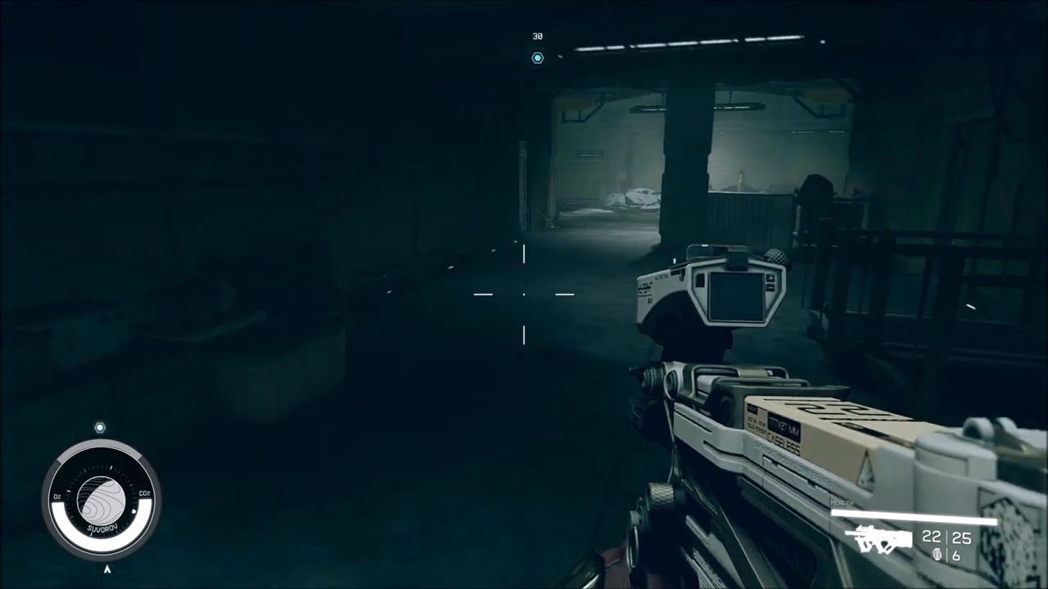
mouse_move(524, 295)
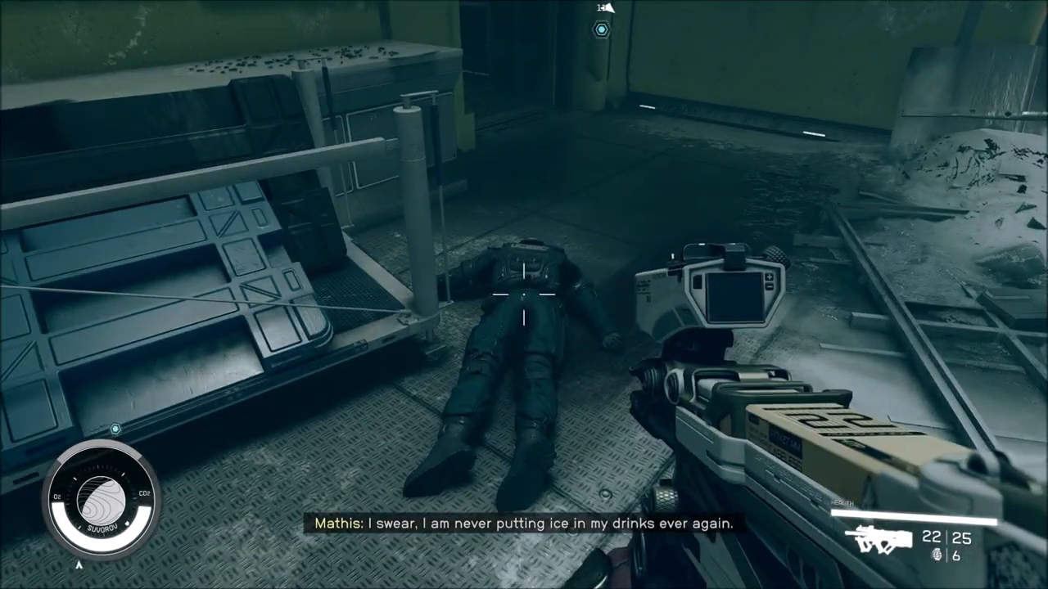
mouse_move(524, 294)
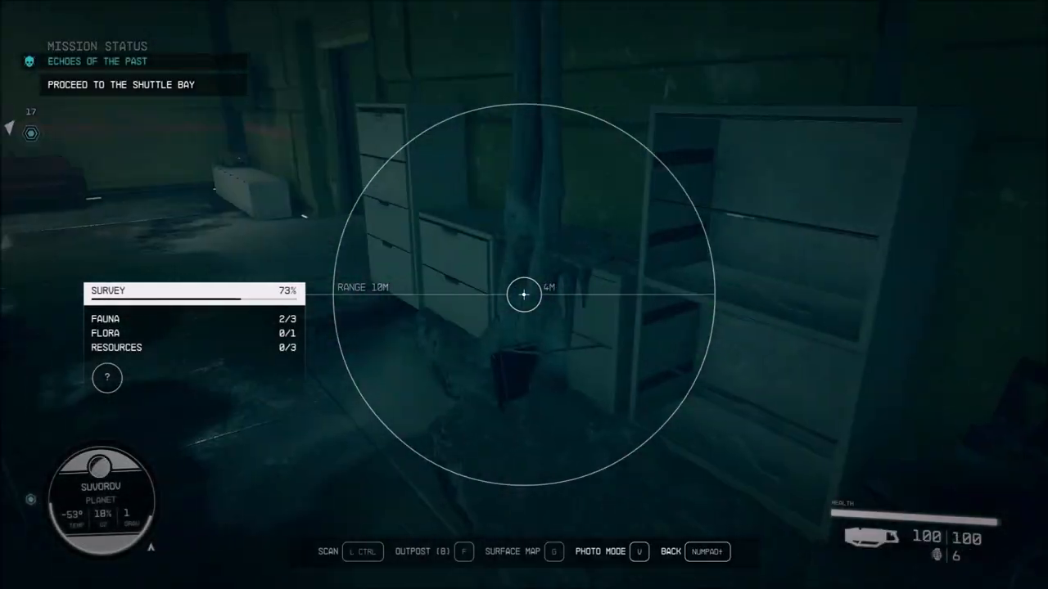
mouse_move(524, 295)
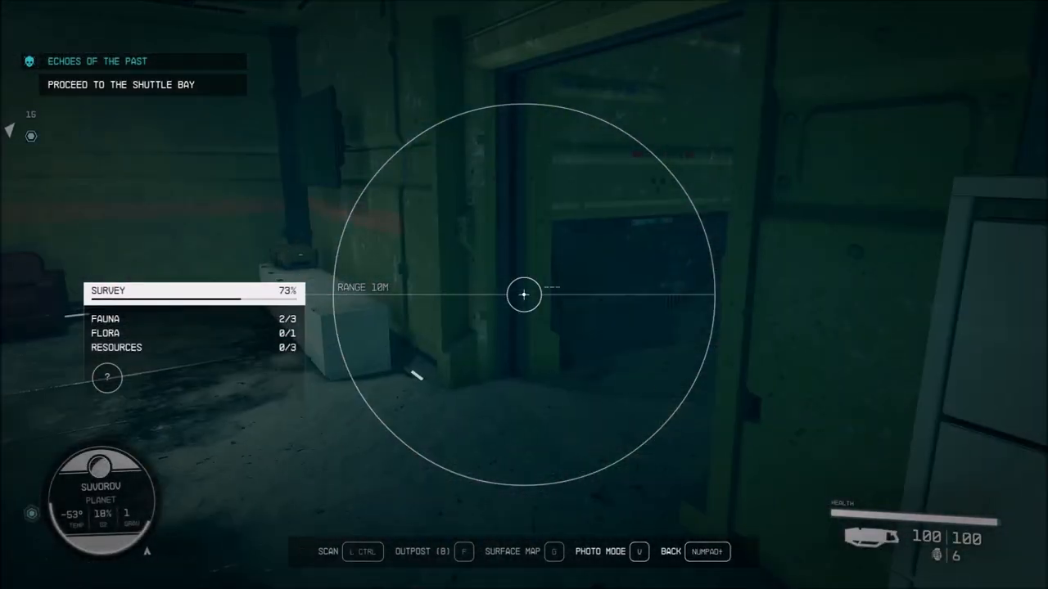
mouse_move(524, 295)
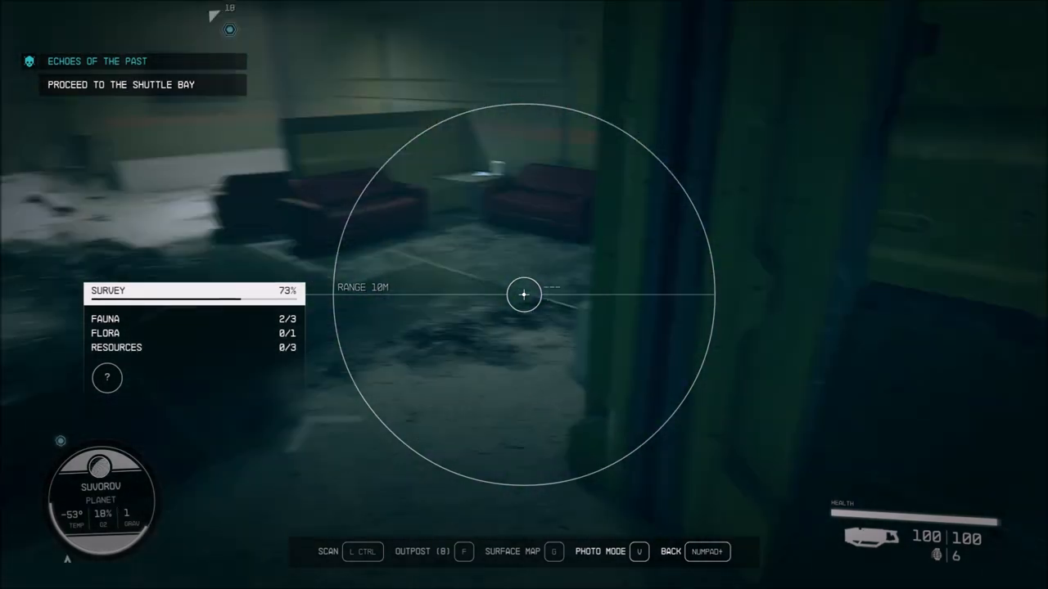
mouse_move(524, 294)
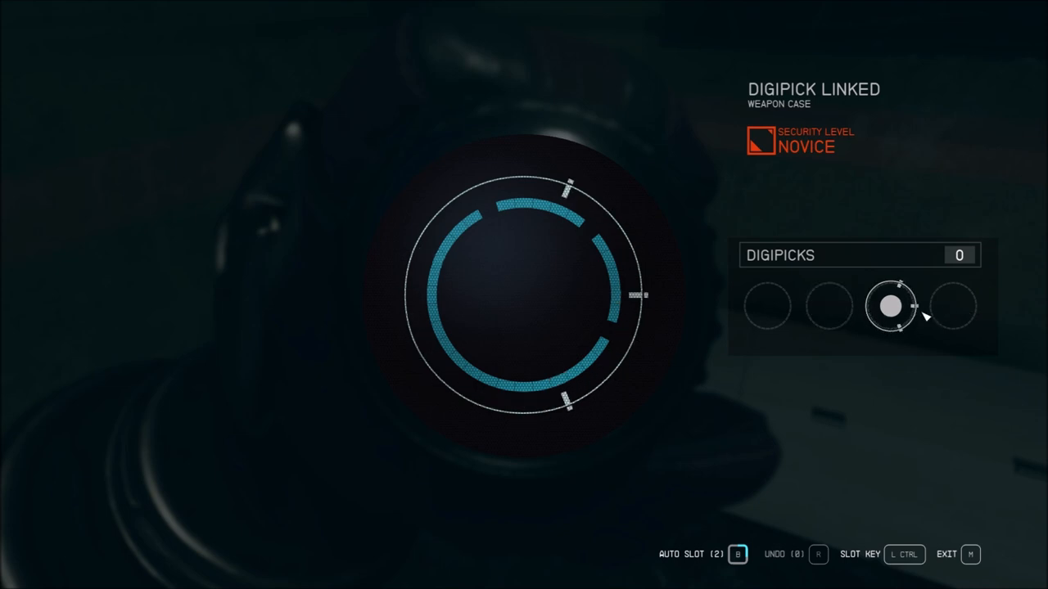
Step: Leave the novice weapon case lock screen with no digipicks left
key("m")
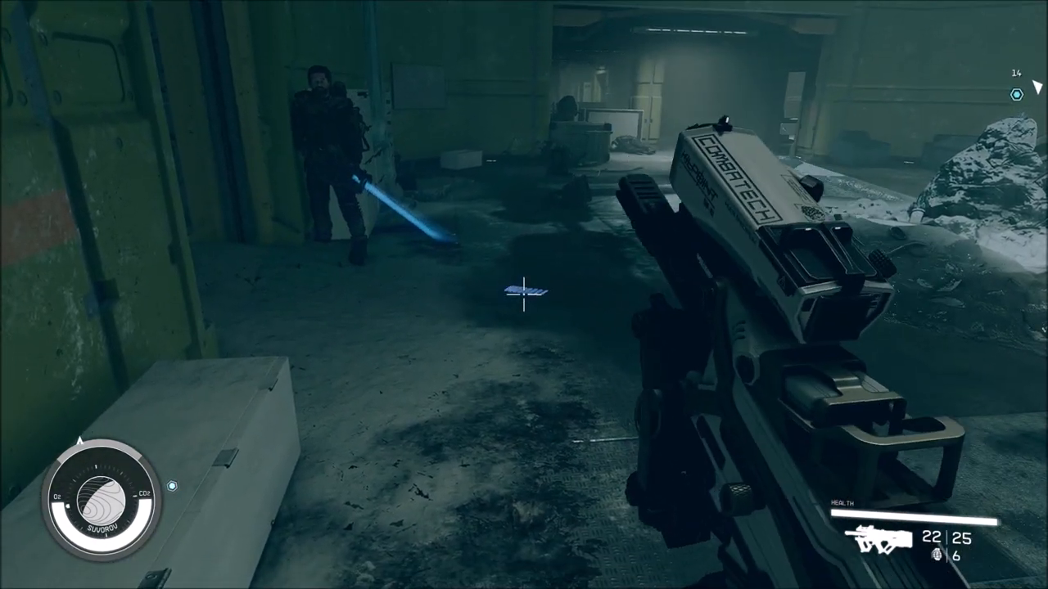
Step: Reload while sneaking through the rubble-filled hall toward the closed door
key("r")
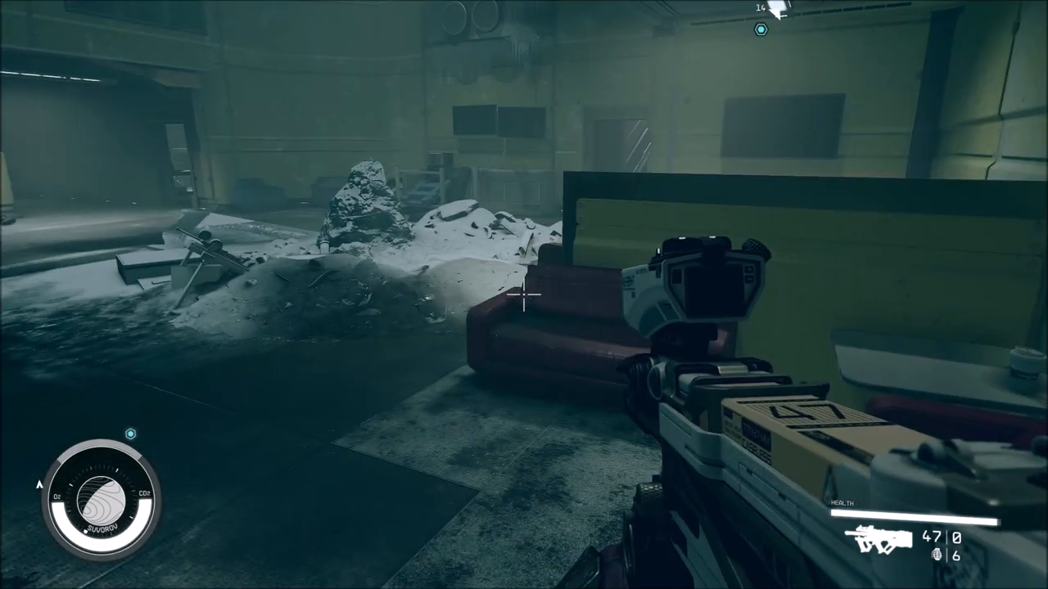
mouse_move(524, 294)
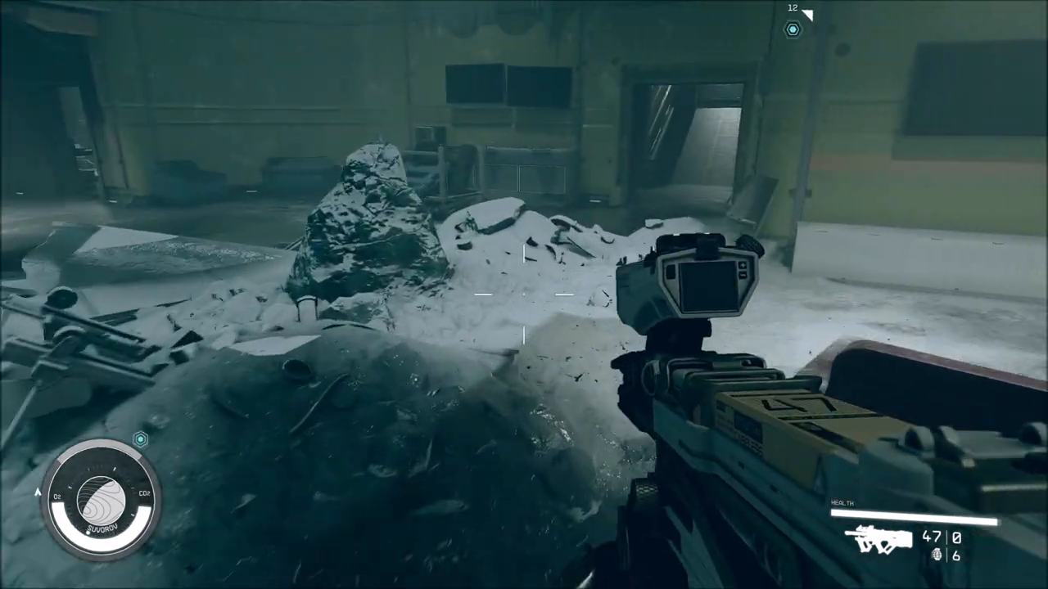
mouse_move(524, 295)
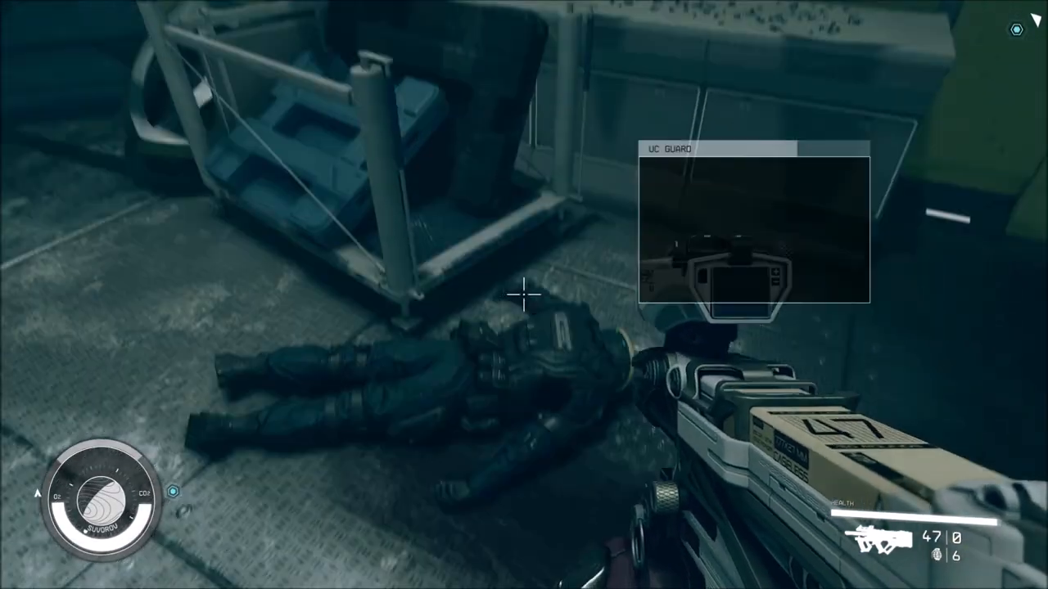
mouse_move(524, 295)
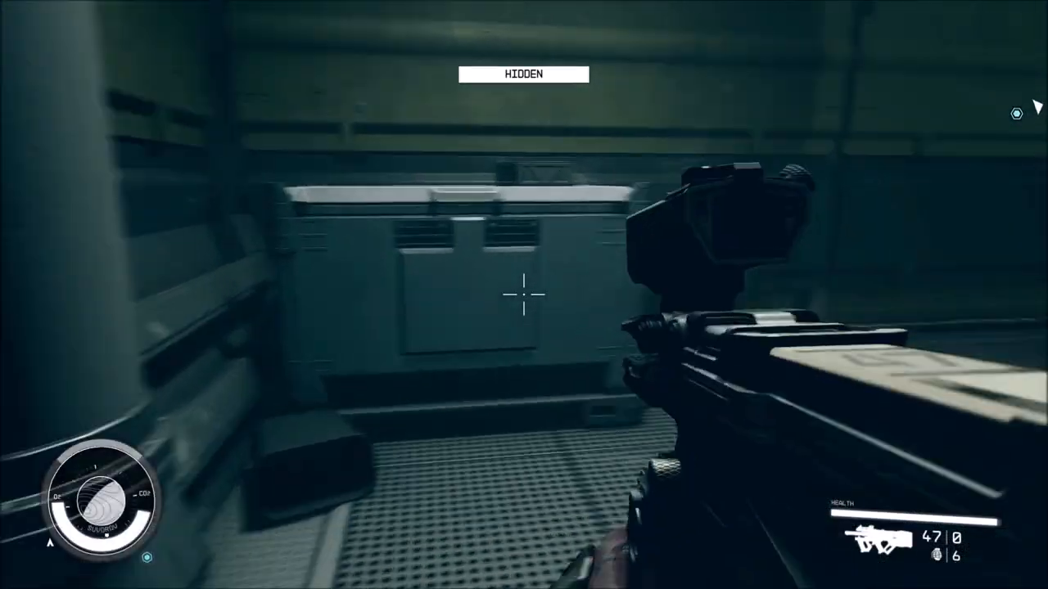
mouse_move(524, 294)
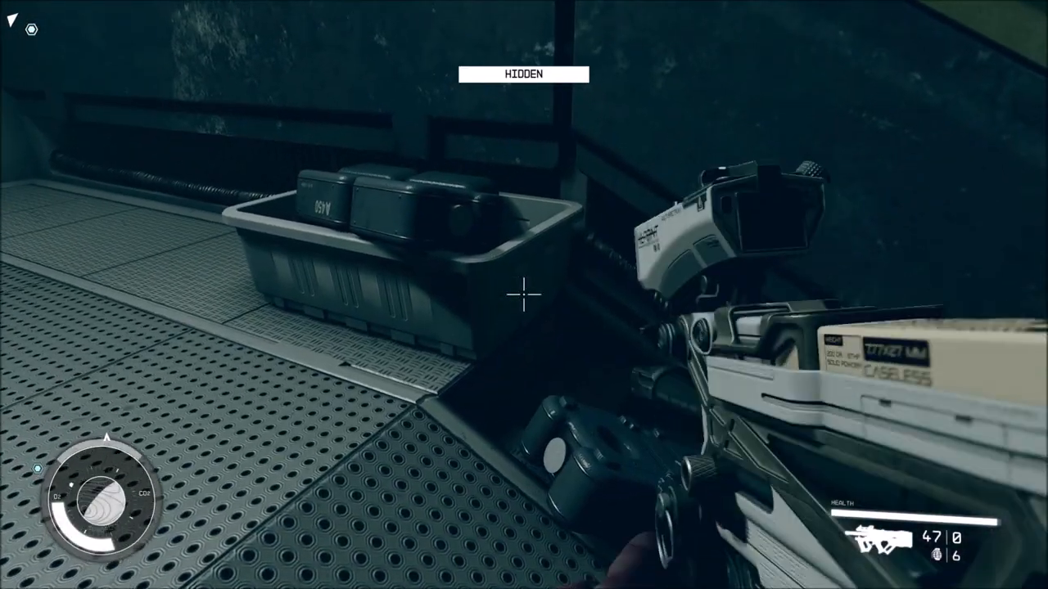
mouse_move(524, 294)
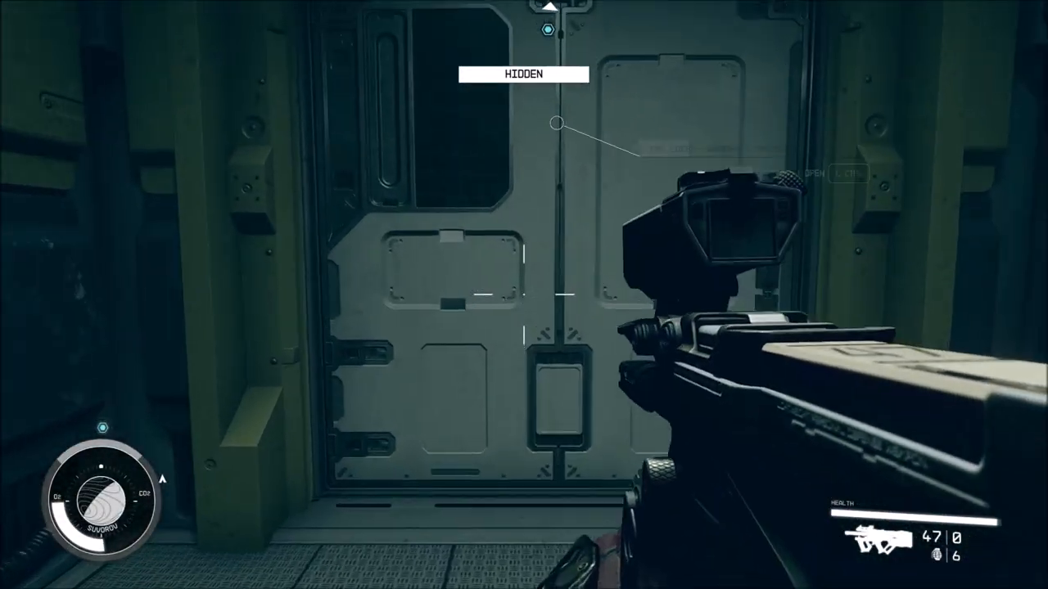
mouse_move(524, 295)
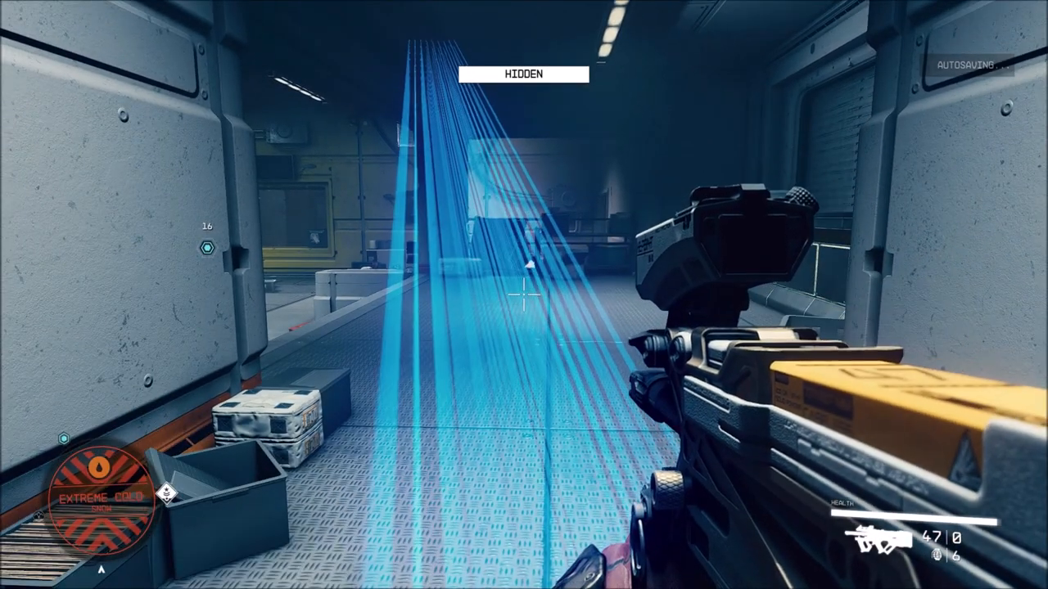
Step: Use the scanner near the shuttle bay while heading to The Lock's intercom
key("f")
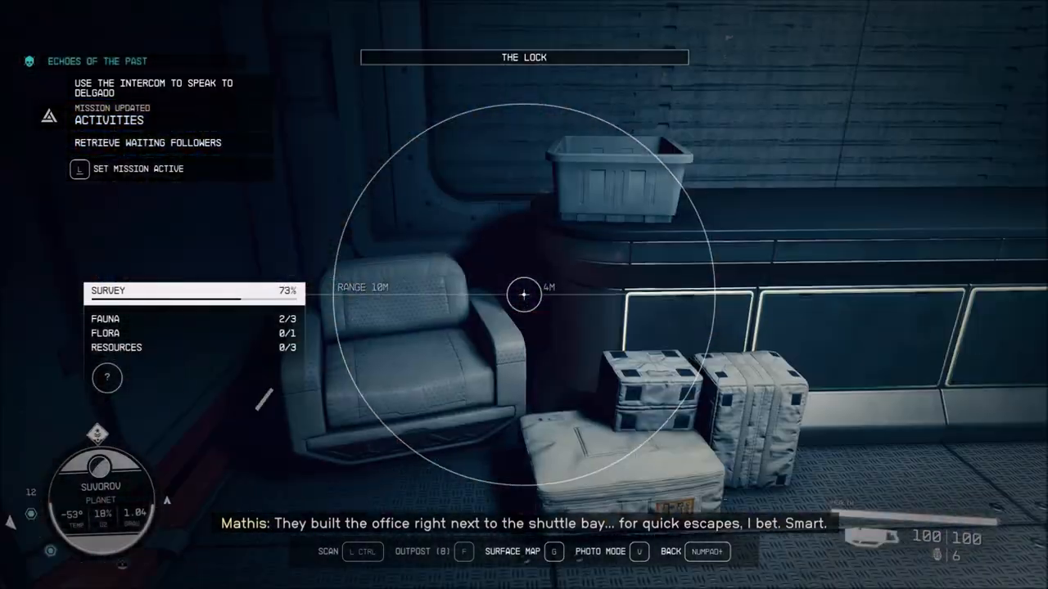
mouse_move(524, 295)
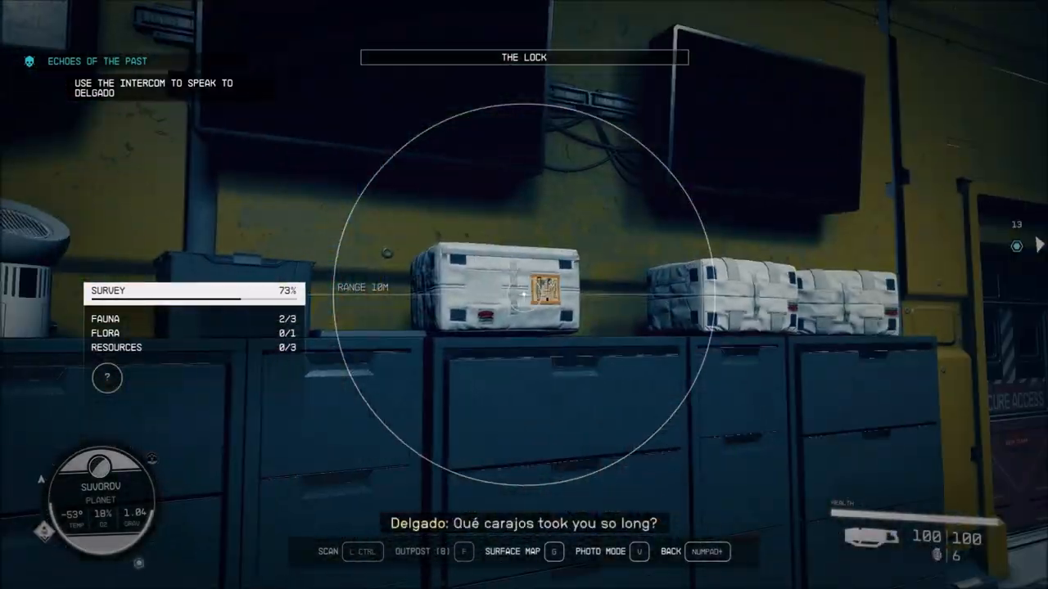
mouse_move(524, 295)
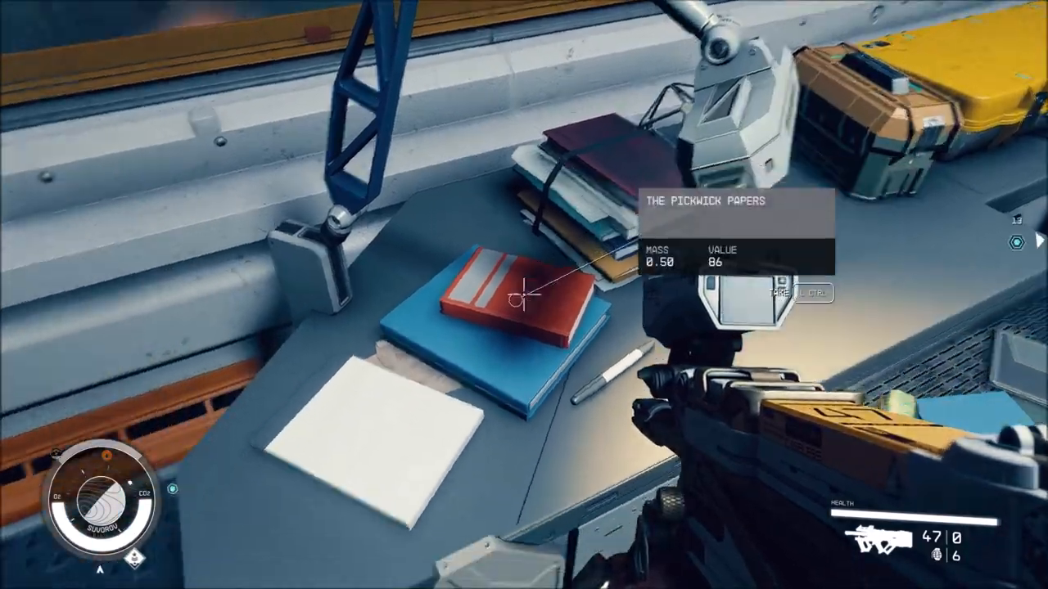
mouse_move(524, 294)
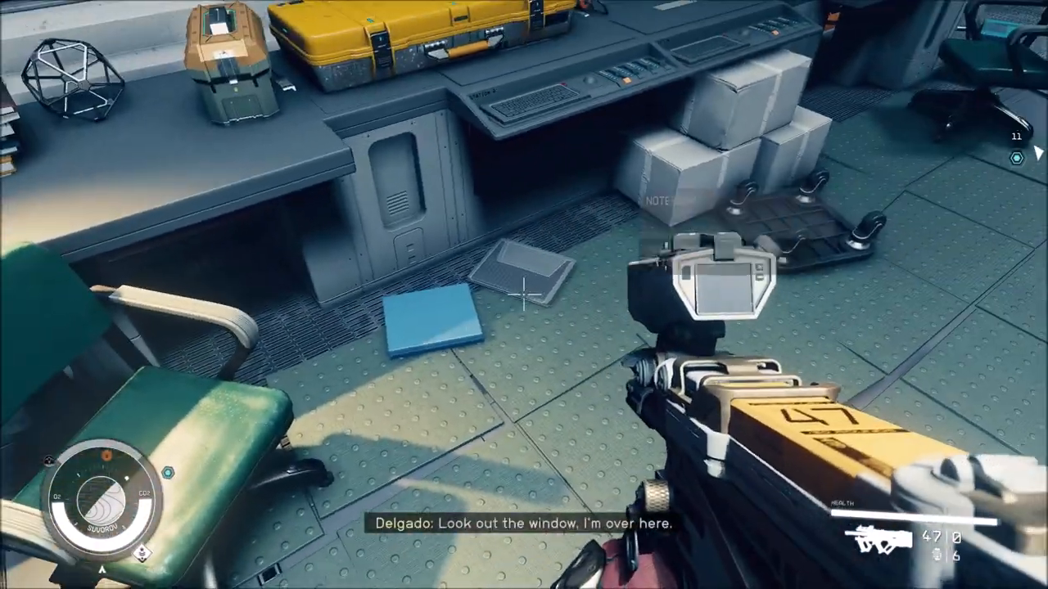
mouse_move(524, 295)
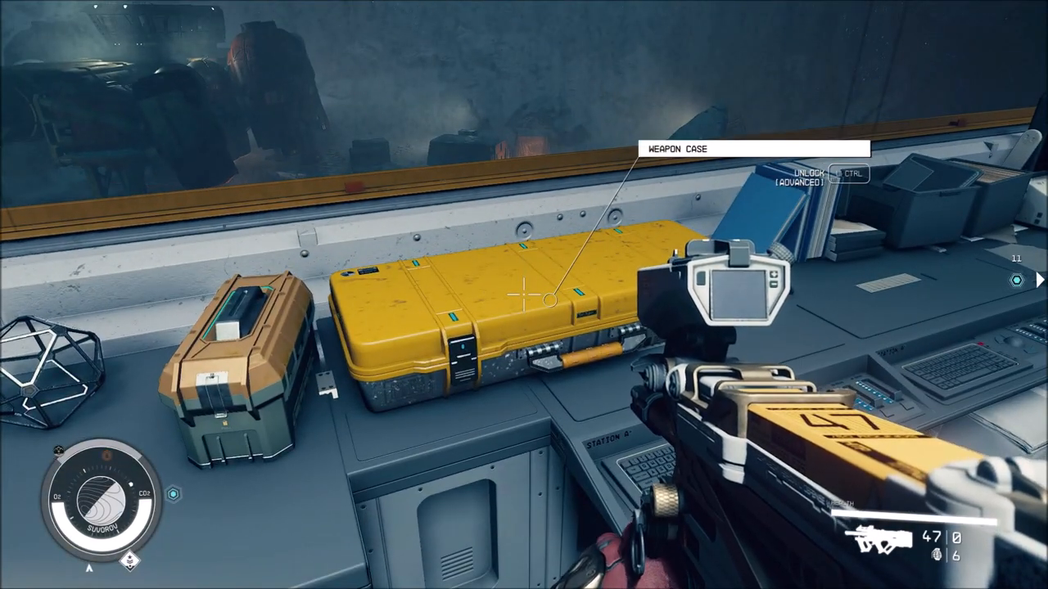
mouse_move(524, 294)
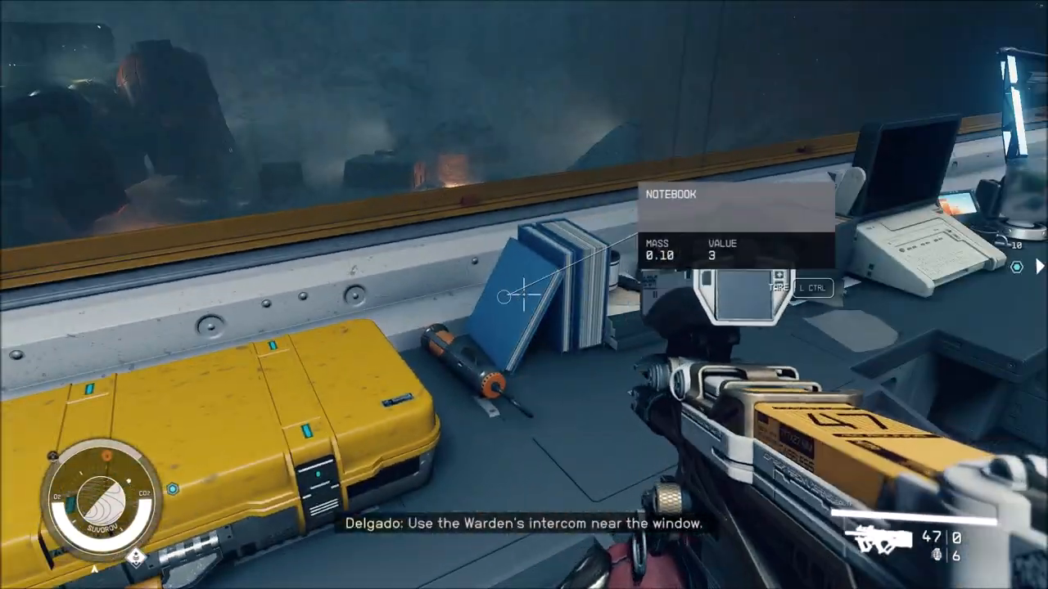
mouse_move(524, 295)
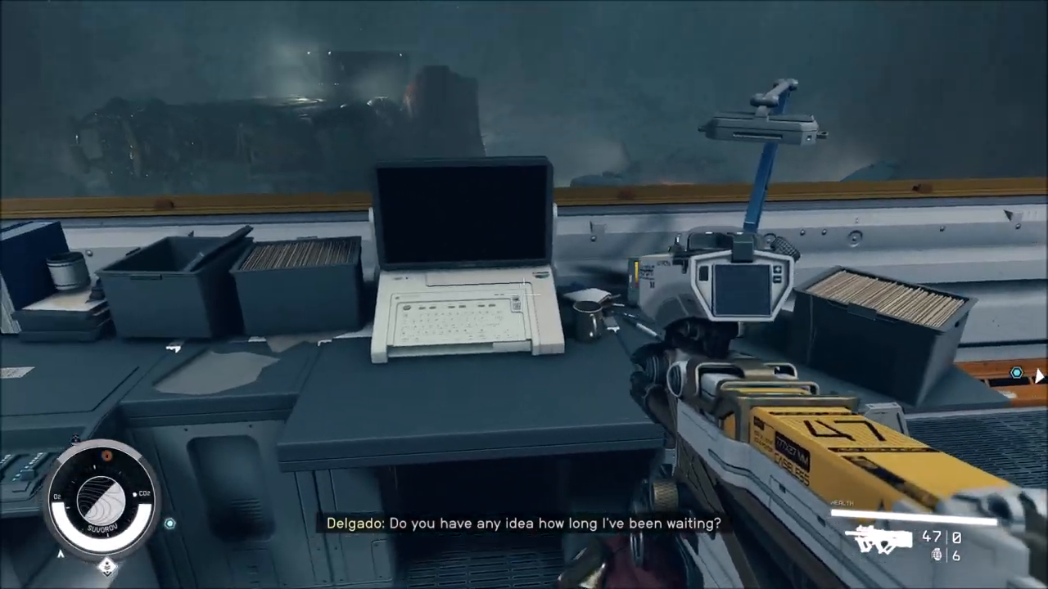
mouse_move(524, 295)
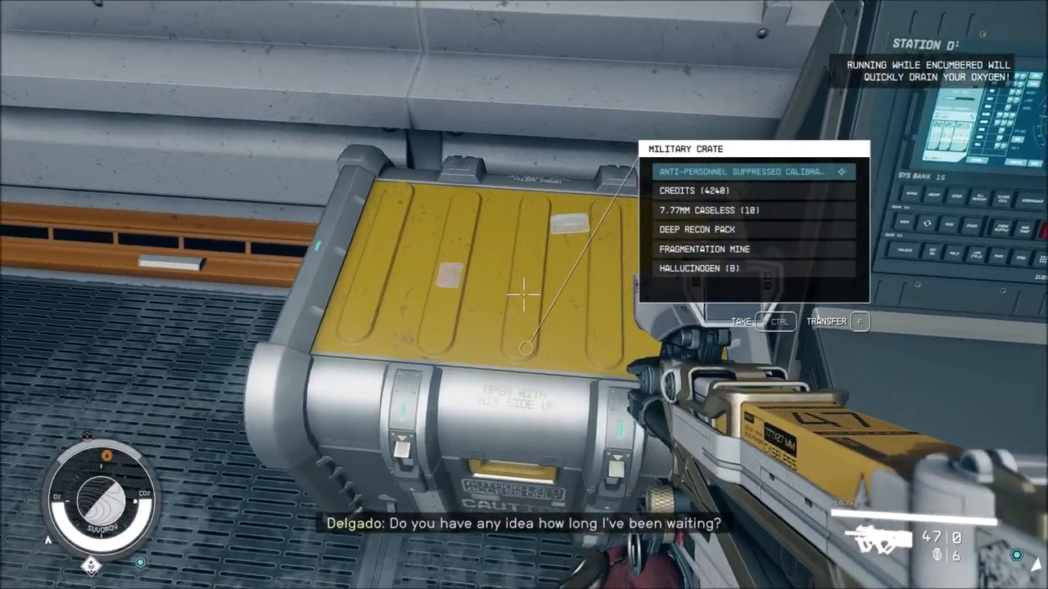
mouse_move(524, 295)
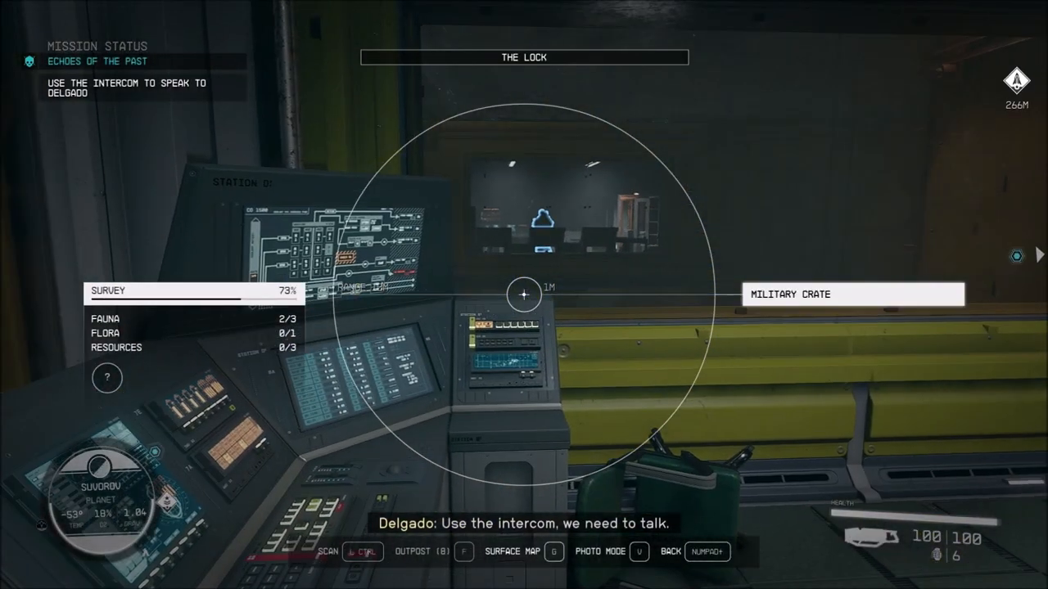
mouse_move(524, 295)
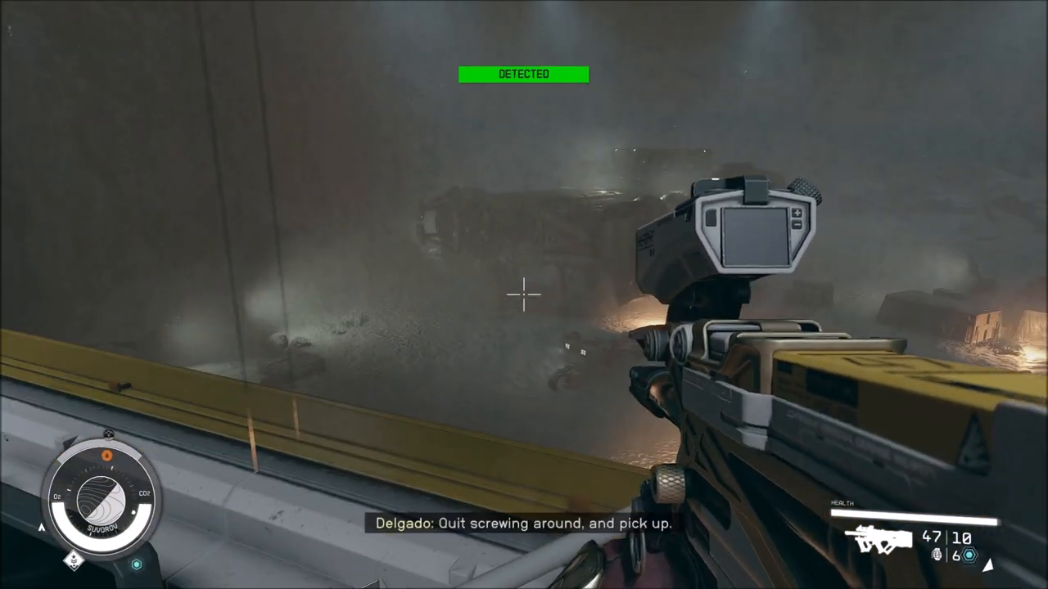
mouse_move(524, 294)
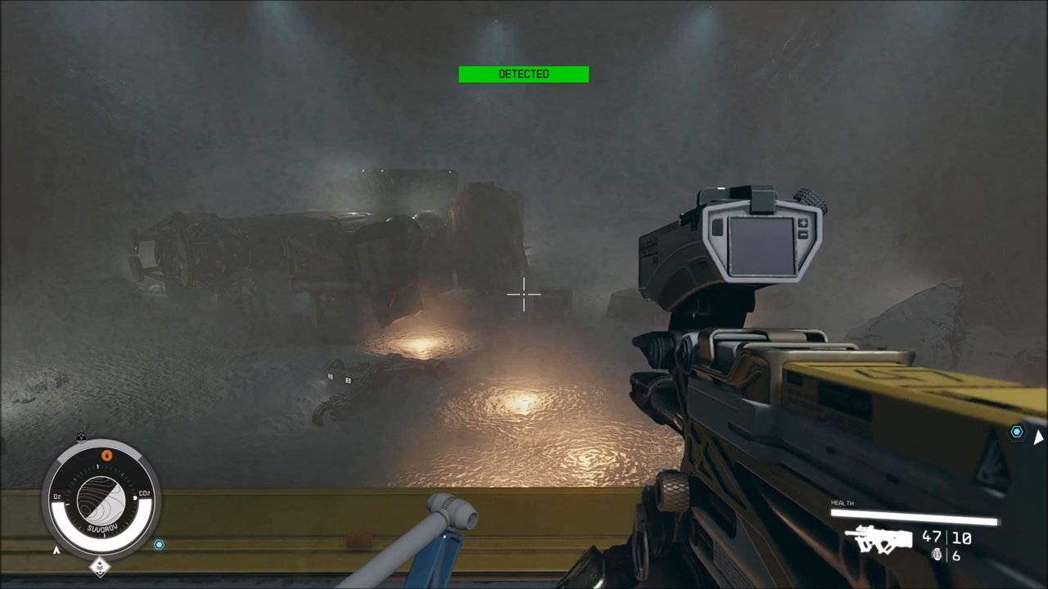
mouse_move(524, 295)
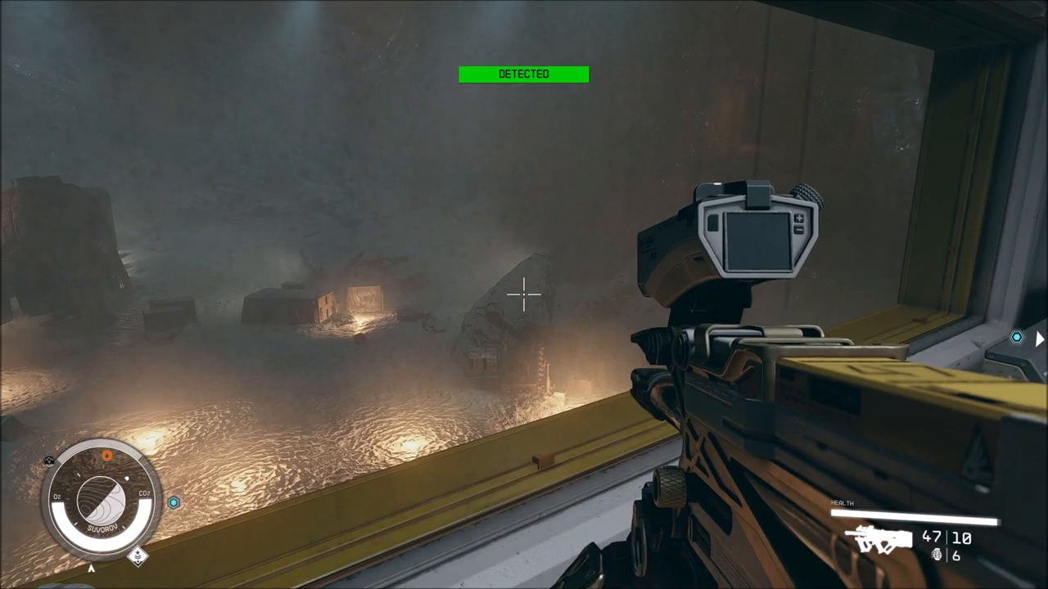
right_click(524, 295)
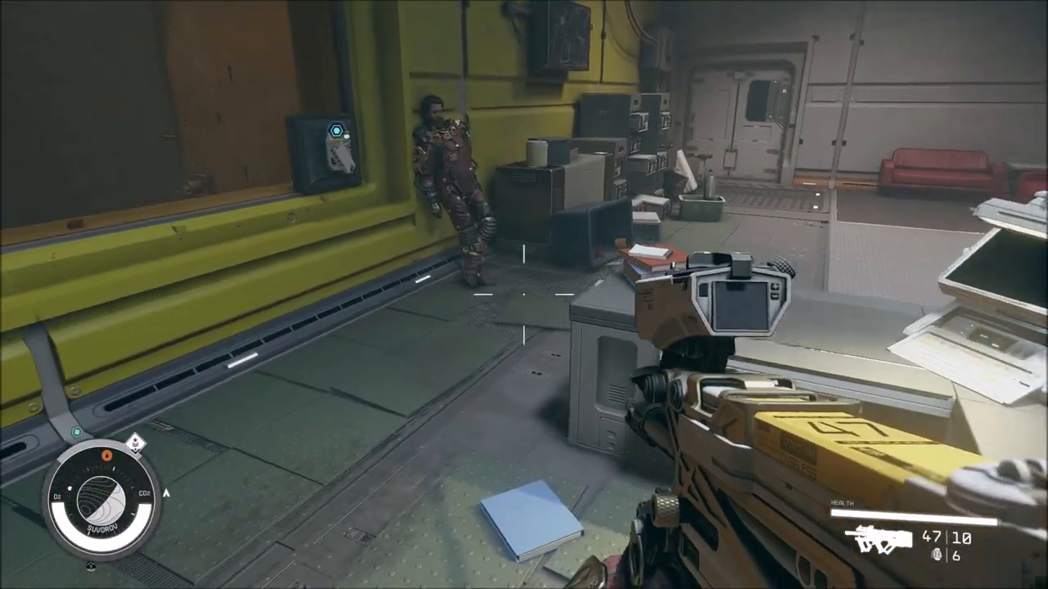
mouse_move(524, 295)
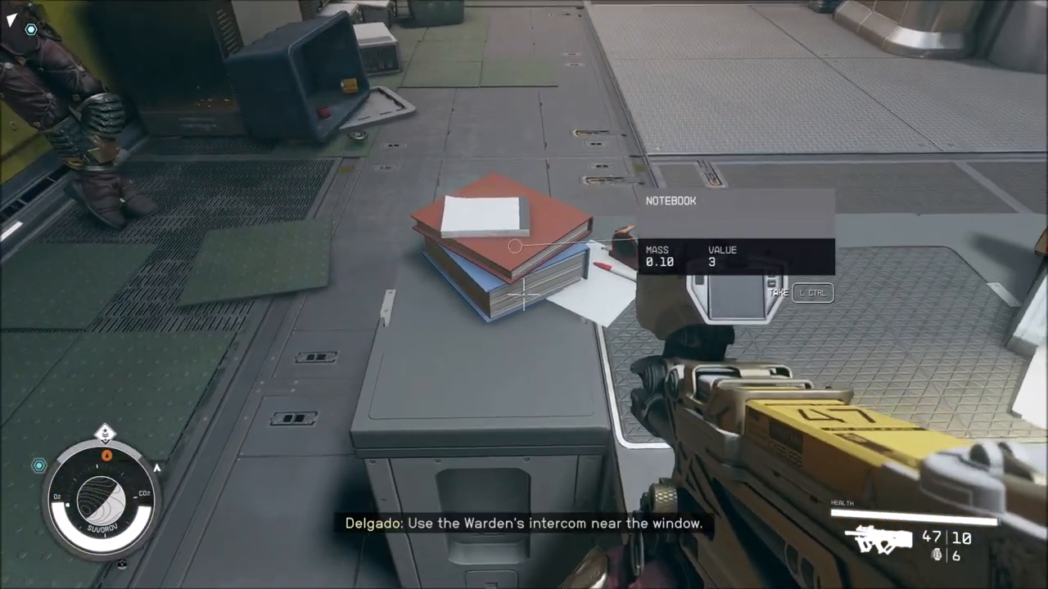
mouse_move(523, 295)
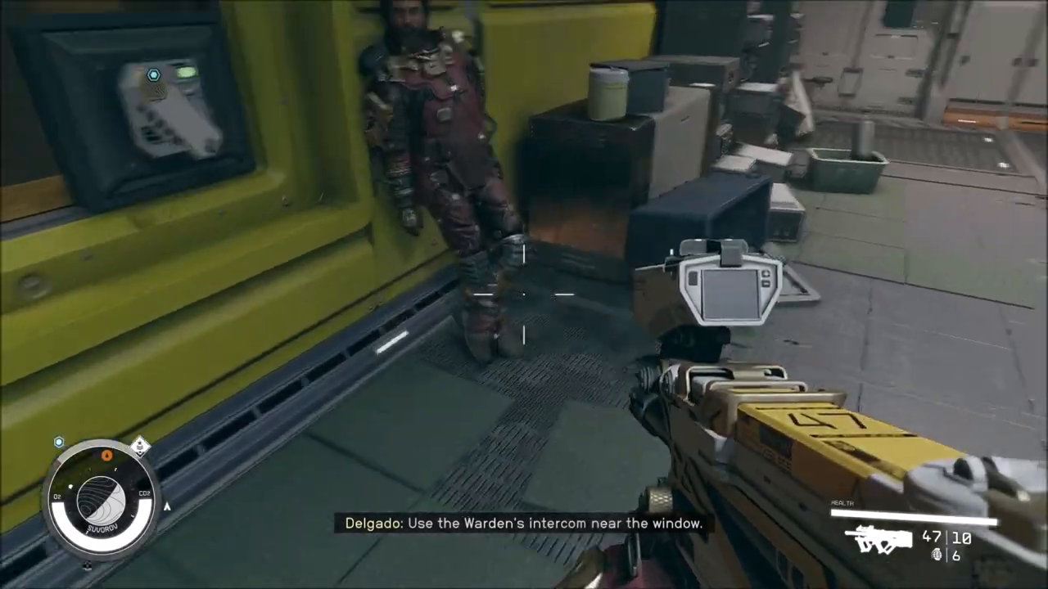
mouse_move(524, 295)
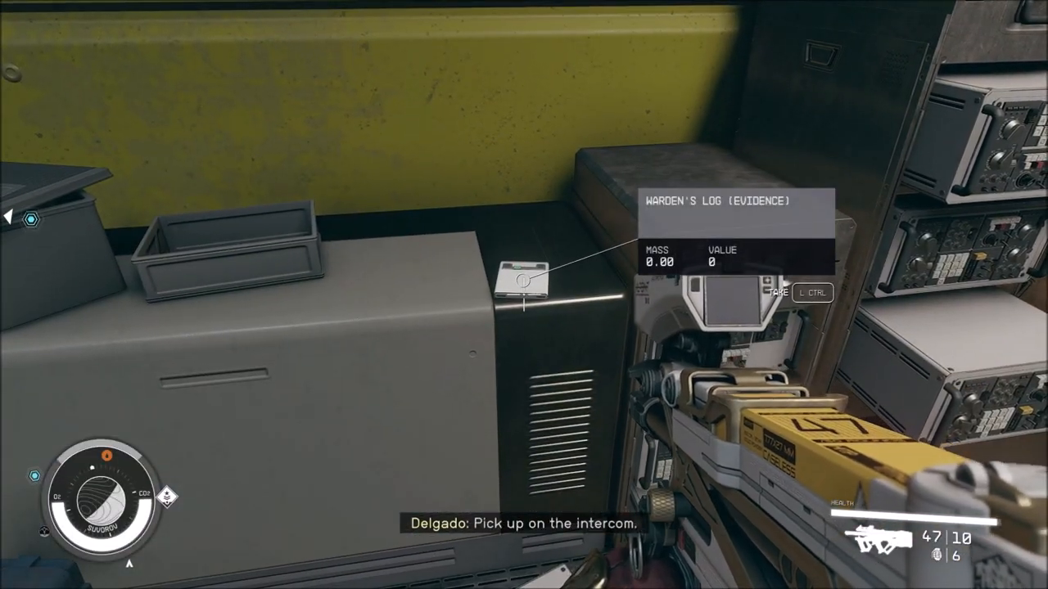
Step: Take the Warden's Log evidence note from atop the office console
key("ctrl")
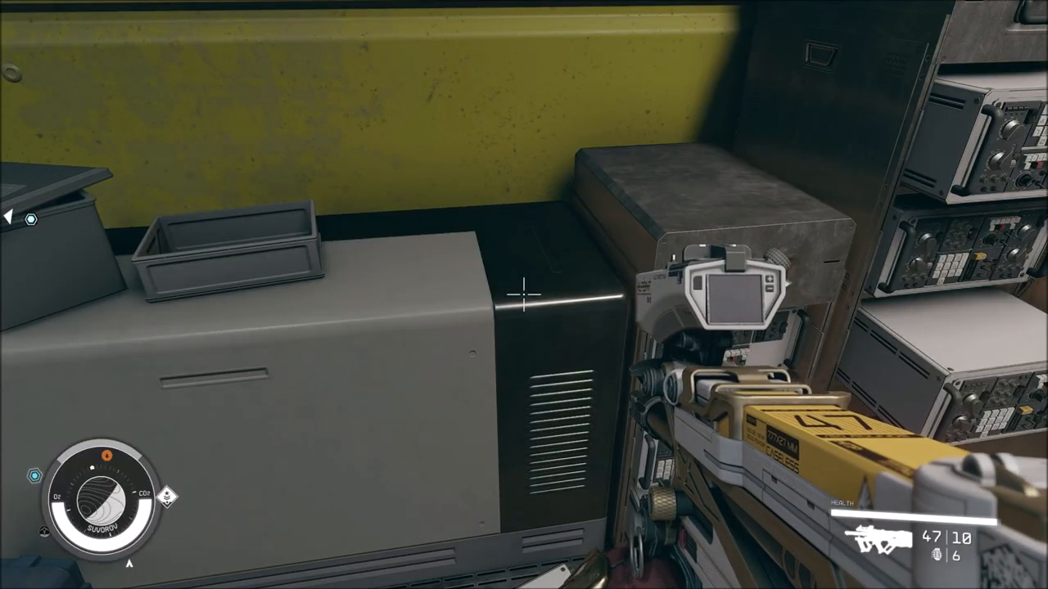
mouse_move(524, 295)
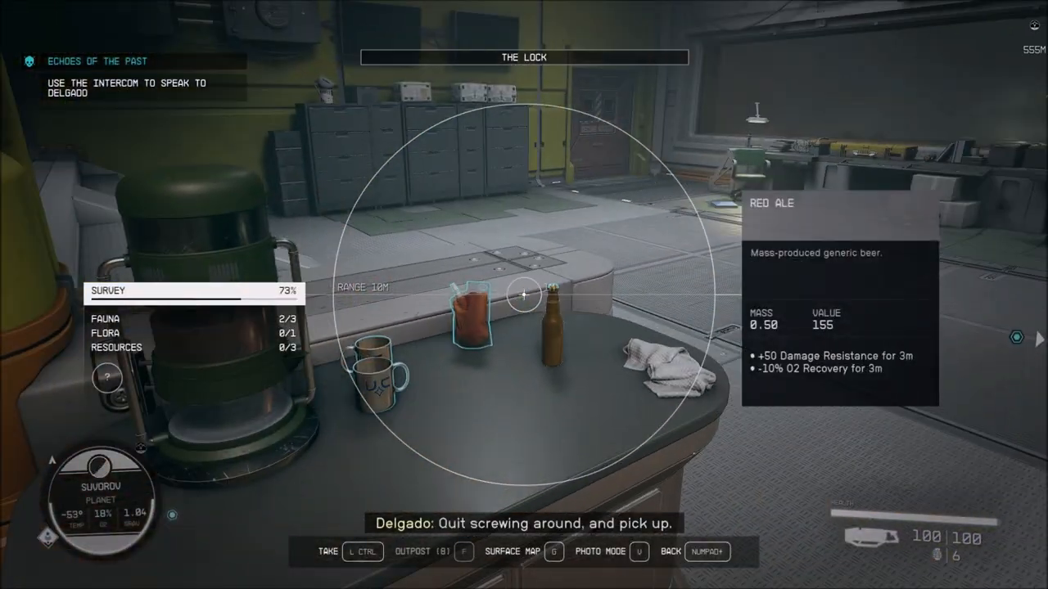
mouse_move(524, 295)
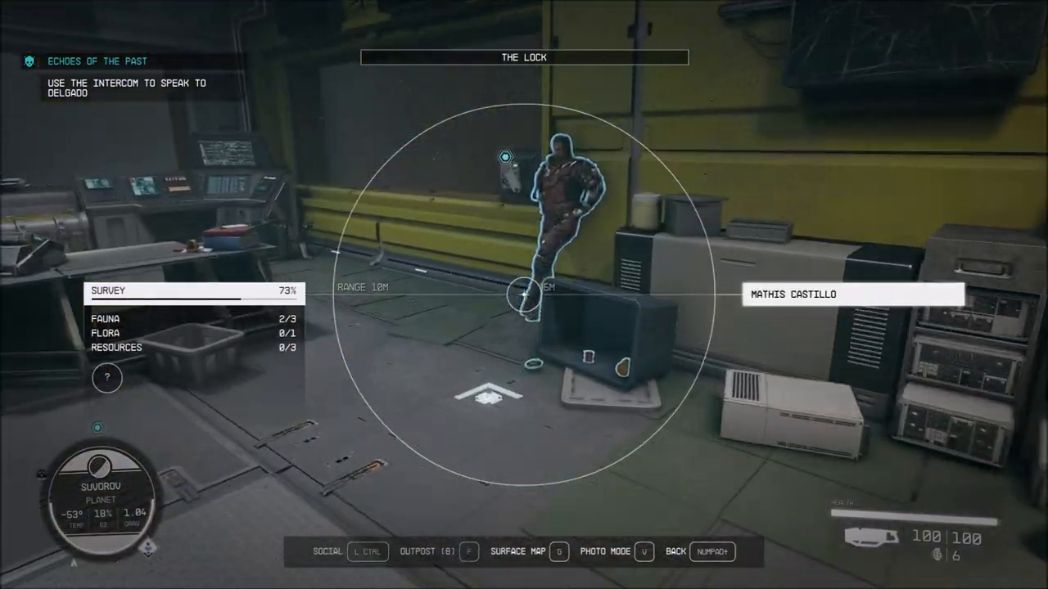
mouse_move(524, 295)
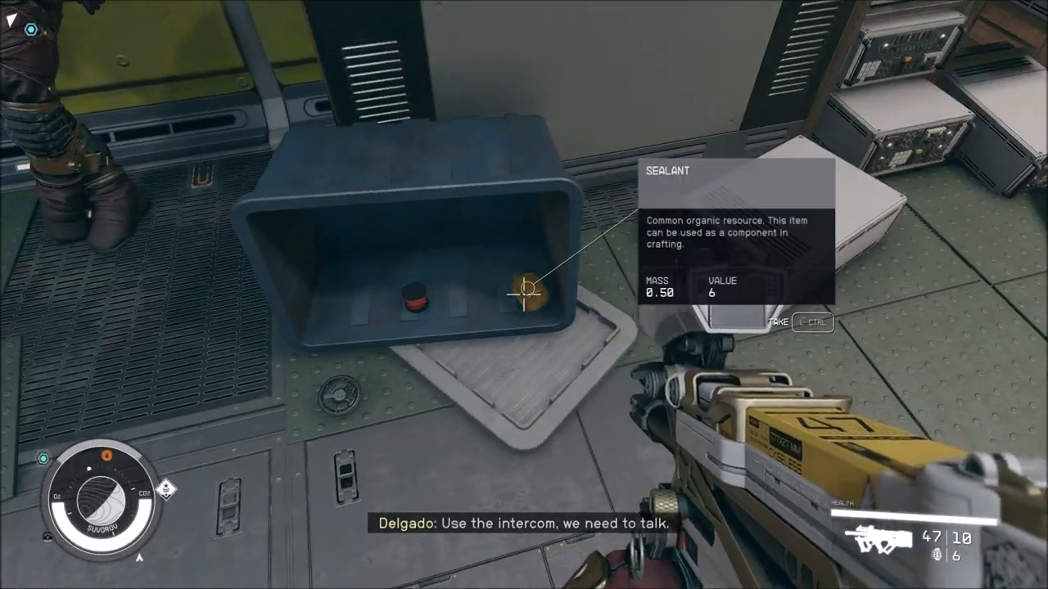
mouse_move(524, 294)
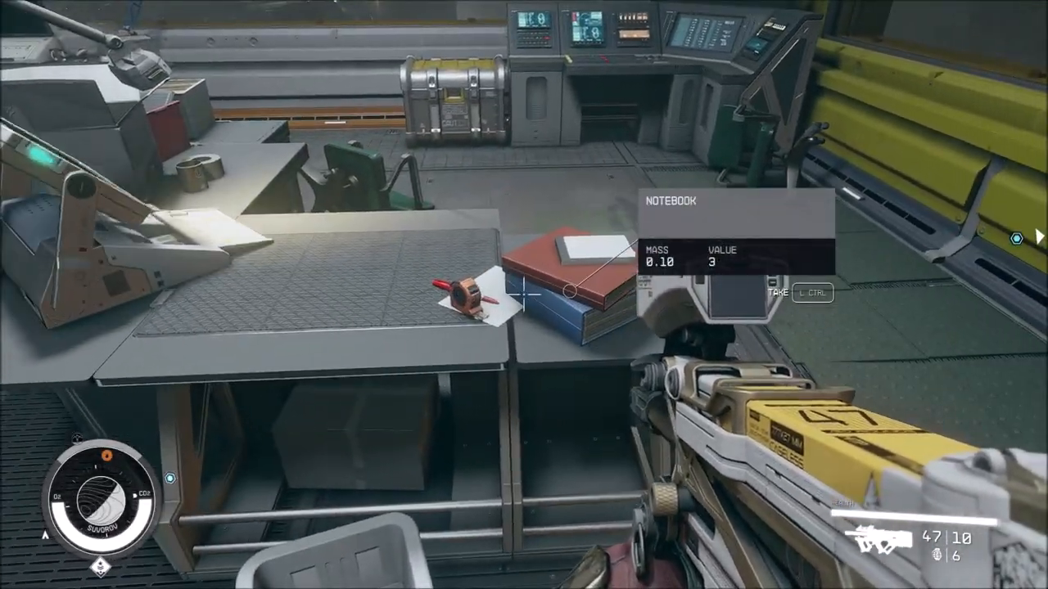
mouse_move(524, 295)
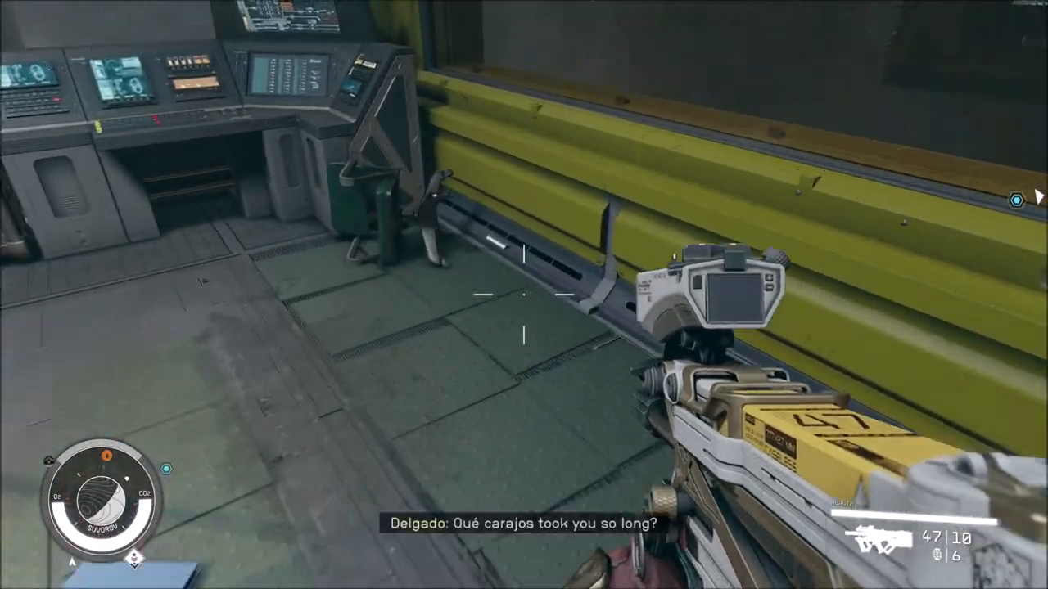
mouse_move(524, 295)
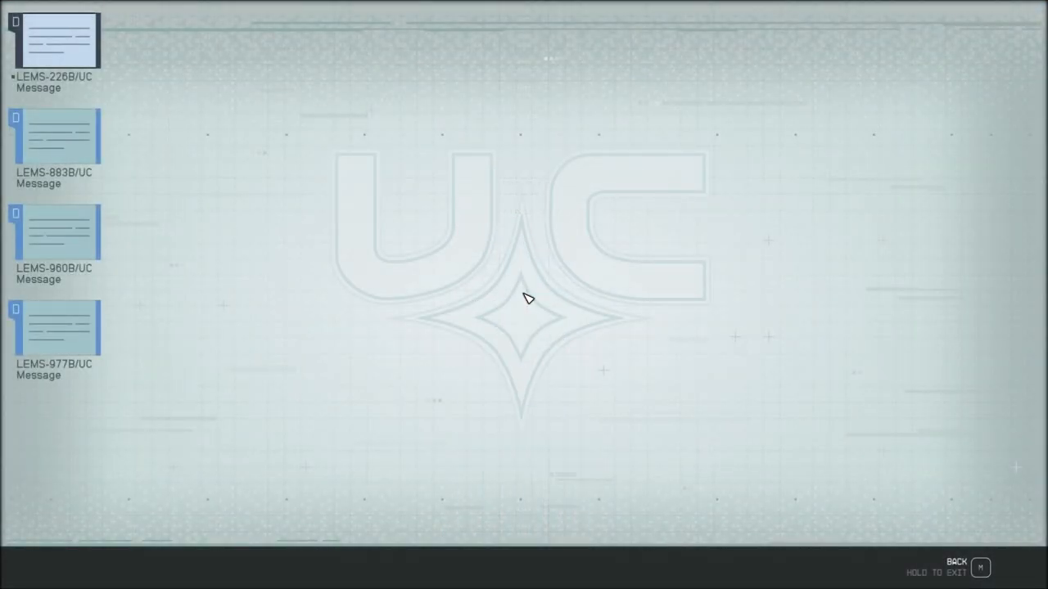
mouse_move(249, 43)
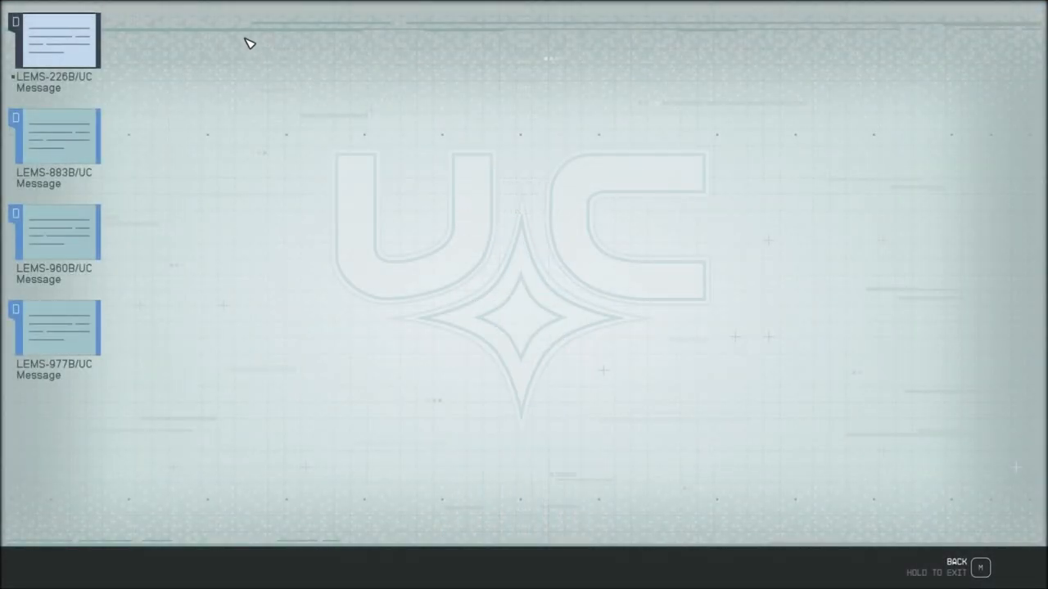
Step: Read the LEMS-226B/UC equipment-request message, then open the LEMS-883B/UC criminal history message
left_click(54, 41)
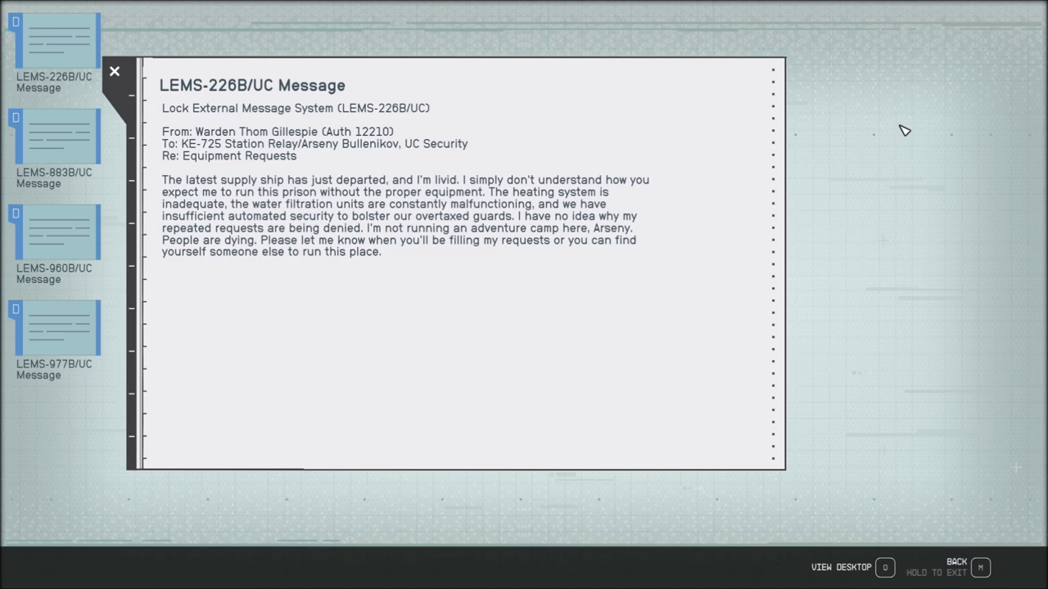
mouse_move(131, 26)
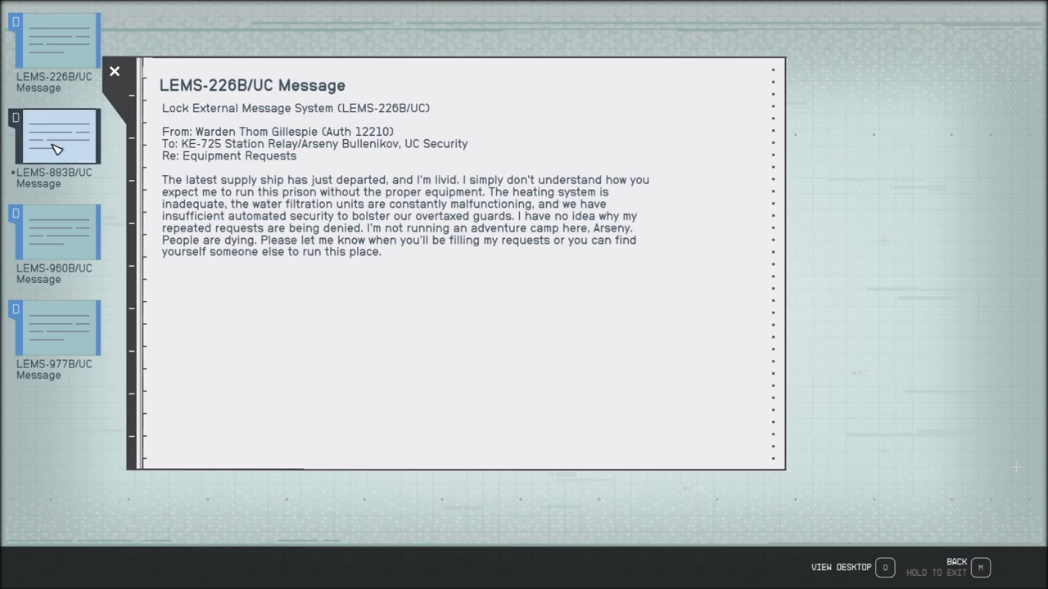
left_click(57, 136)
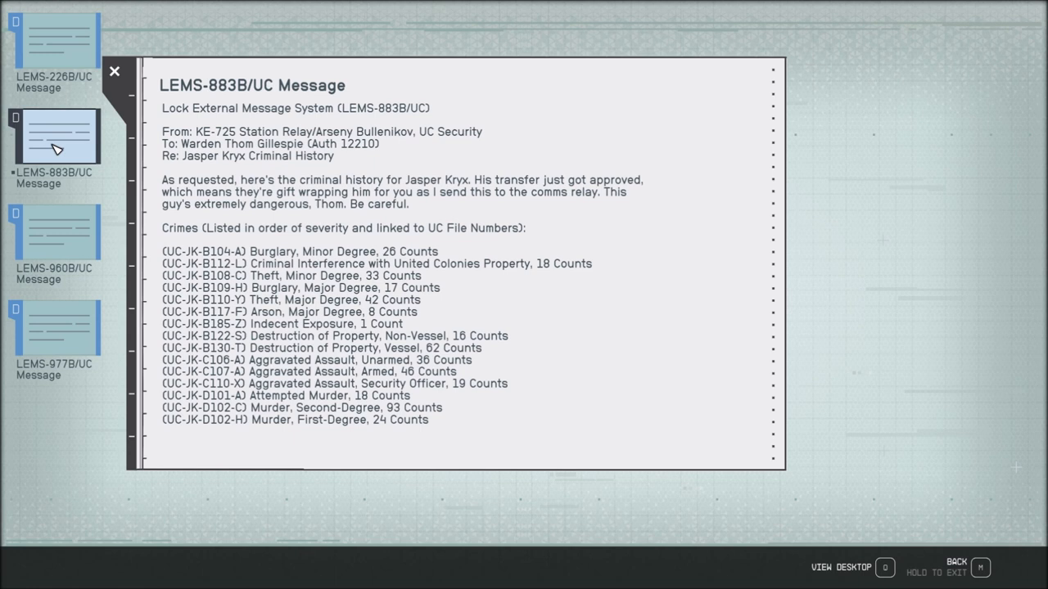
mouse_move(275, 131)
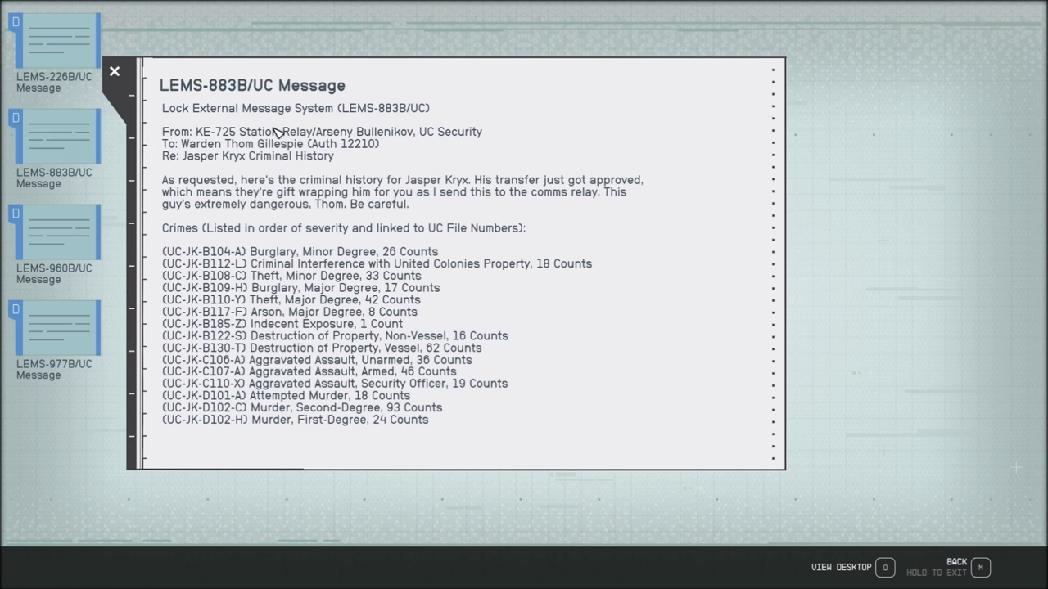
mouse_move(476, 140)
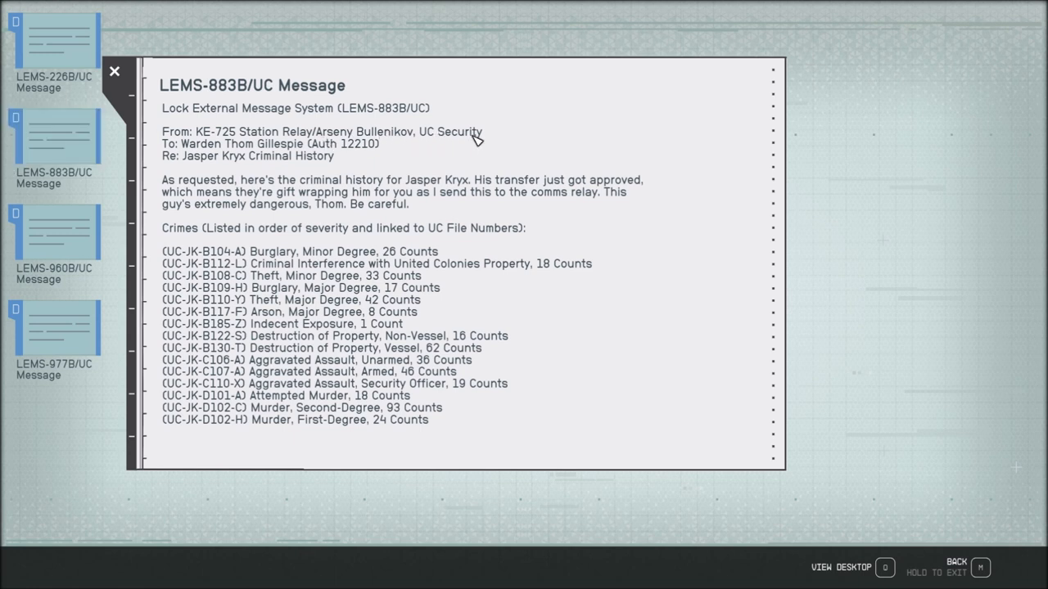
mouse_move(304, 157)
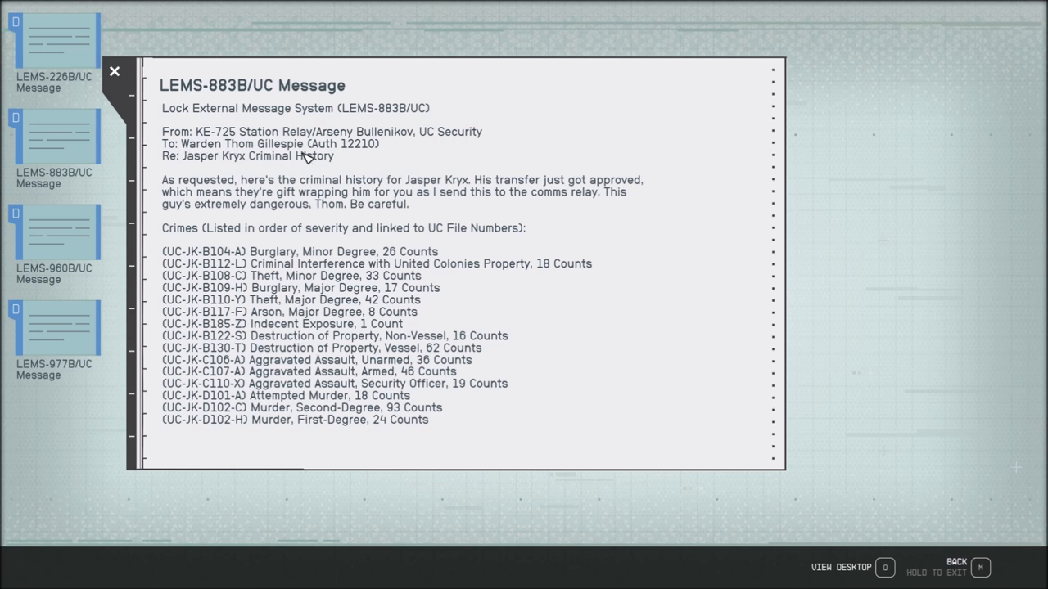
mouse_move(367, 167)
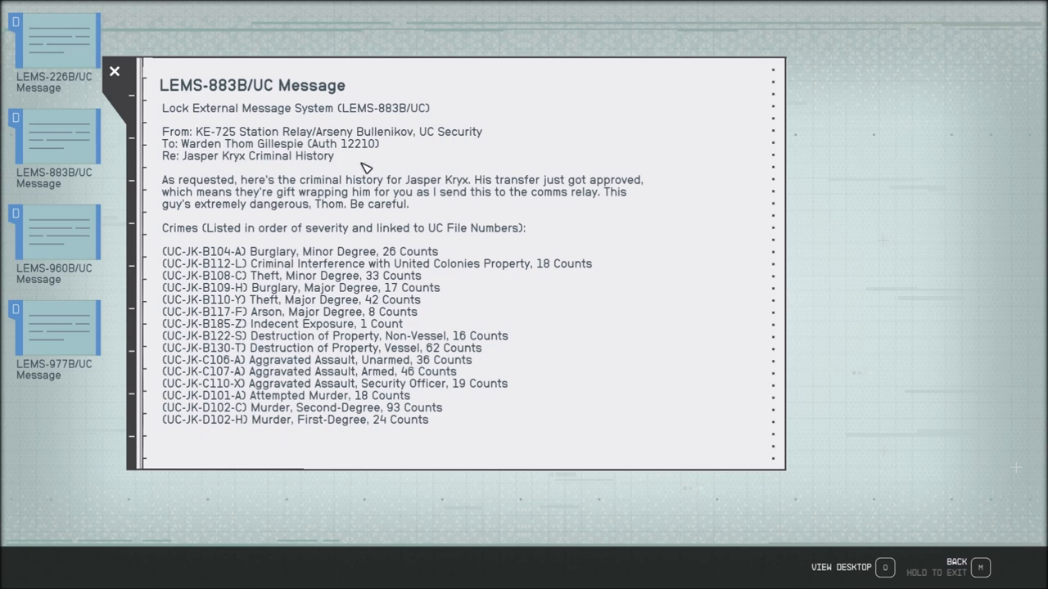
mouse_move(657, 335)
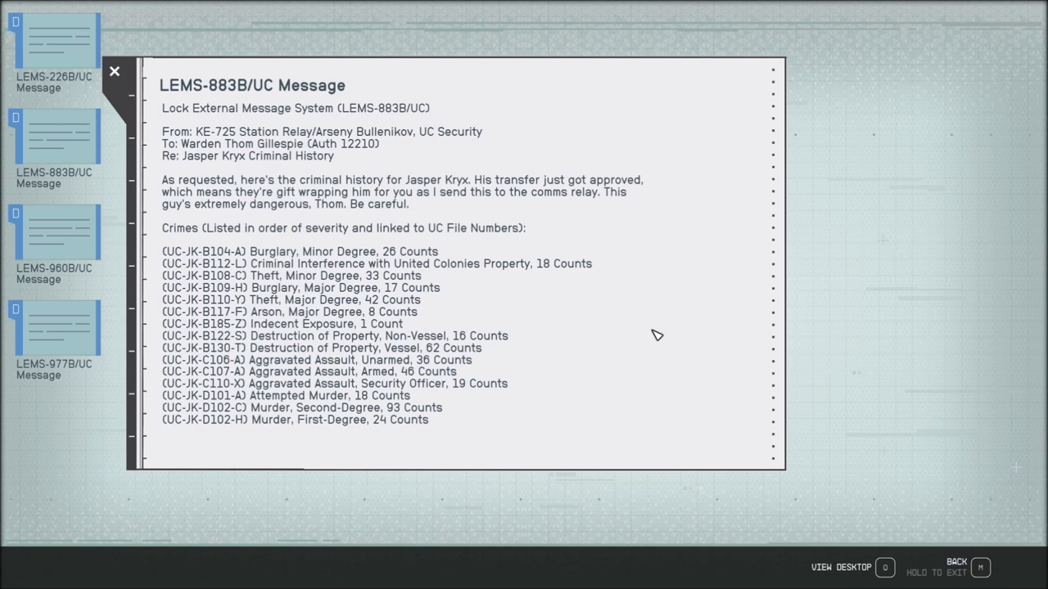
Step: Close the Jasper Kryx criminal history and open the LEMS-960B/UC seismic anomalies message
left_click(115, 72)
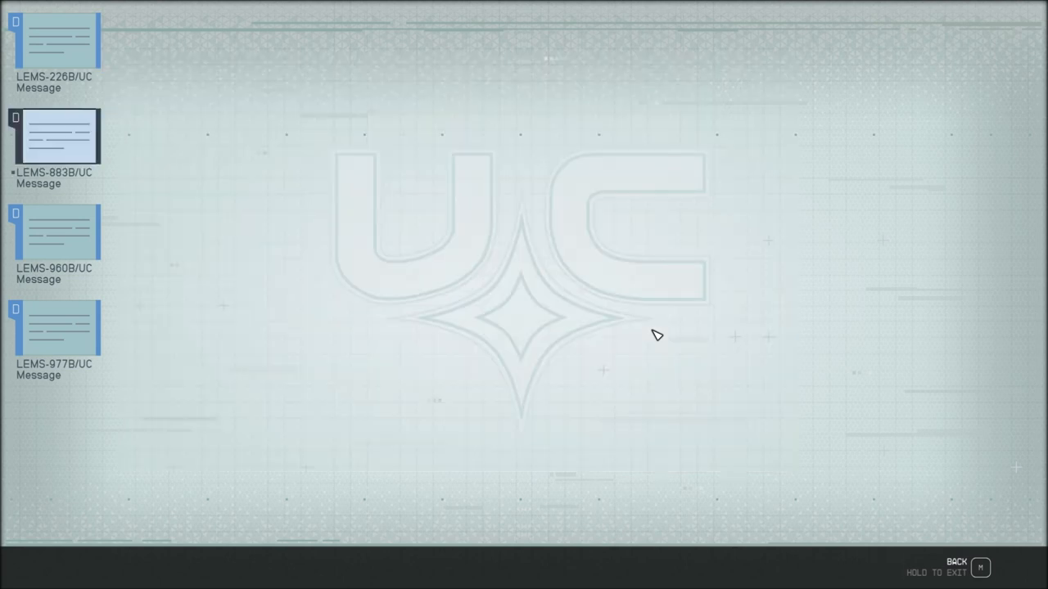
left_click(55, 233)
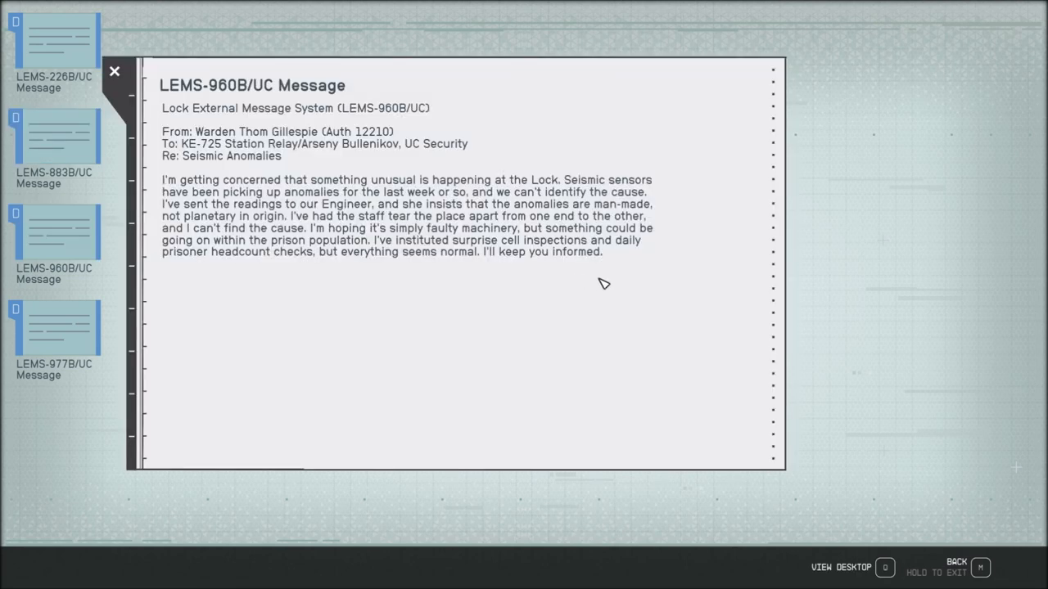
mouse_move(615, 285)
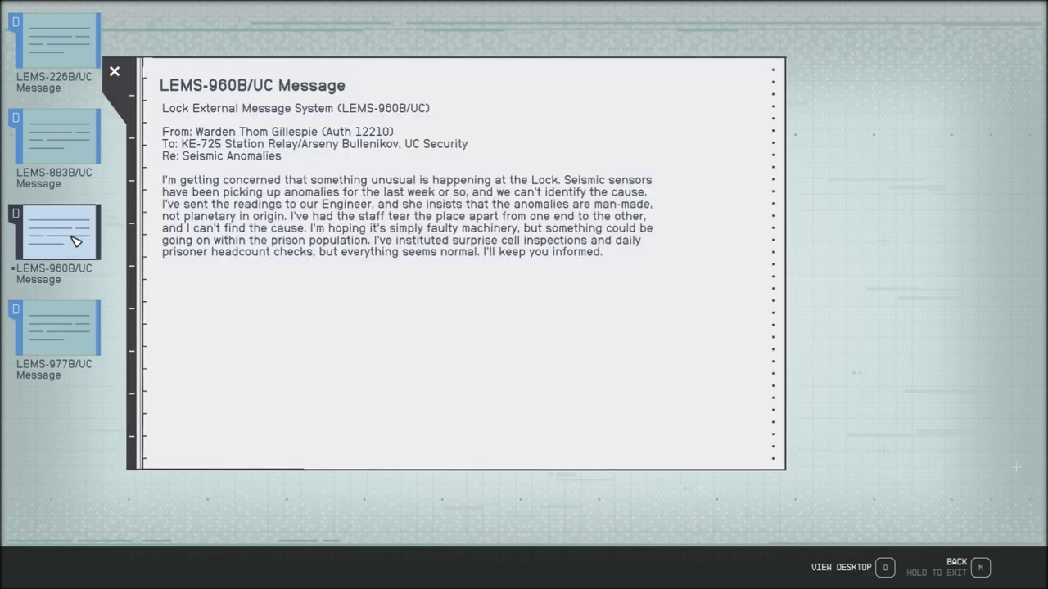
Step: Read the warden's LEMS-977B/UC message reporting that prisoner remains were discovered
left_click(59, 327)
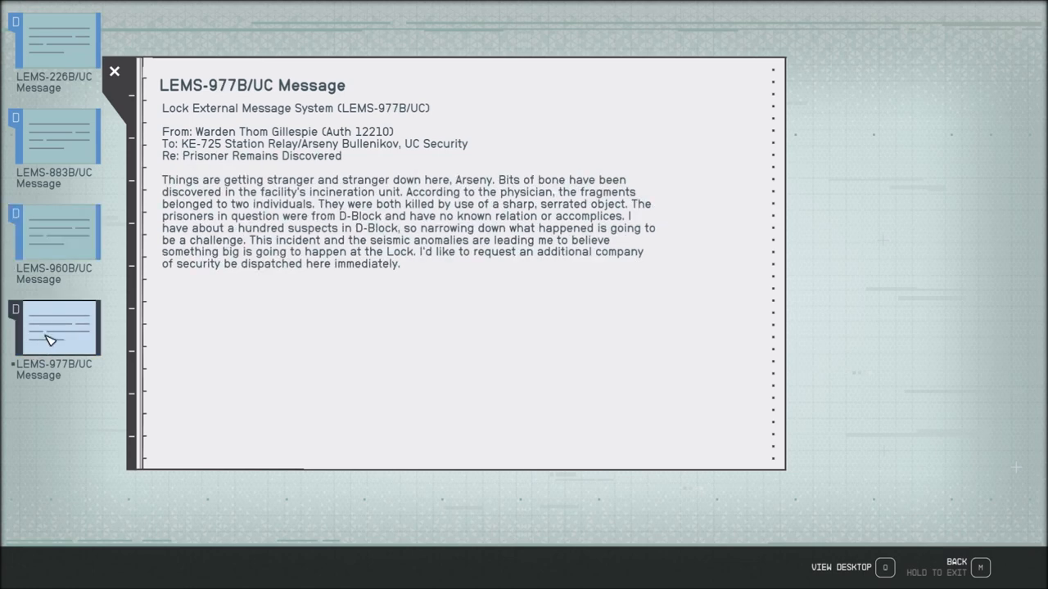
mouse_move(530, 319)
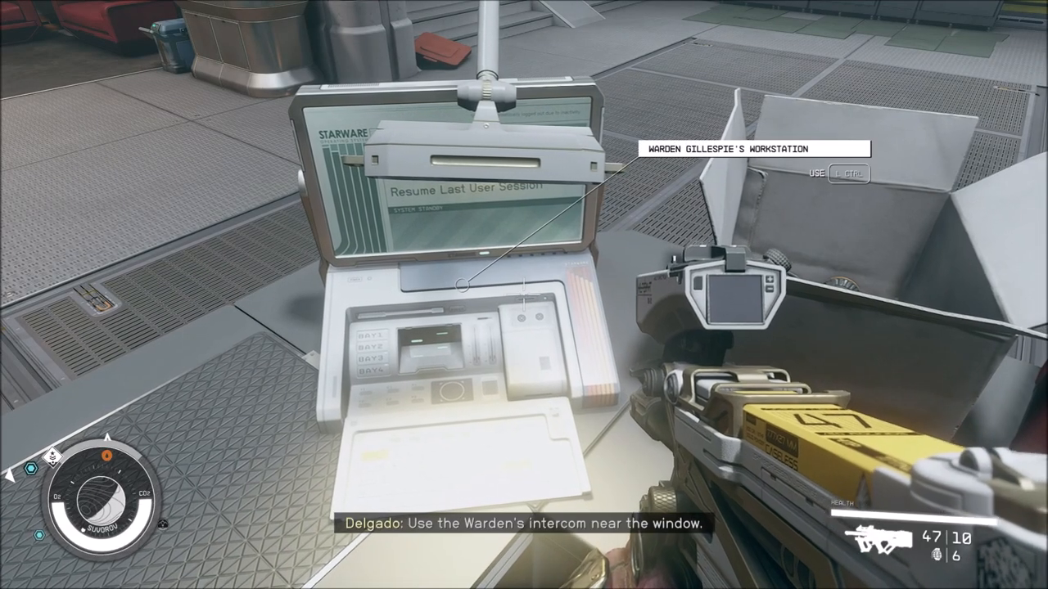
mouse_move(524, 295)
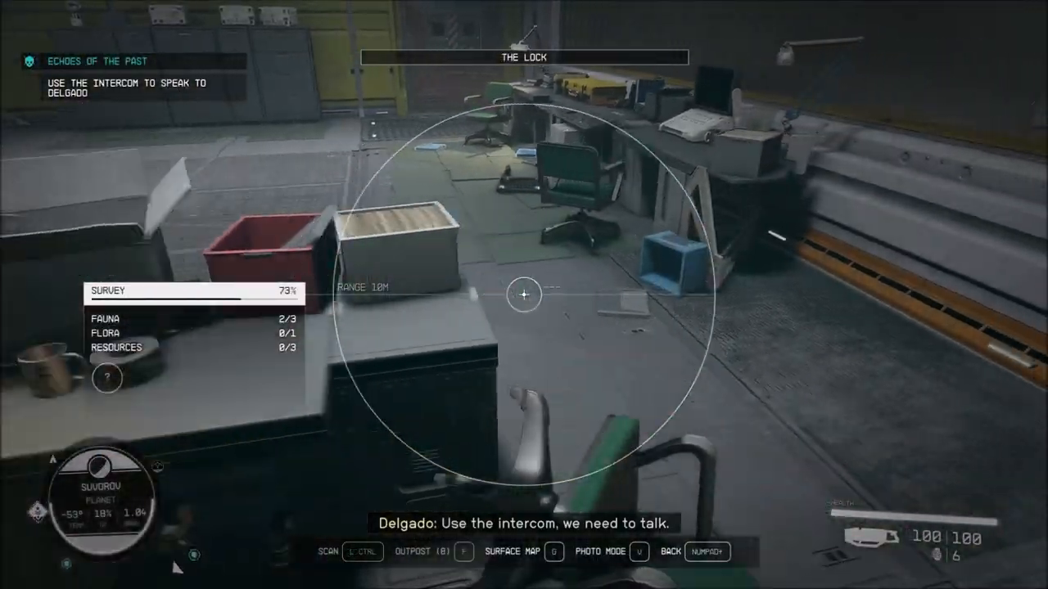
mouse_move(524, 295)
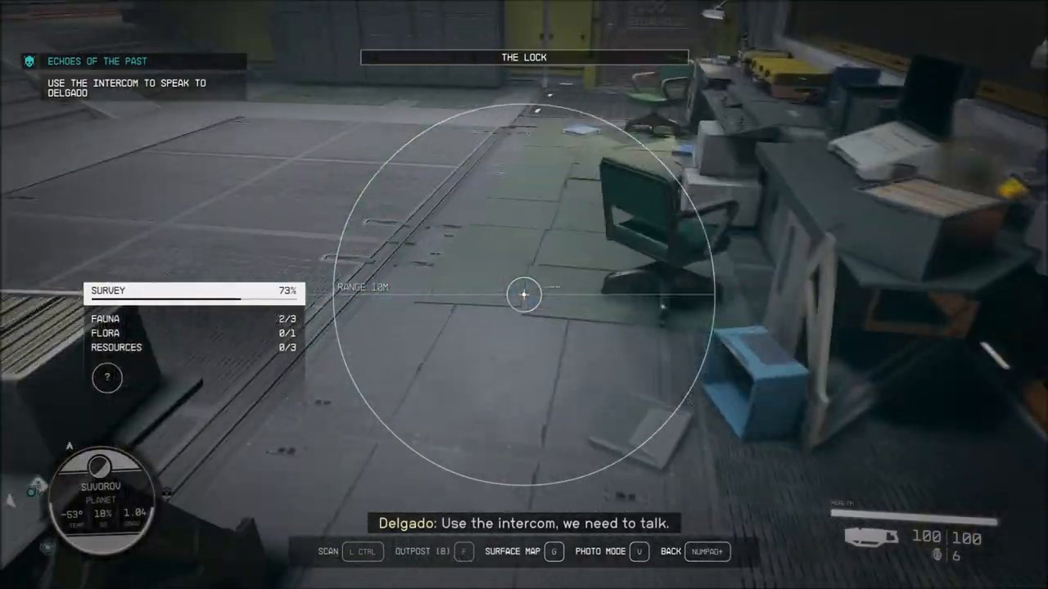
mouse_move(524, 295)
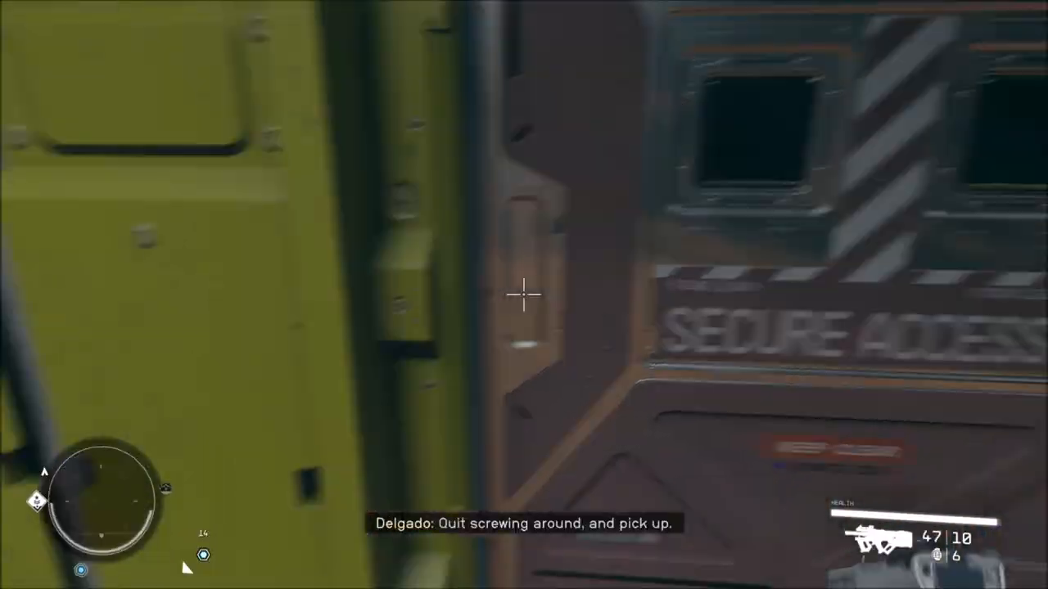
mouse_move(524, 295)
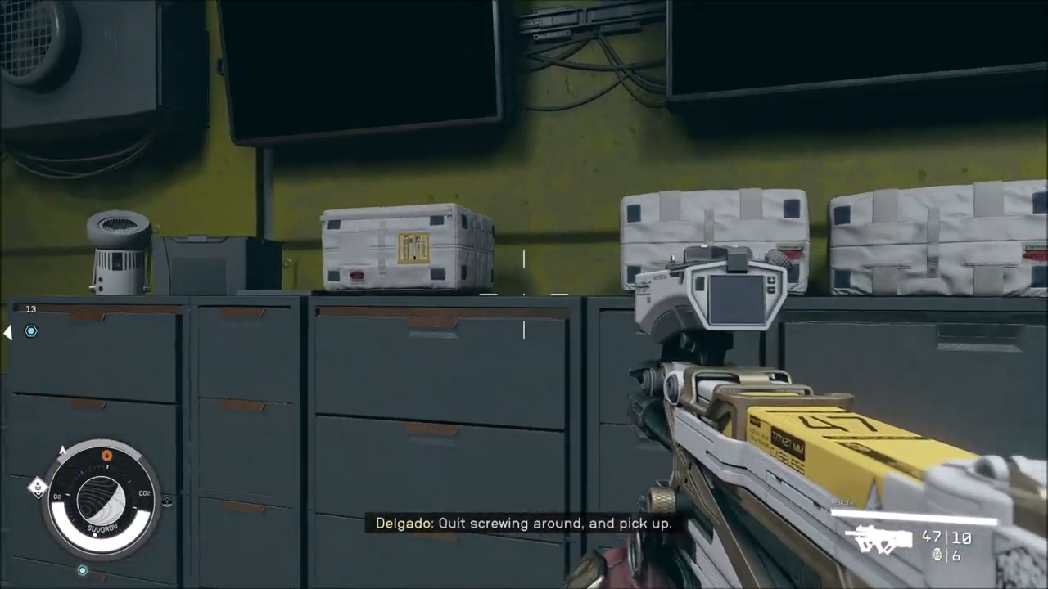
mouse_move(524, 295)
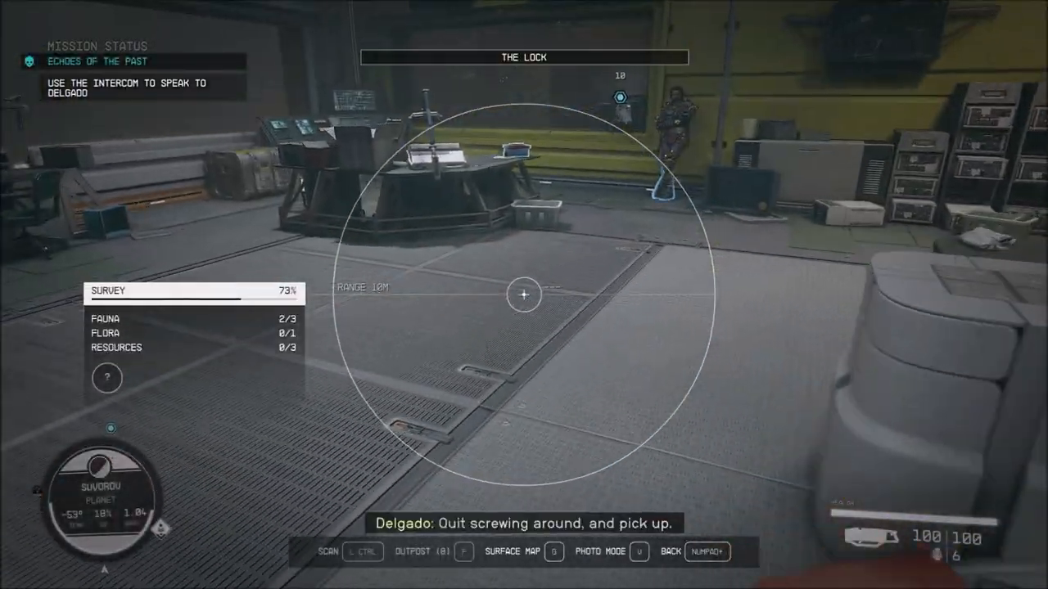
mouse_move(524, 294)
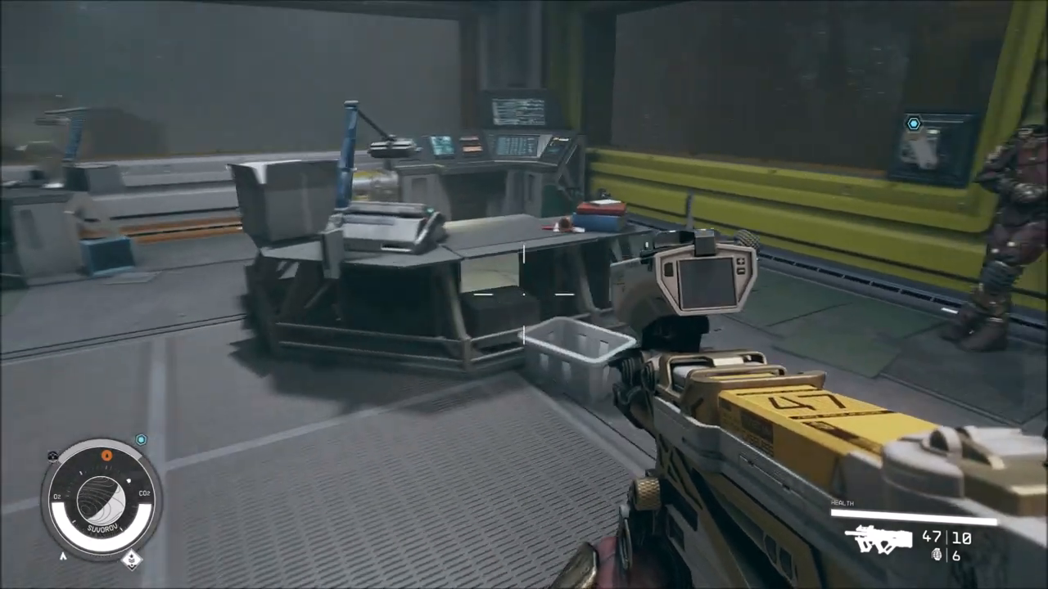
mouse_move(524, 295)
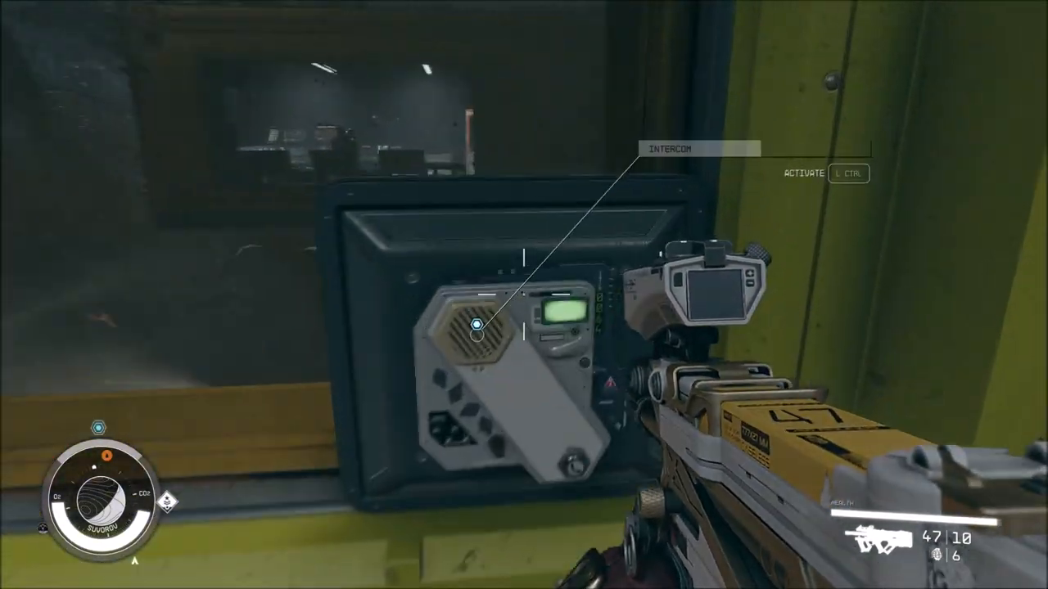
Step: Talk to Delgado over the intercom, asking where they are and crediting Mathis for the Kryx's Legacy info
key("ctrl")
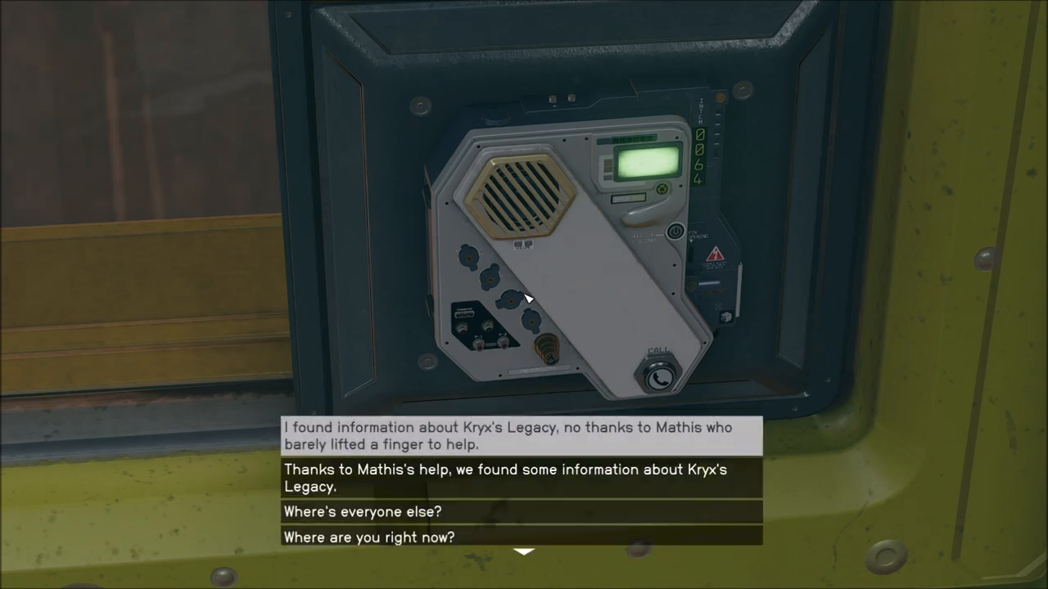
mouse_move(573, 367)
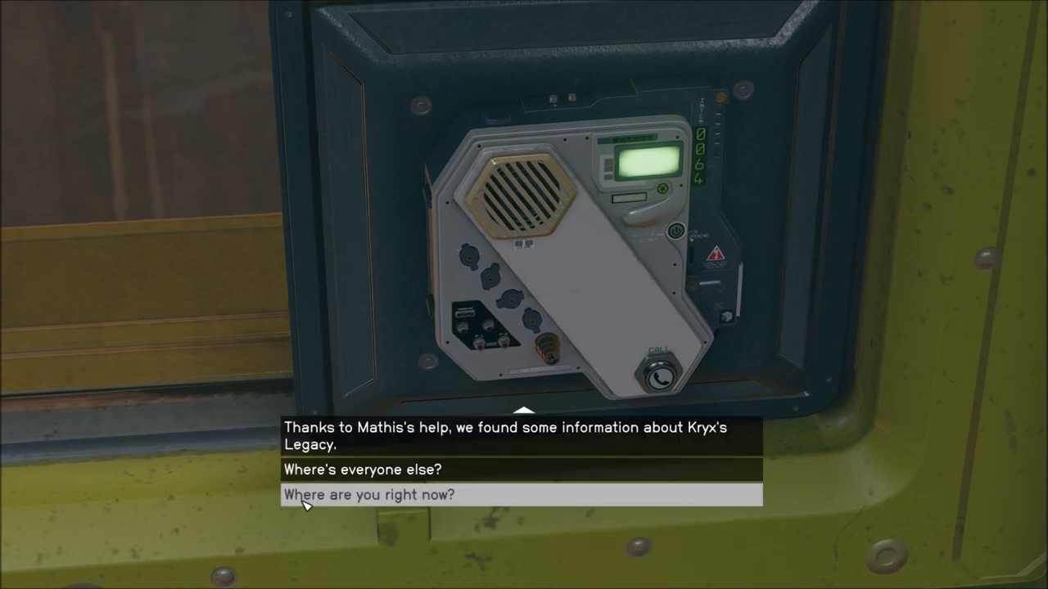
left_click(371, 495)
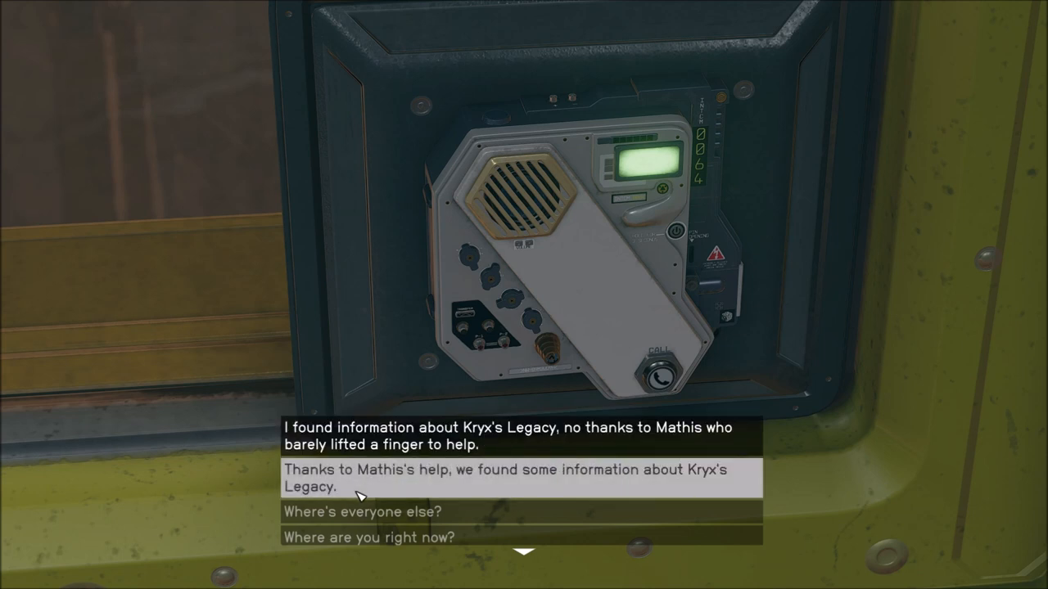
left_click(504, 478)
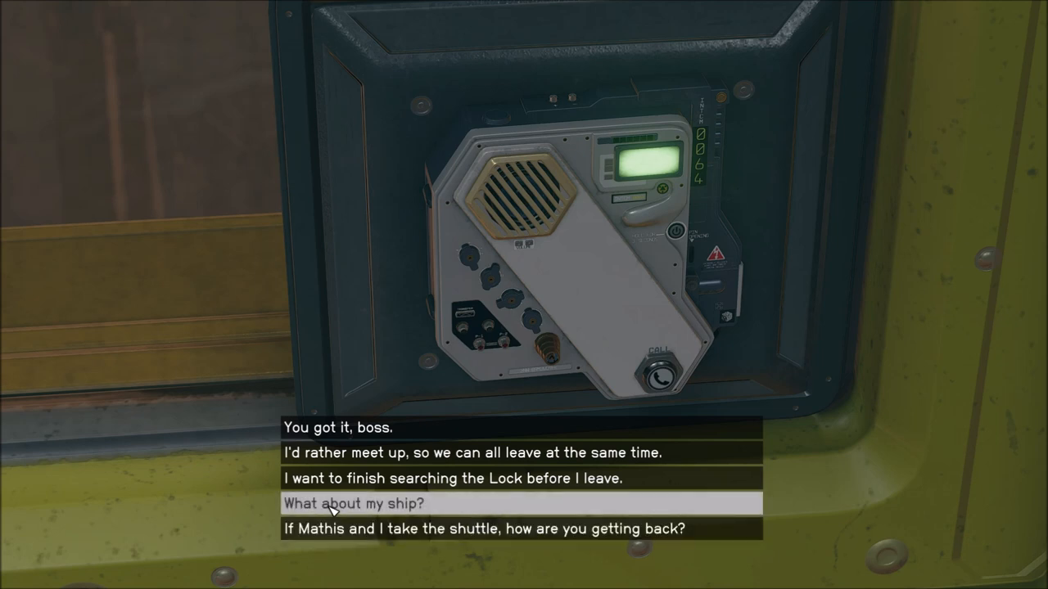
mouse_move(331, 488)
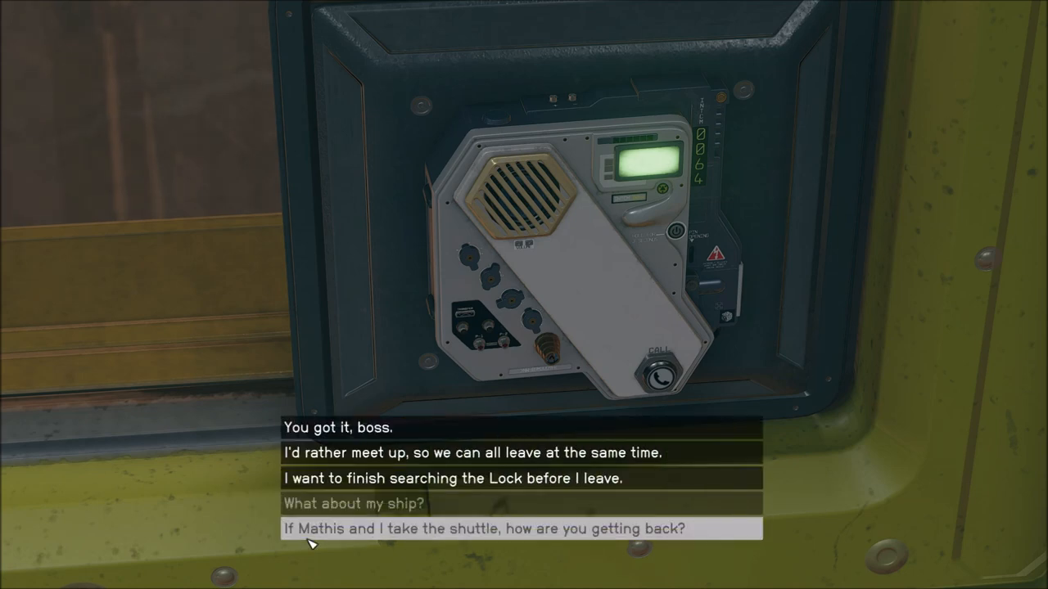
mouse_move(366, 452)
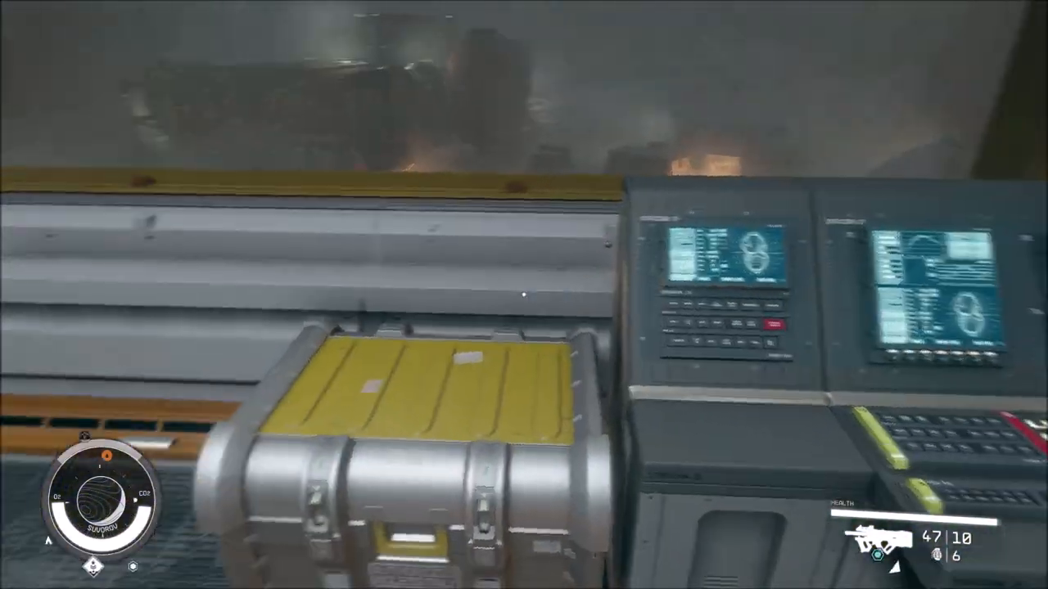
mouse_move(524, 295)
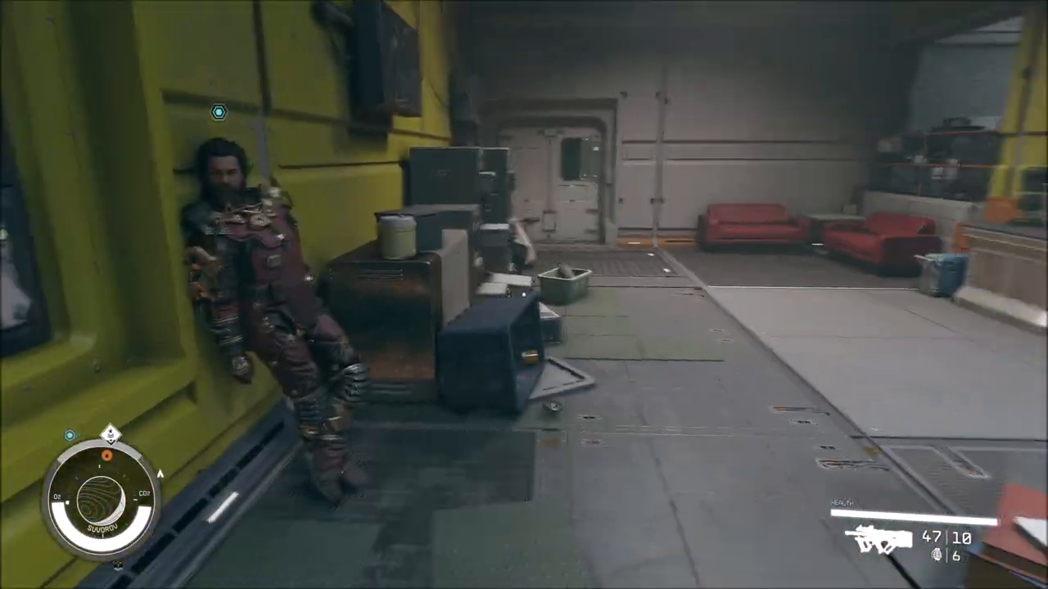
mouse_move(524, 294)
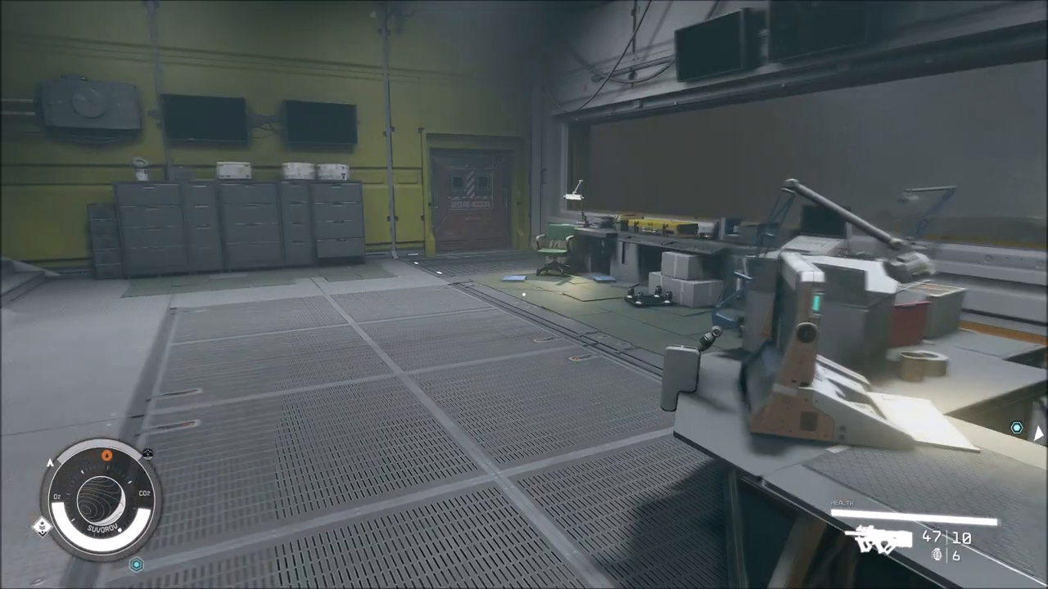
mouse_move(524, 294)
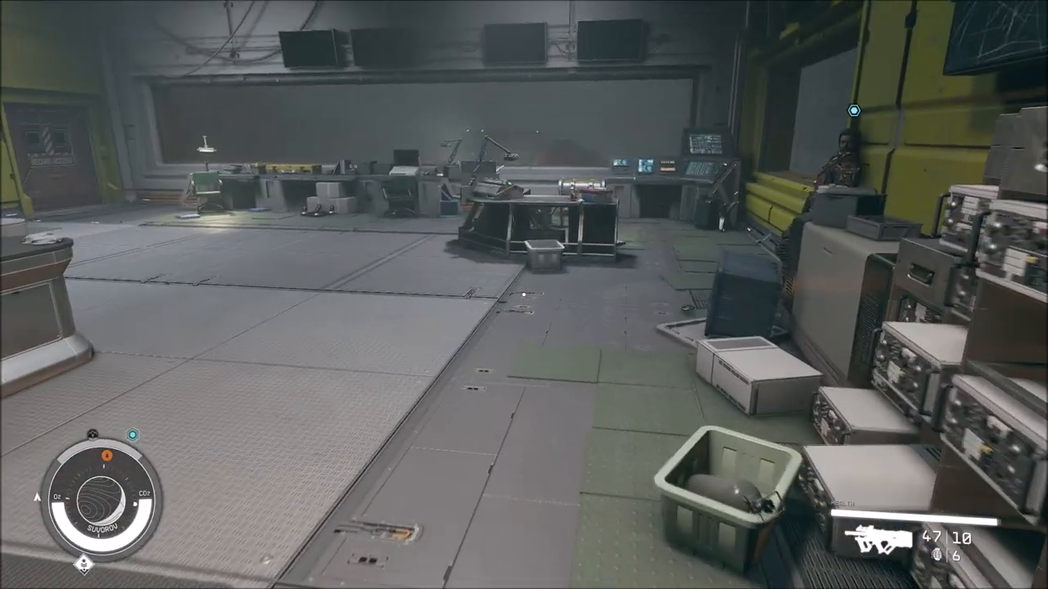
mouse_move(524, 295)
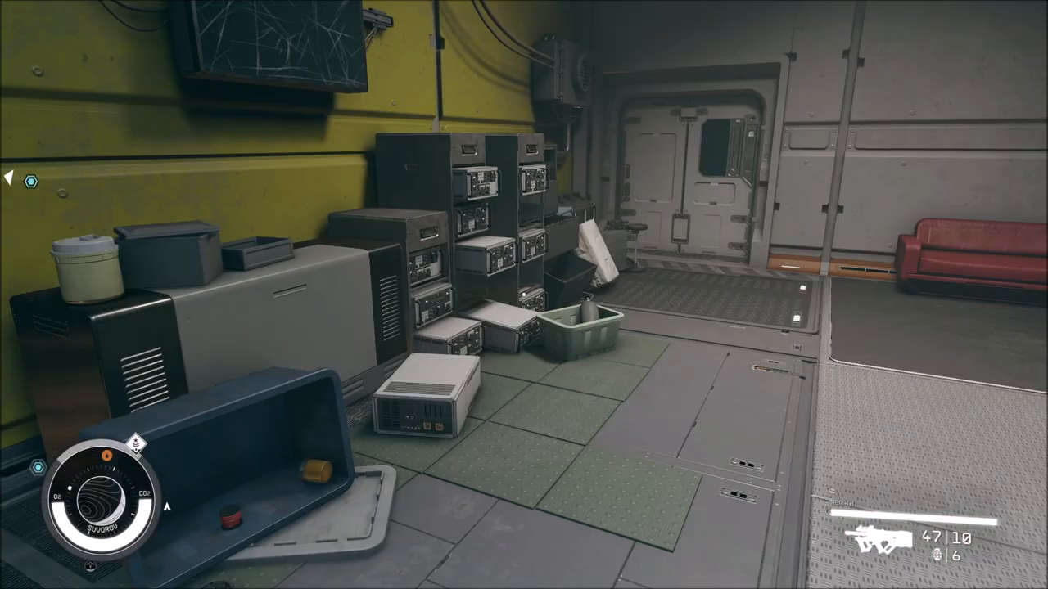
mouse_move(524, 295)
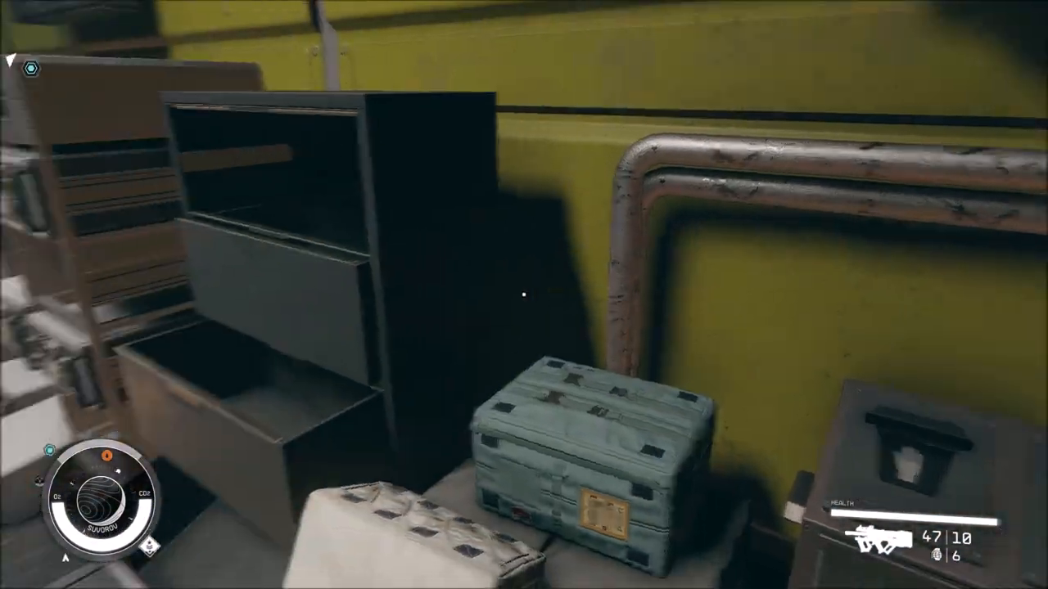
mouse_move(524, 294)
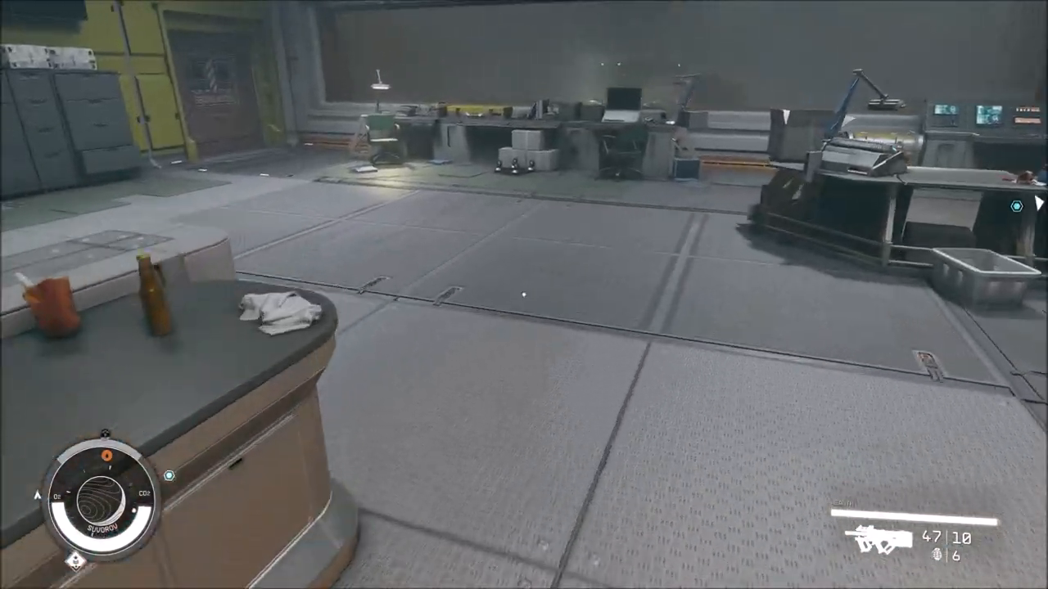
mouse_move(524, 295)
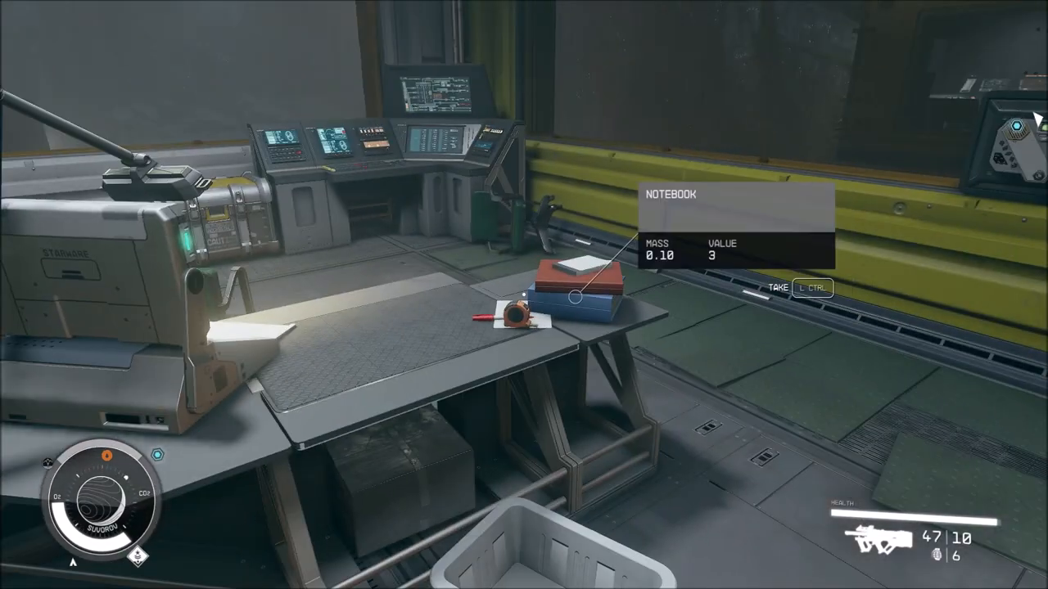
mouse_move(524, 294)
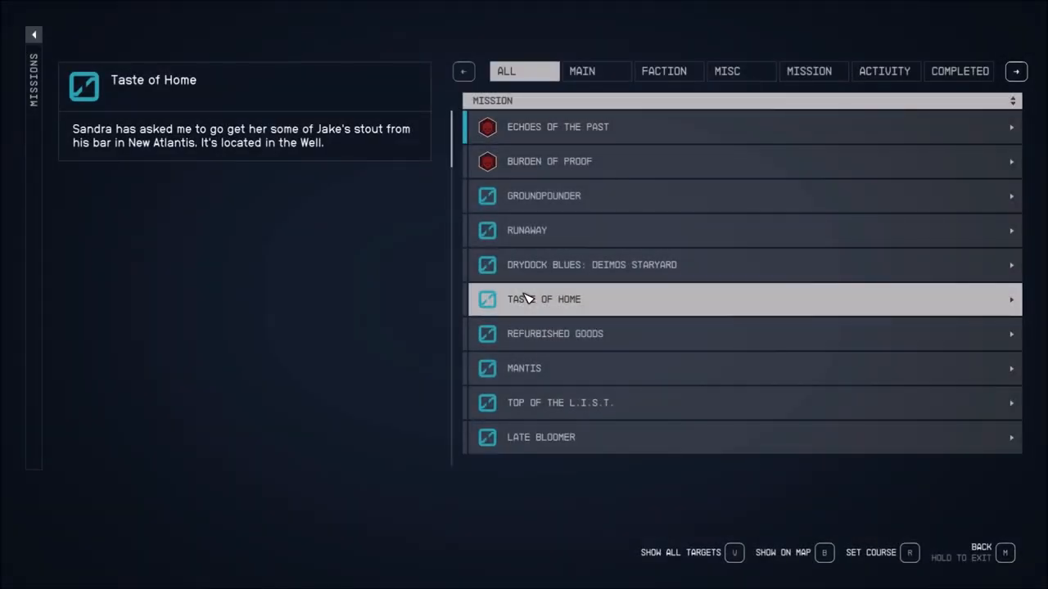
Step: Read the Echoes of the Past mission description, then return to play facing Mathis Castillo
left_click(737, 128)
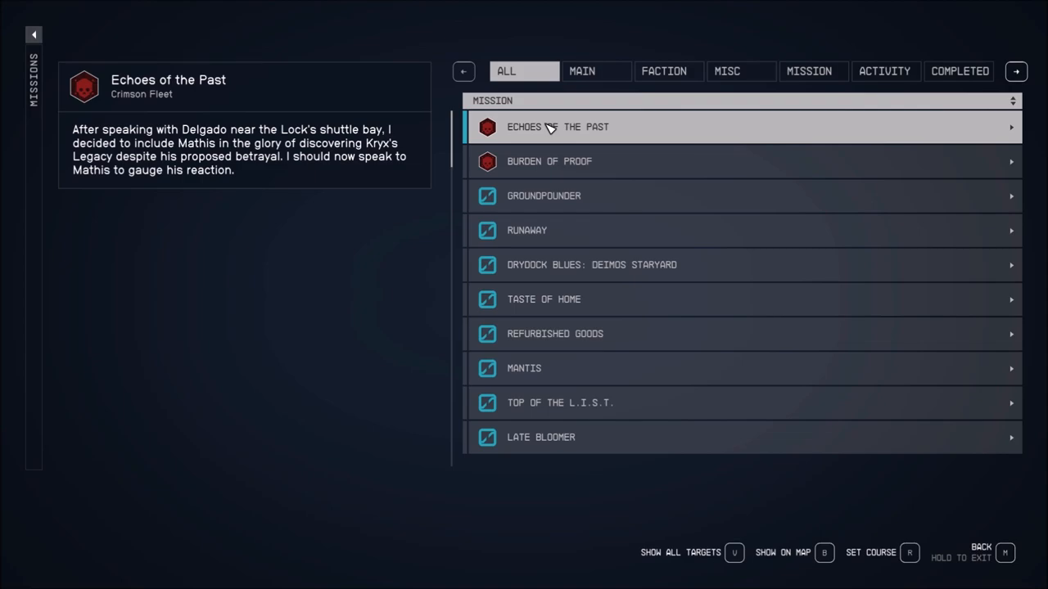
key("m")
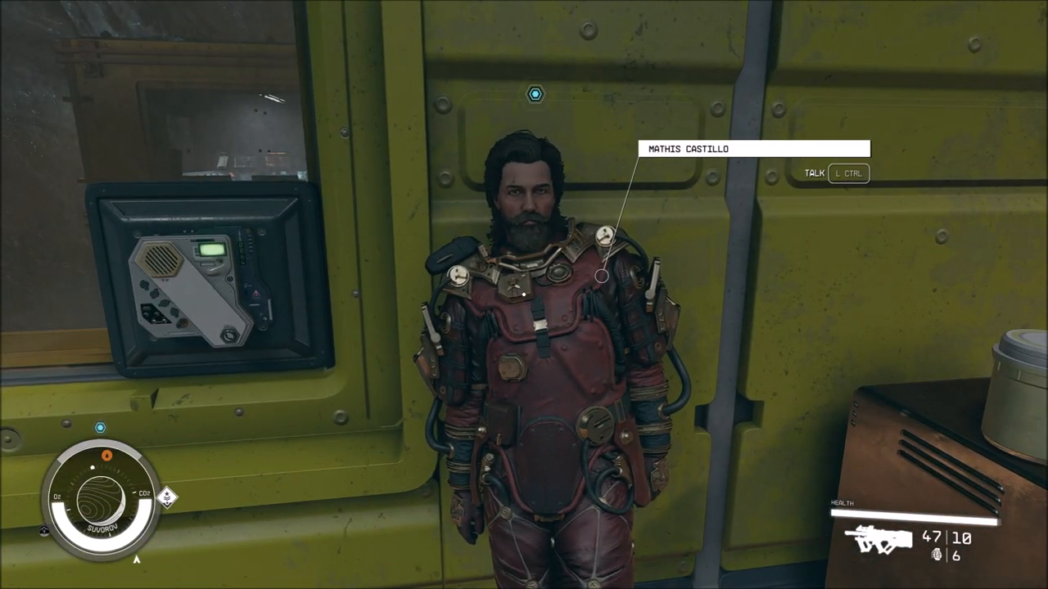
Step: Tell Mathis Castillo he was the extra gun that got you through this place alive
key("ctrl")
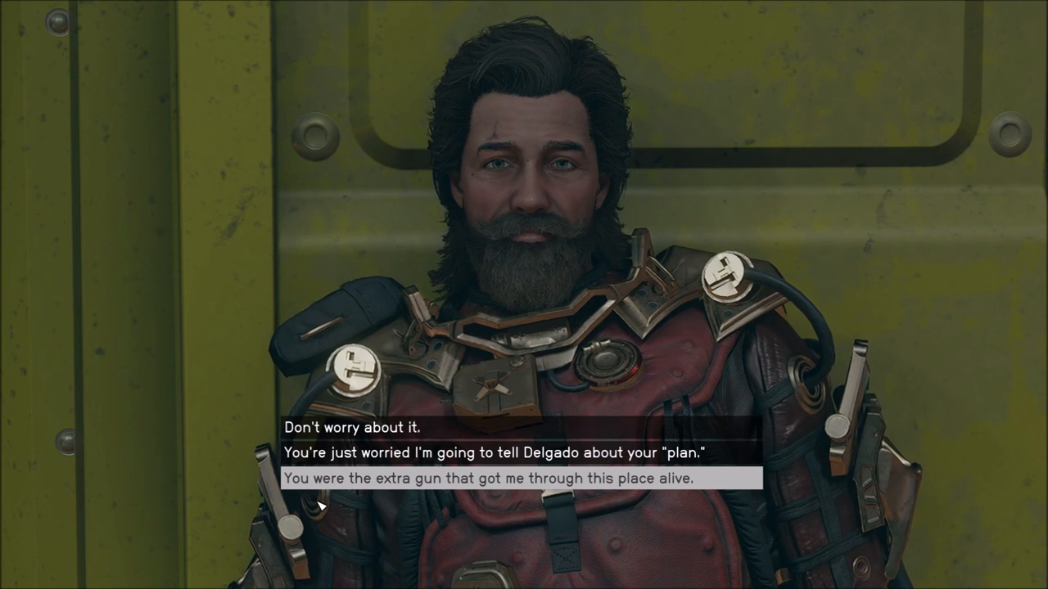
left_click(515, 477)
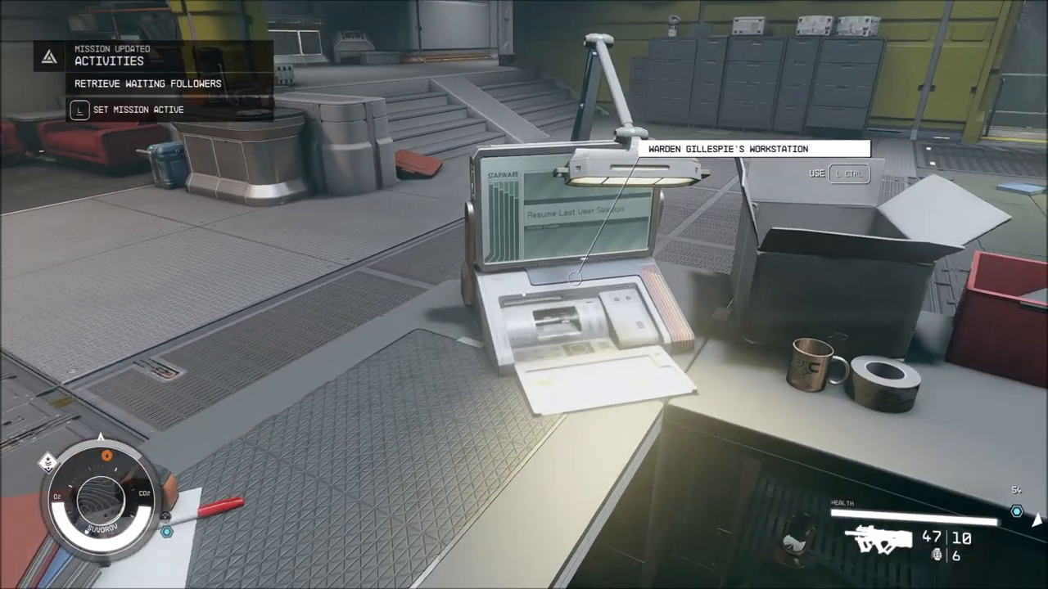
Step: Reread the seismic anomalies and prisoner remains messages on Warden Gillespie's workstation
key("ctrl")
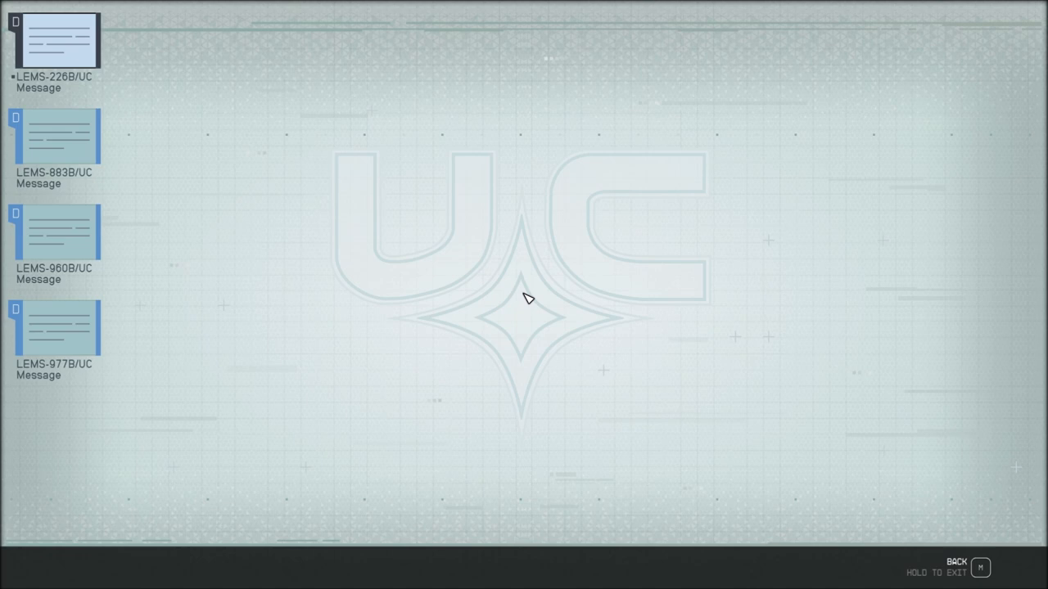
mouse_move(90, 68)
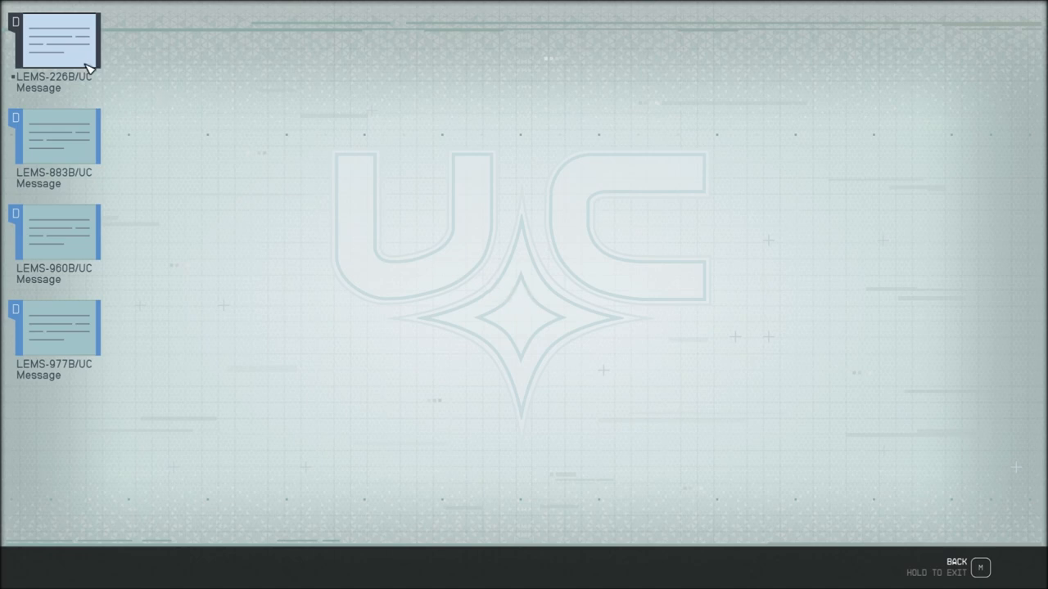
left_click(57, 233)
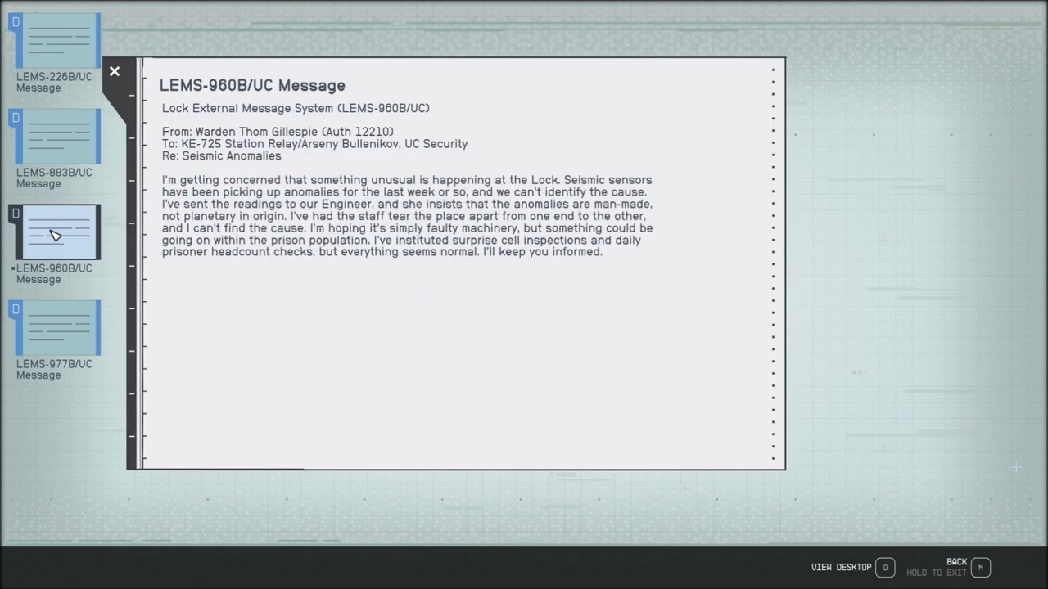
left_click(59, 328)
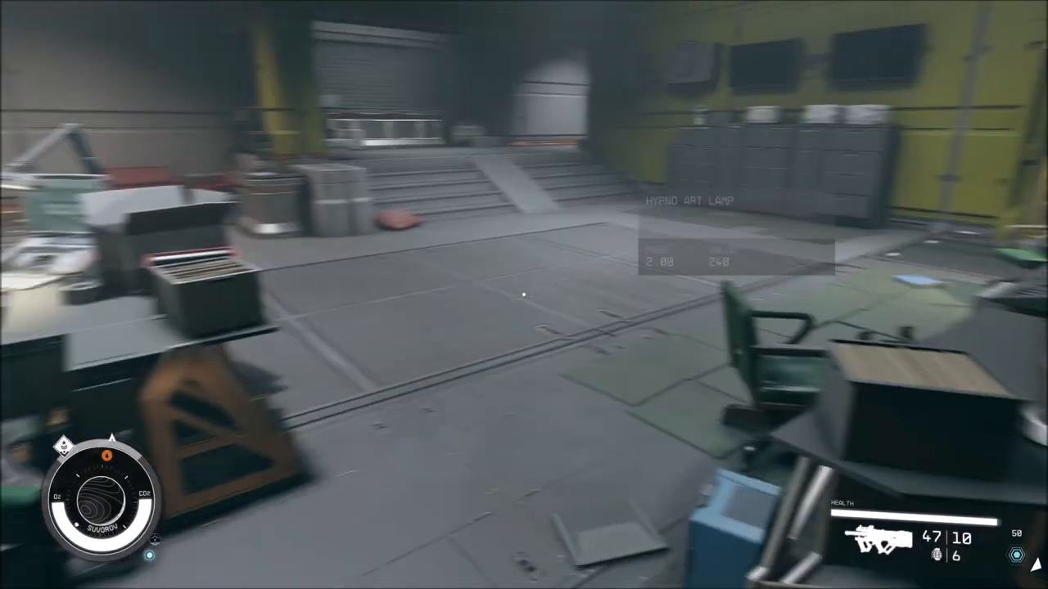
mouse_move(524, 295)
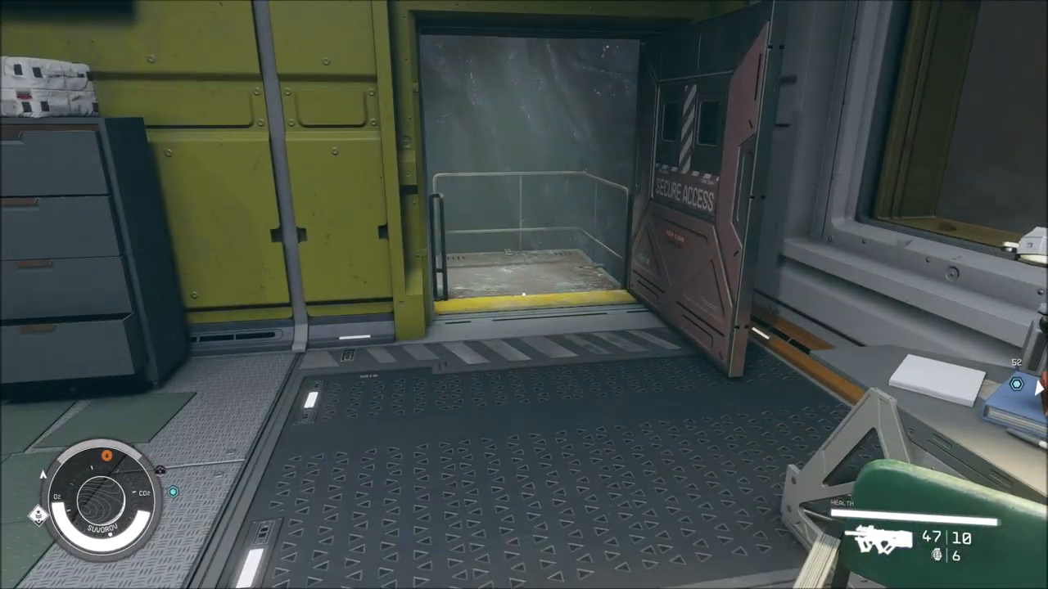
mouse_move(524, 294)
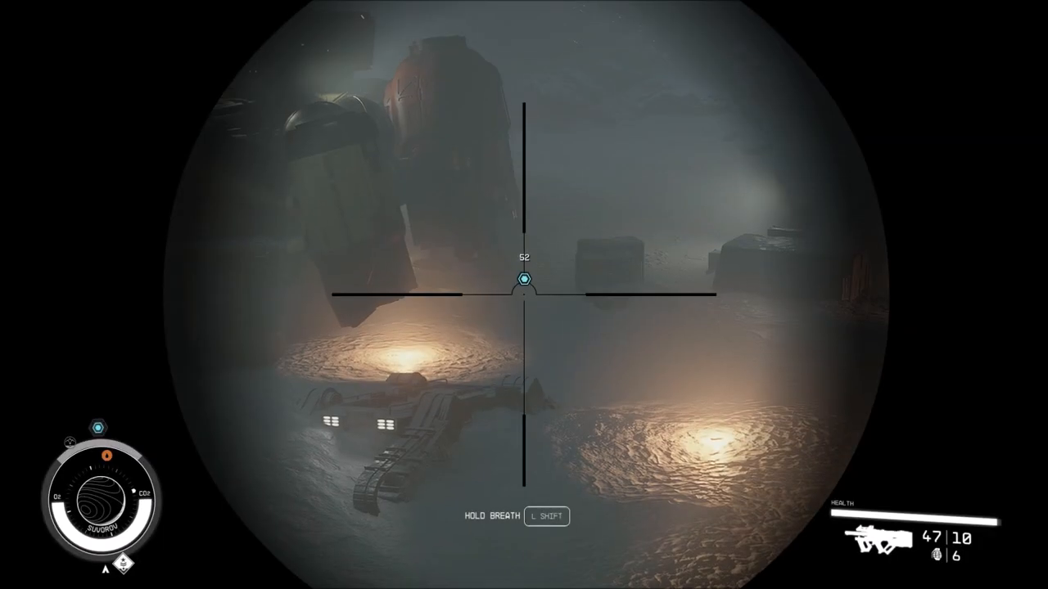
Step: Fire on the Grylloba queen in the foggy crater outside the secure access door
left_click(524, 295)
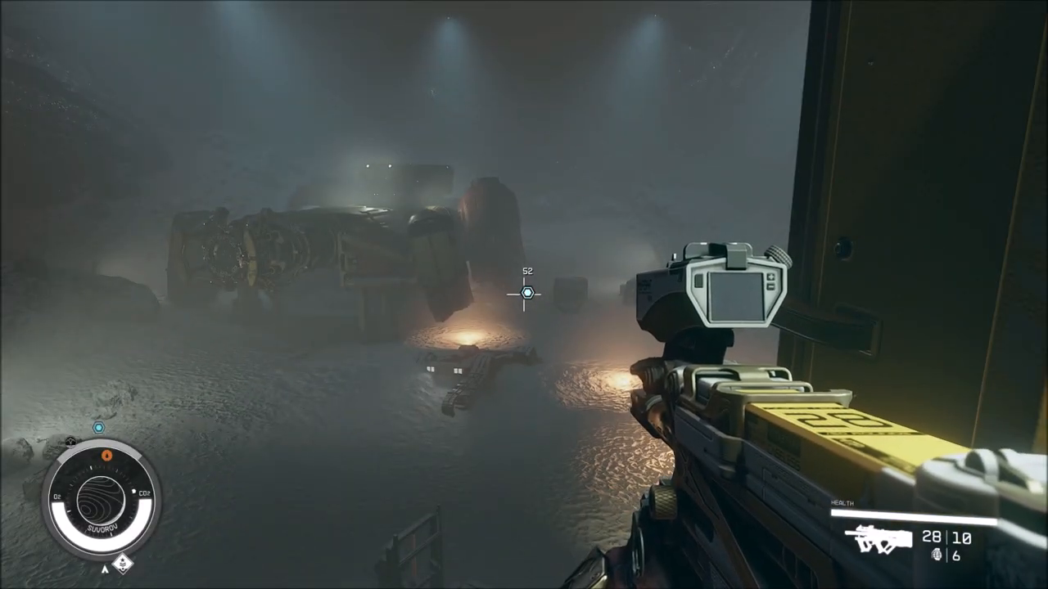
mouse_move(524, 294)
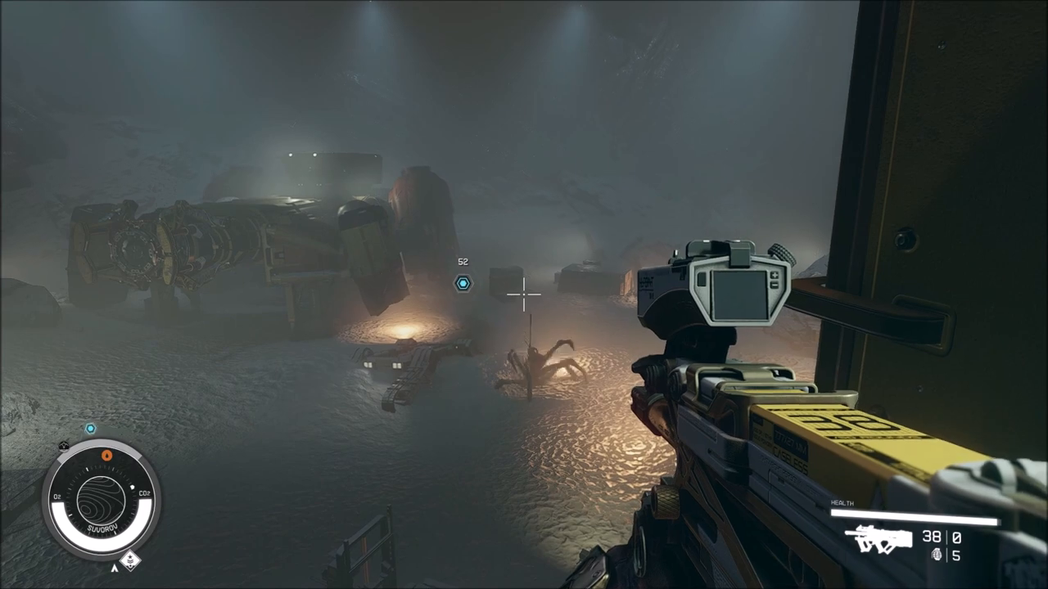
left_click(523, 295)
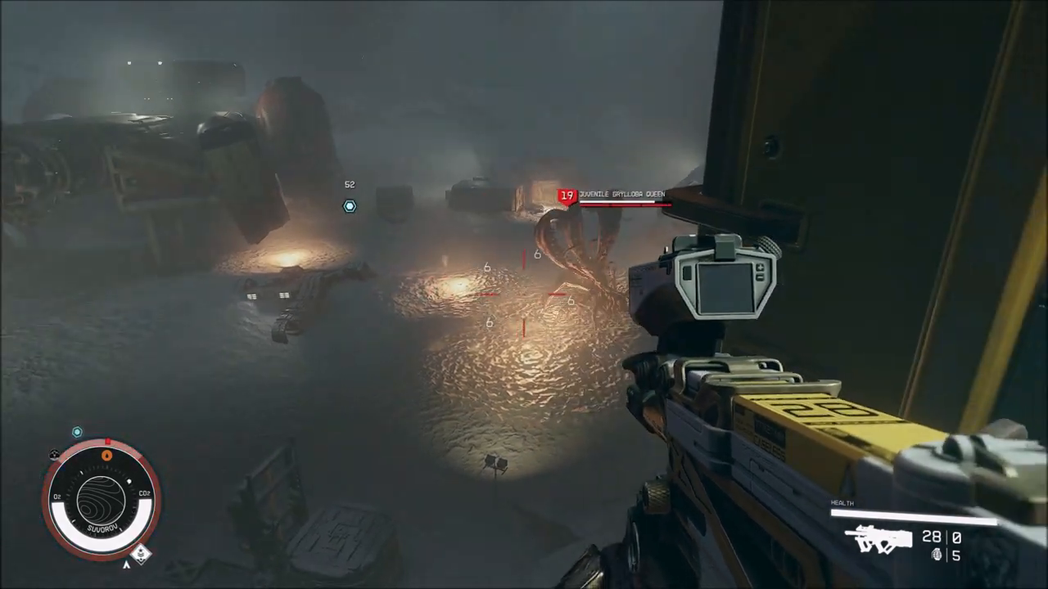